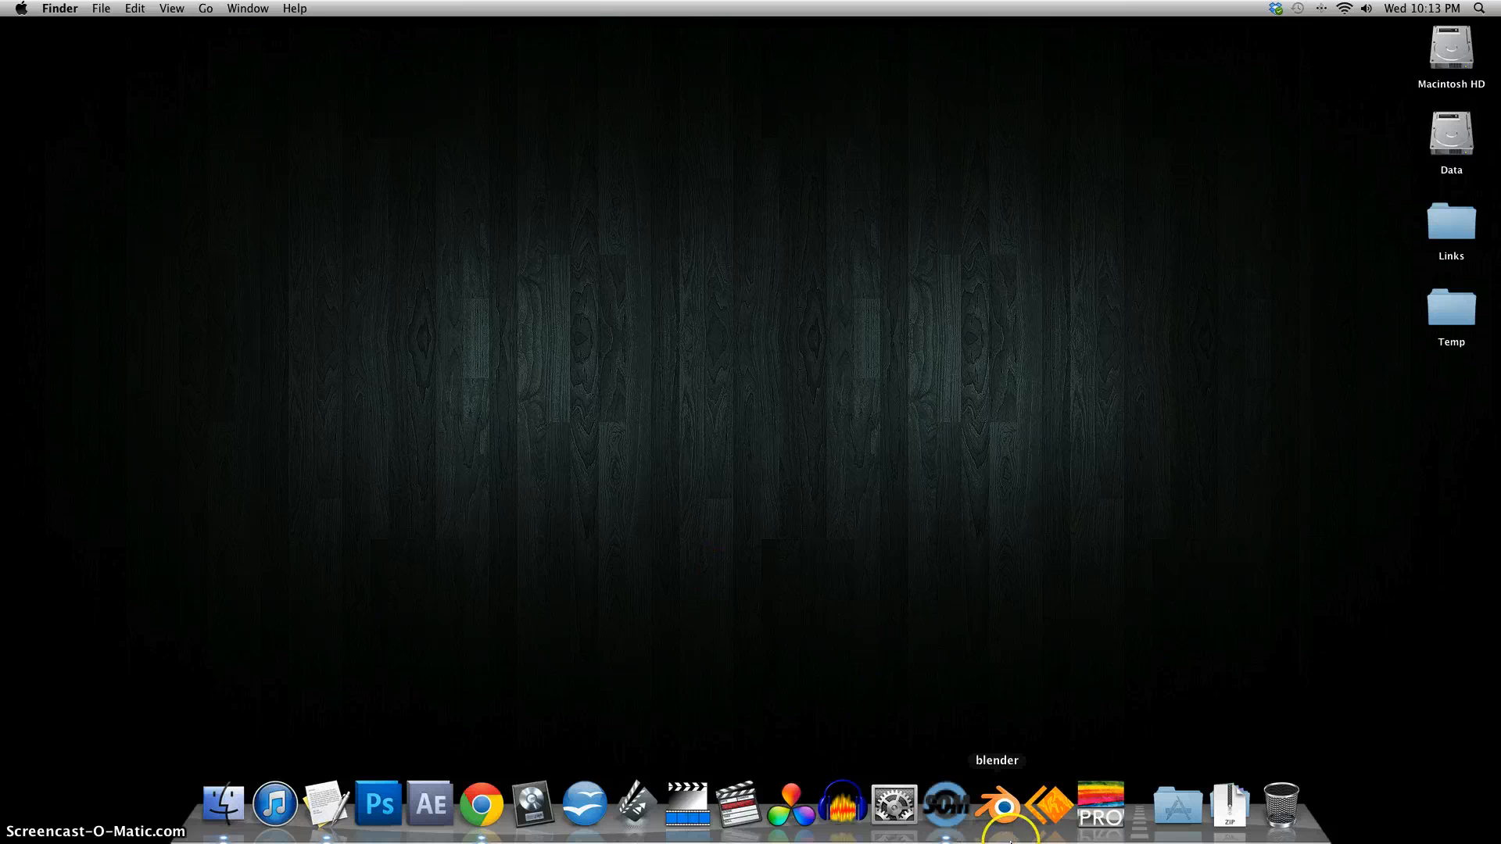
- Launch Blender from the Dock and dismiss the startup splash
click(1000, 802)
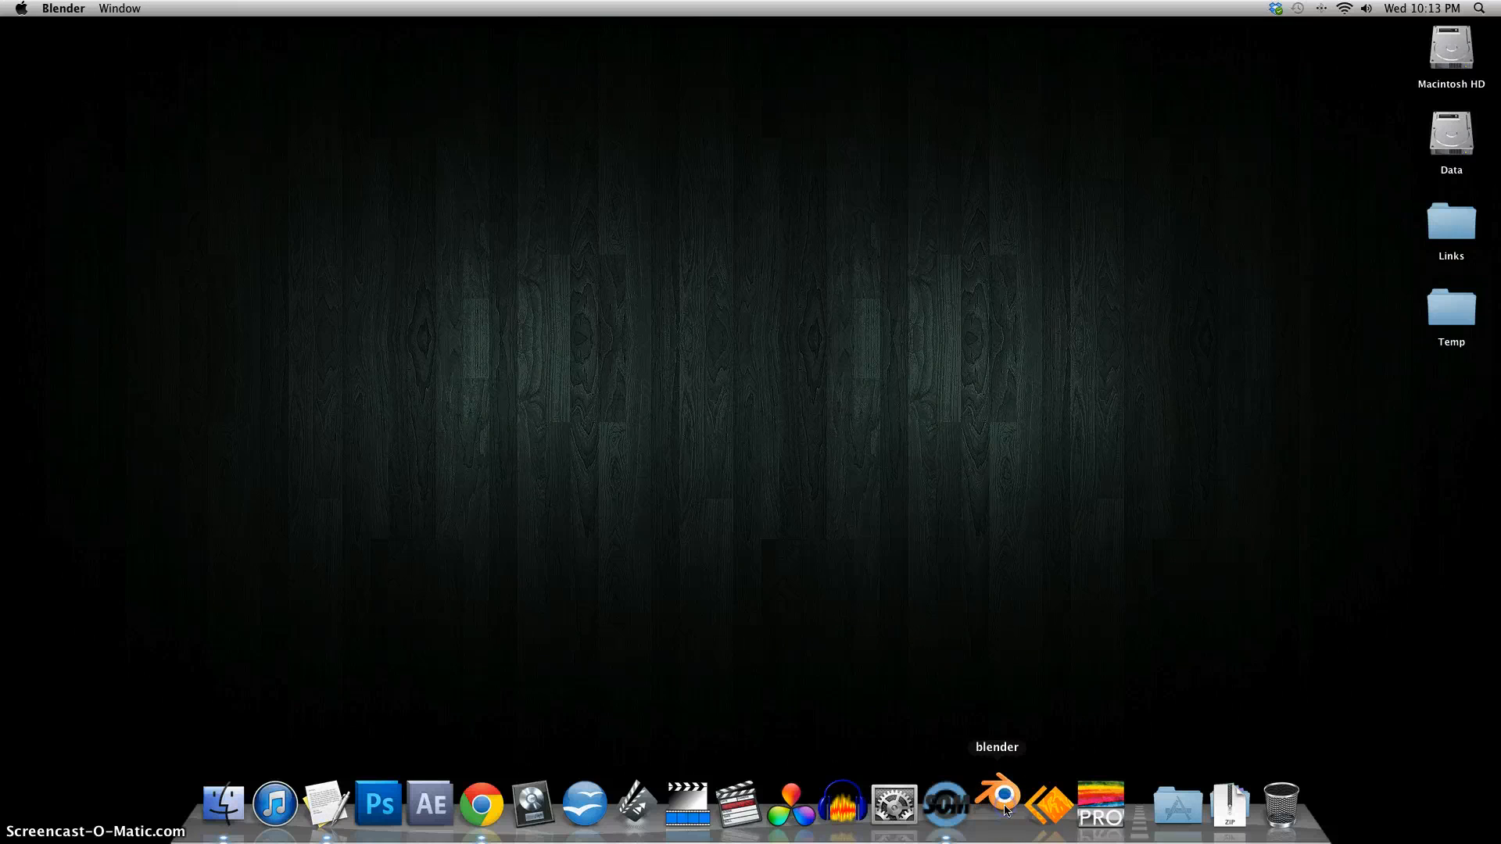
click(999, 804)
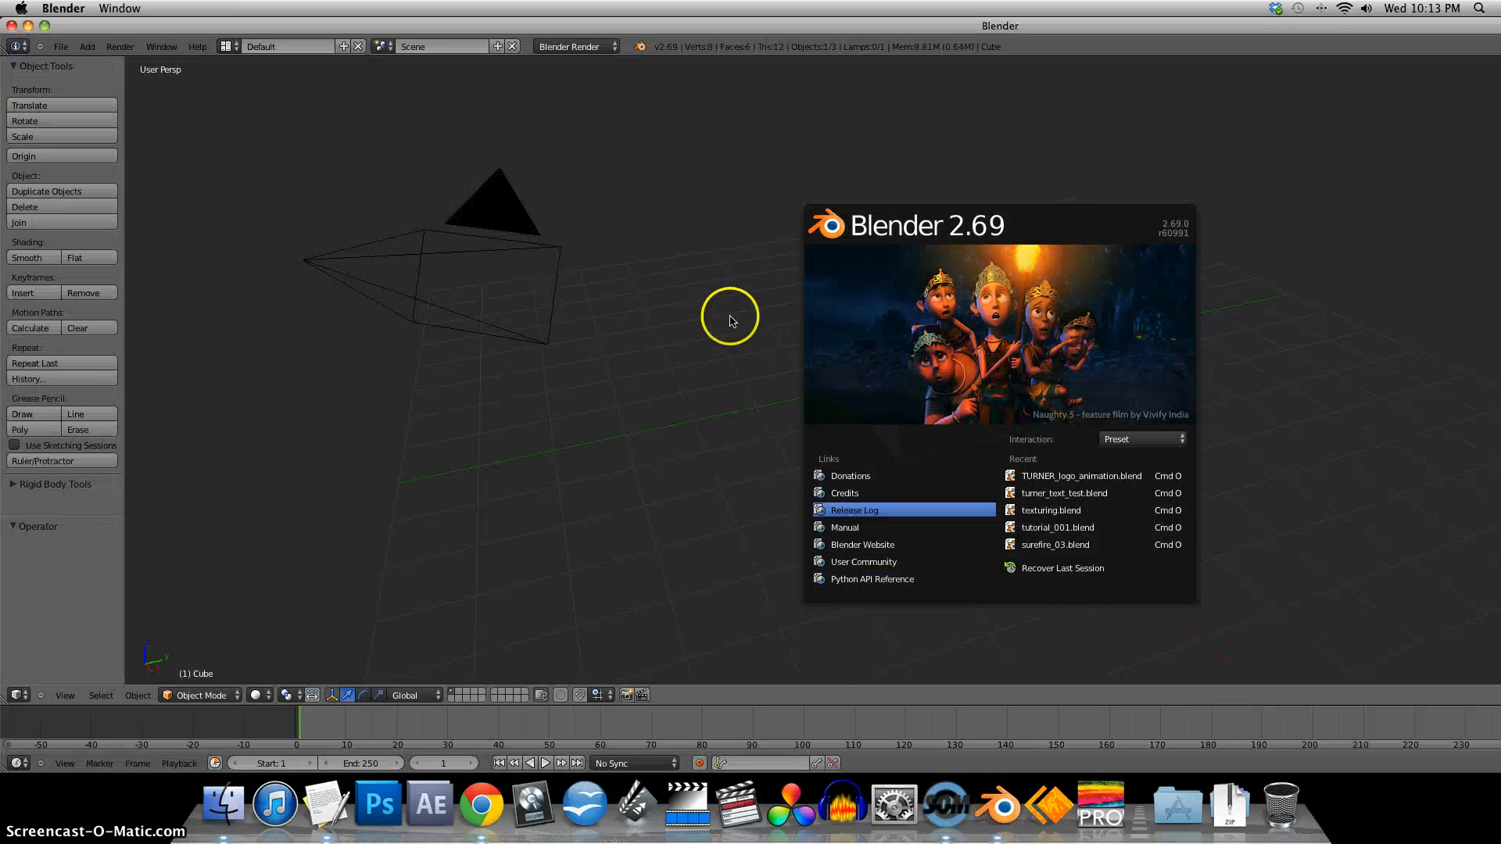
mouse_move(332, 331)
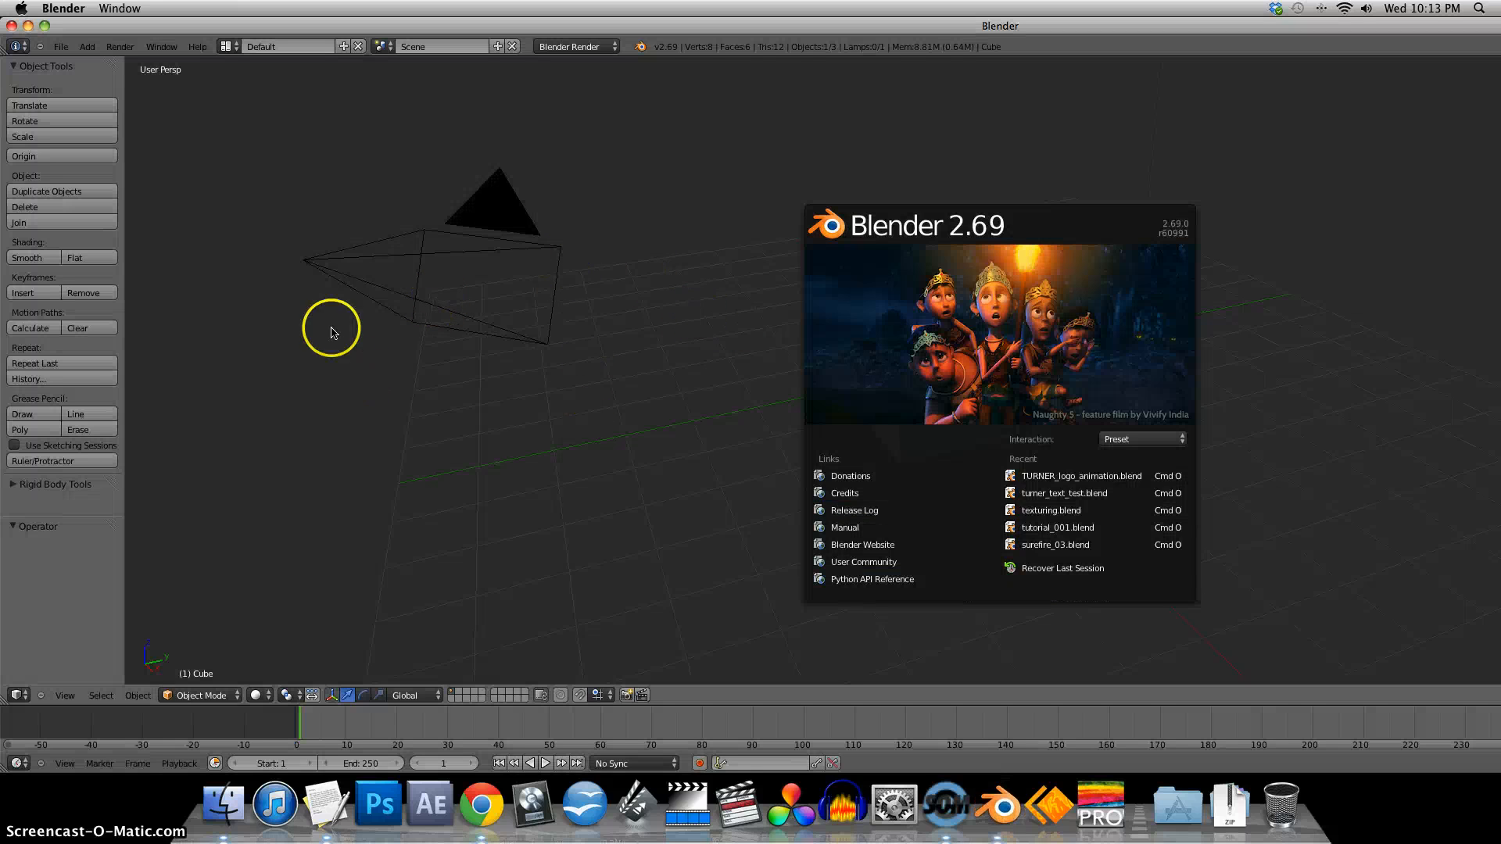
mouse_move(1350, 482)
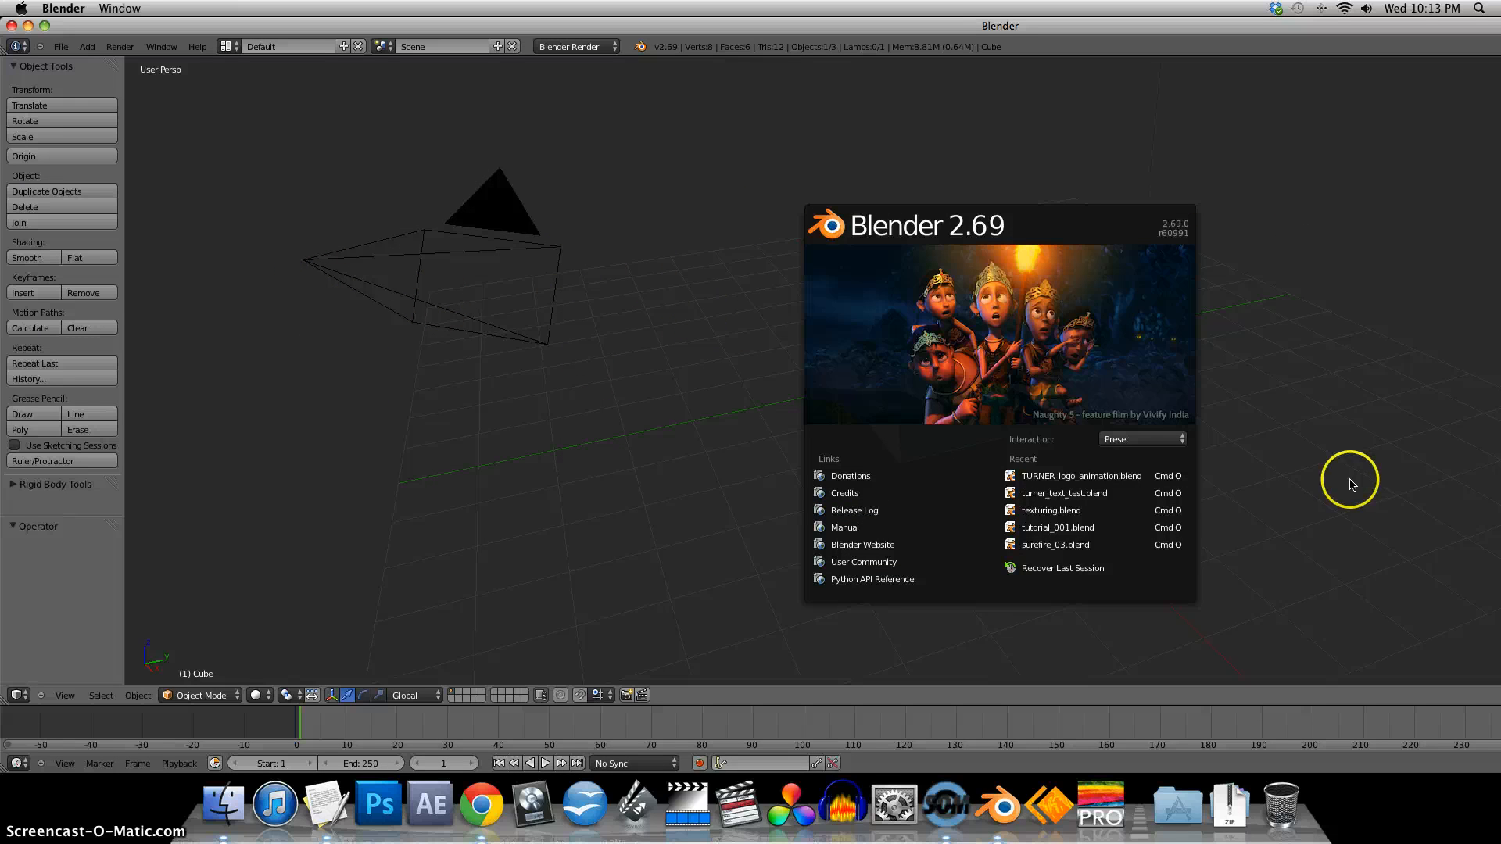
mouse_move(252, 158)
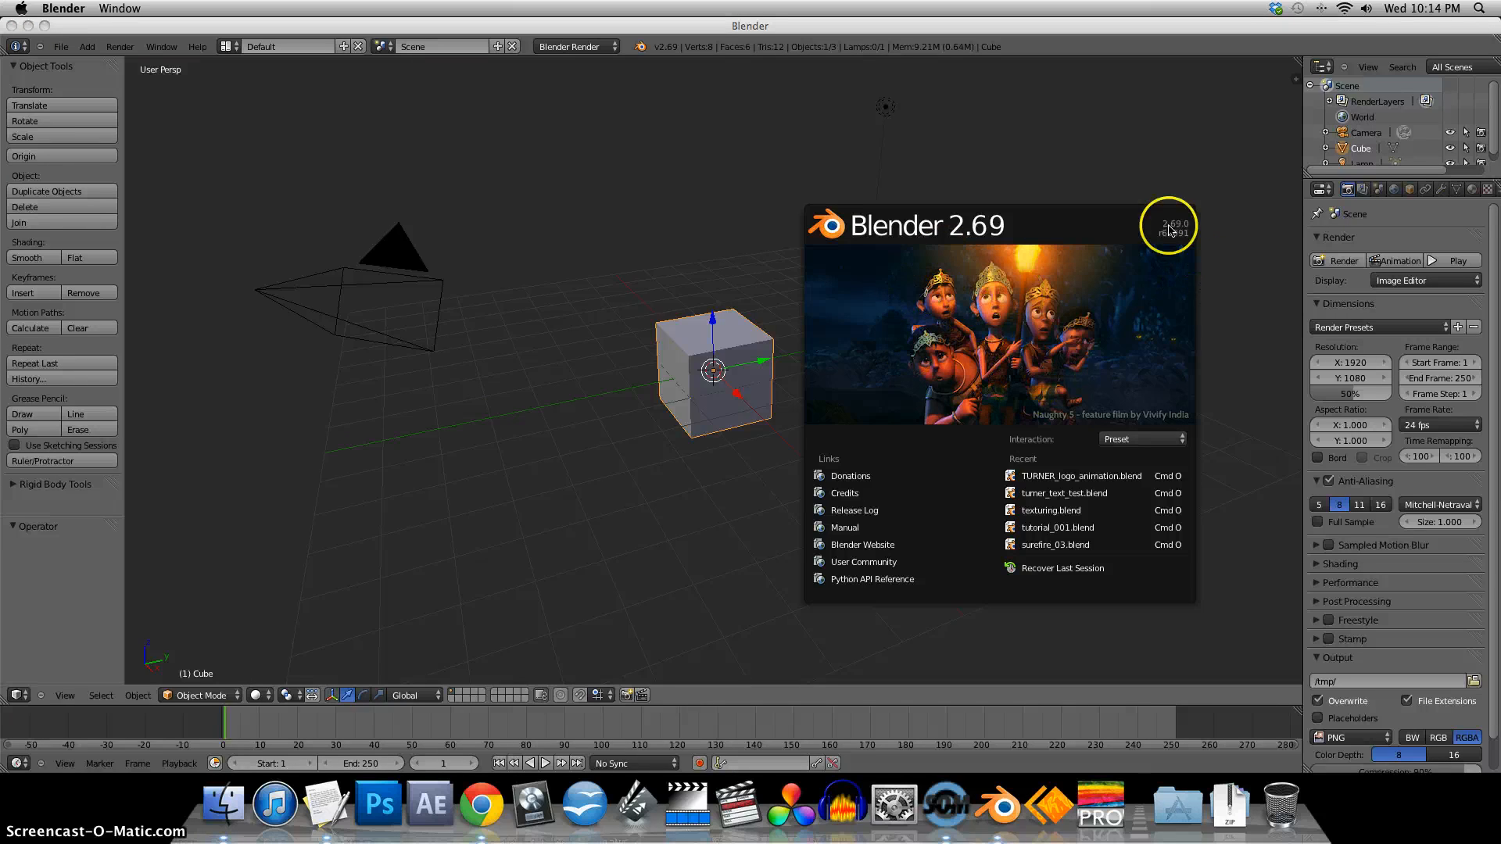
mouse_move(924, 452)
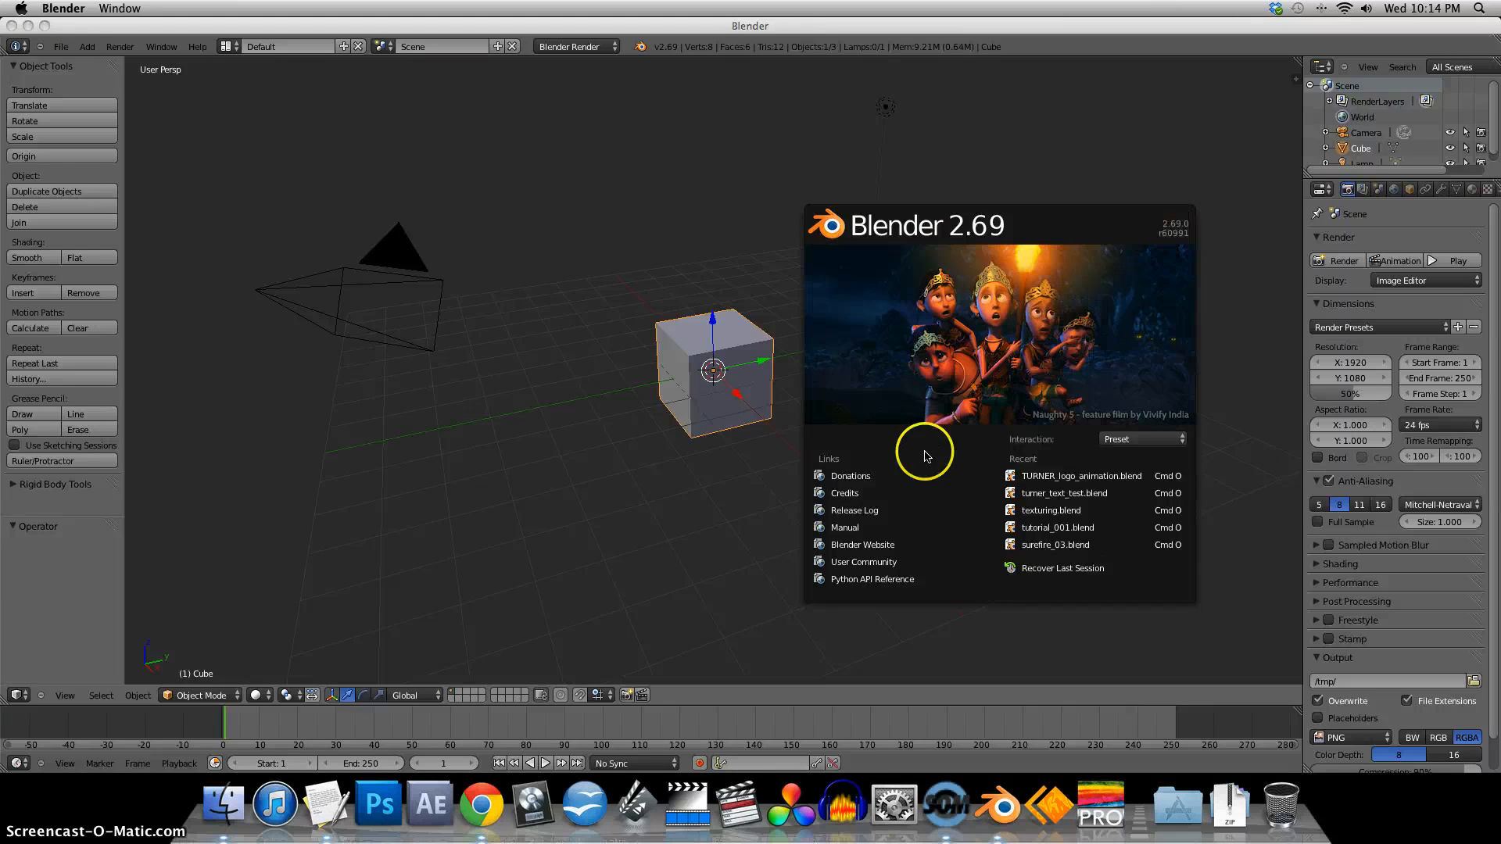
mouse_move(1147, 316)
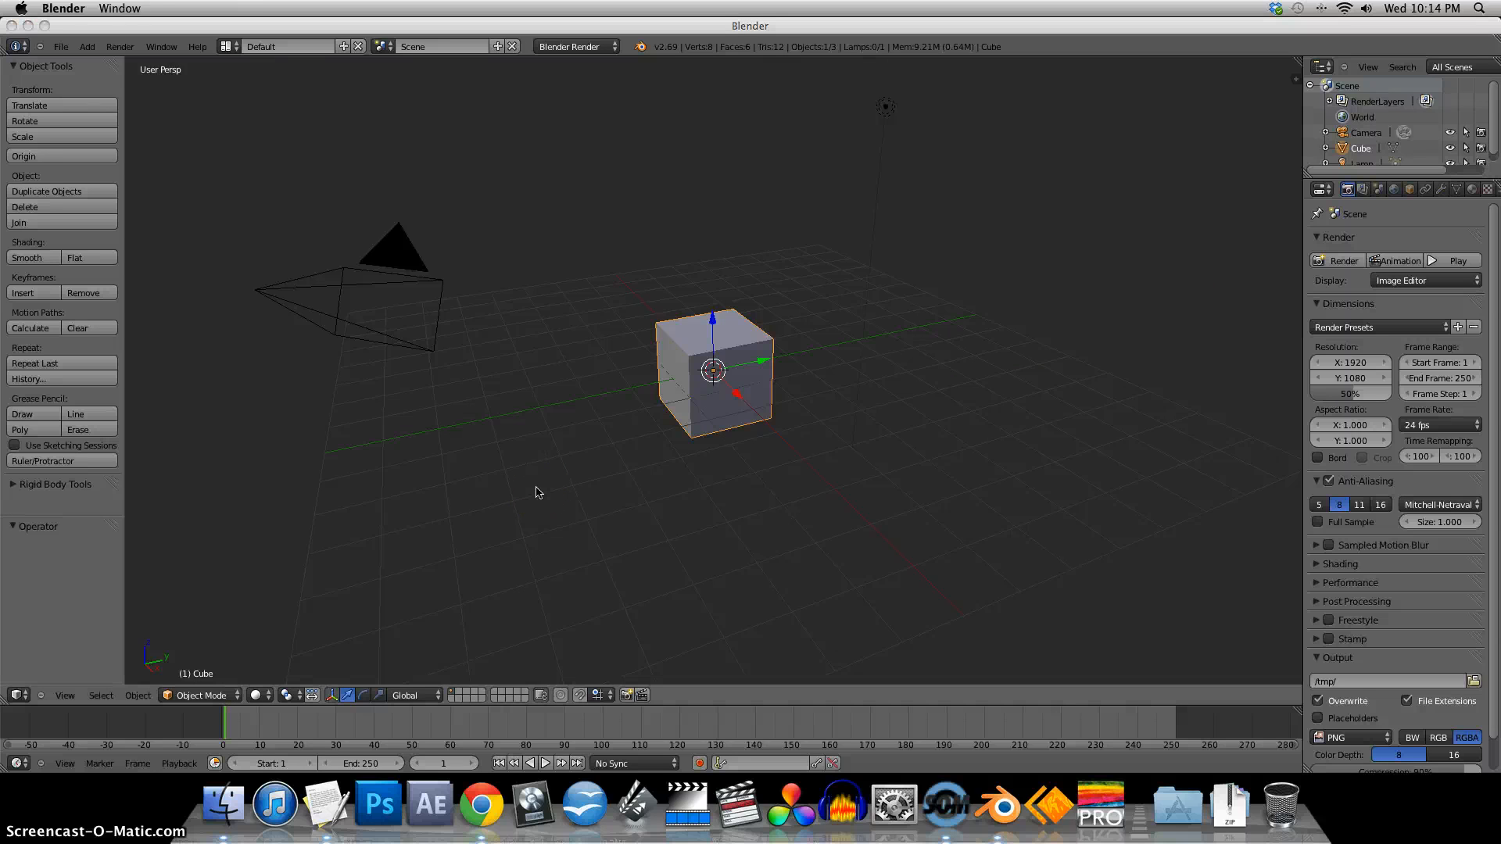
mouse_move(524, 481)
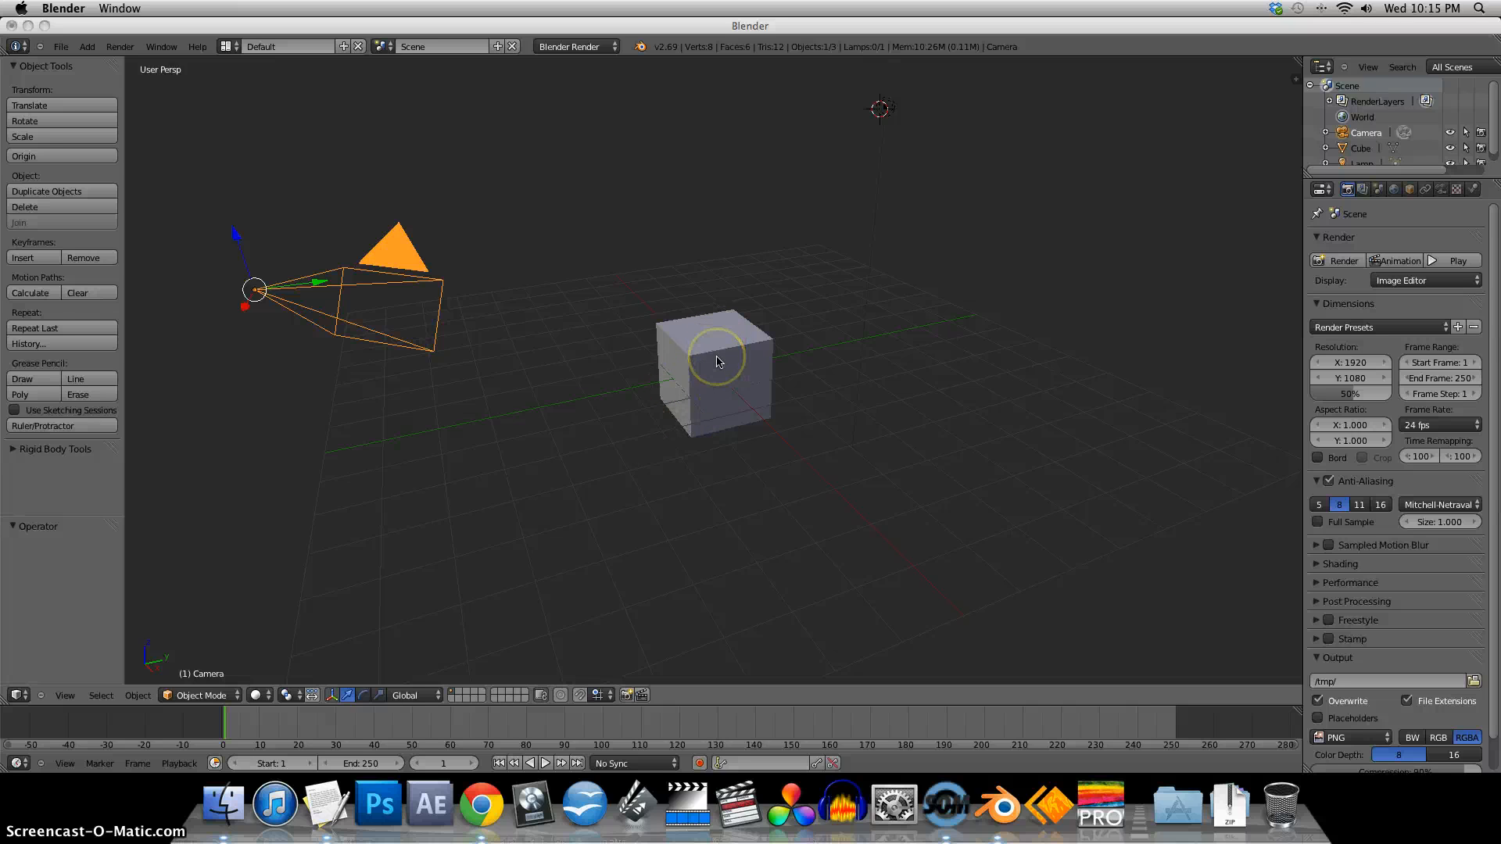
- Select the default cube and delete it, leaving the camera and lamp
click(713, 373)
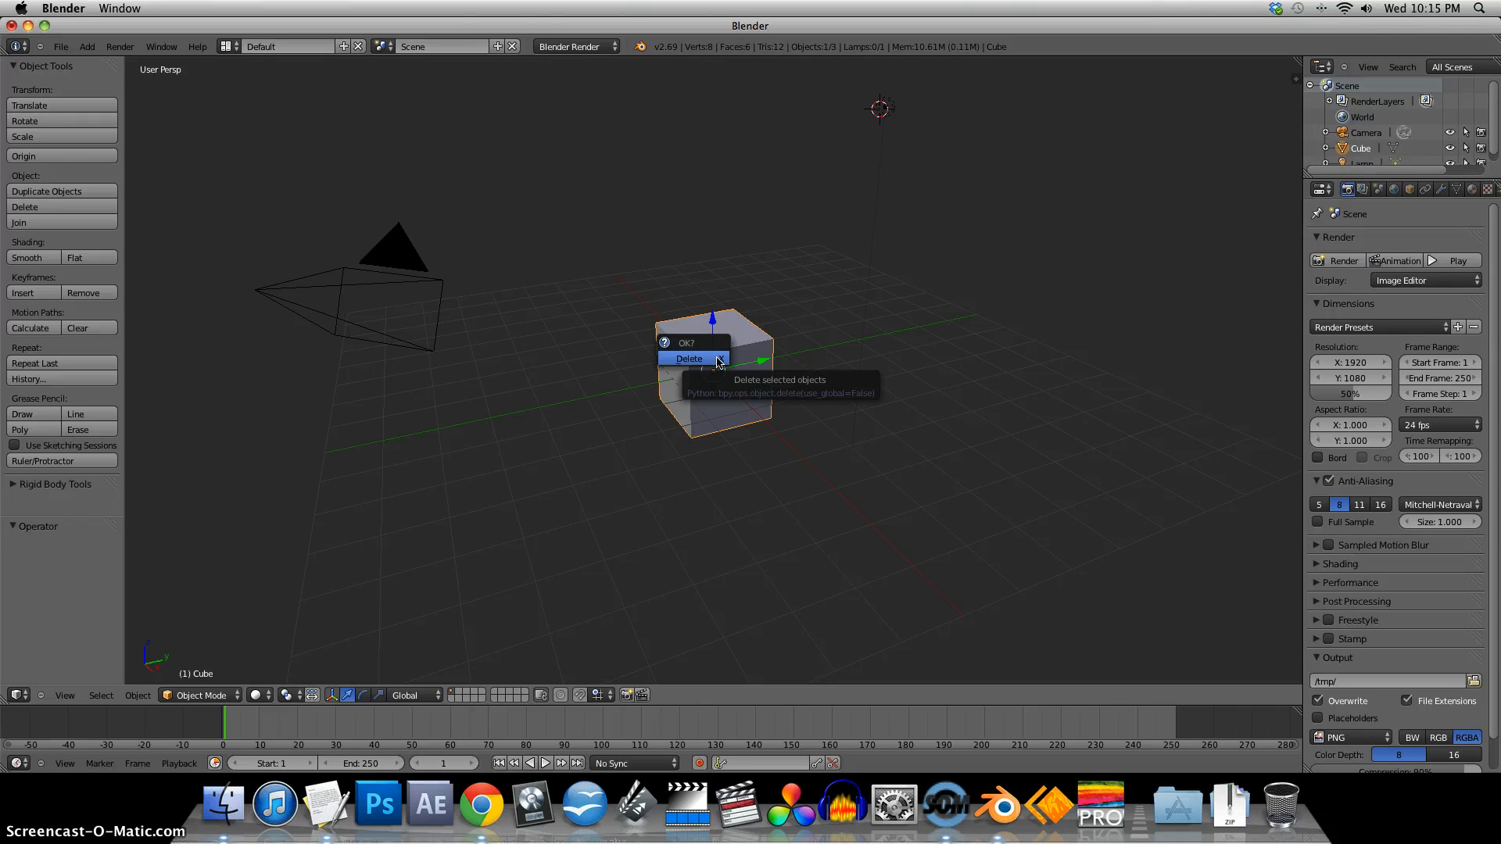
click(688, 358)
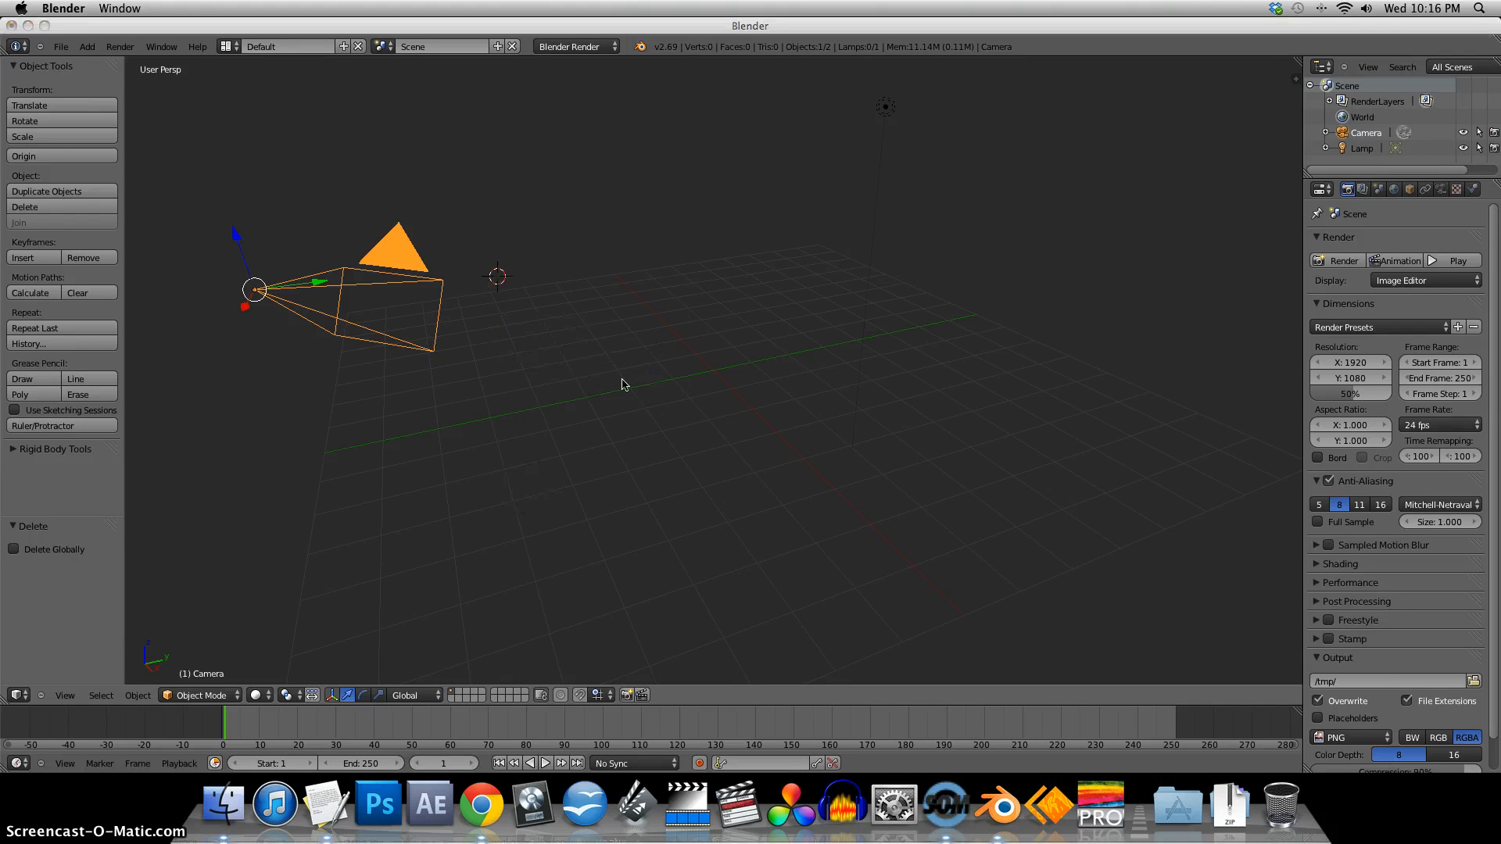
- Enlarge the timeline under the 3D view and set the current frame to 52
click(622, 379)
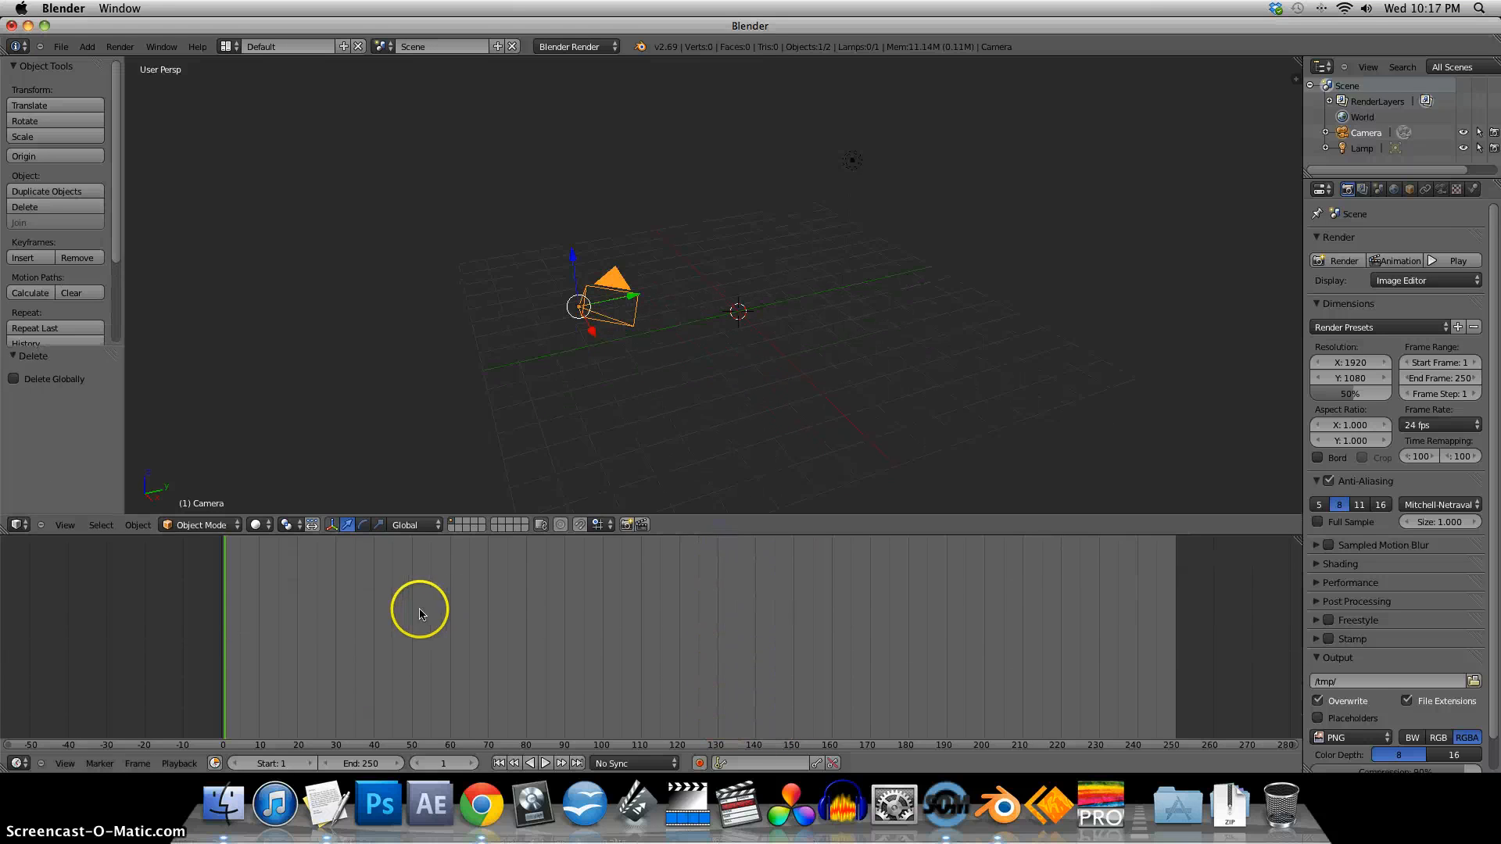
click(421, 613)
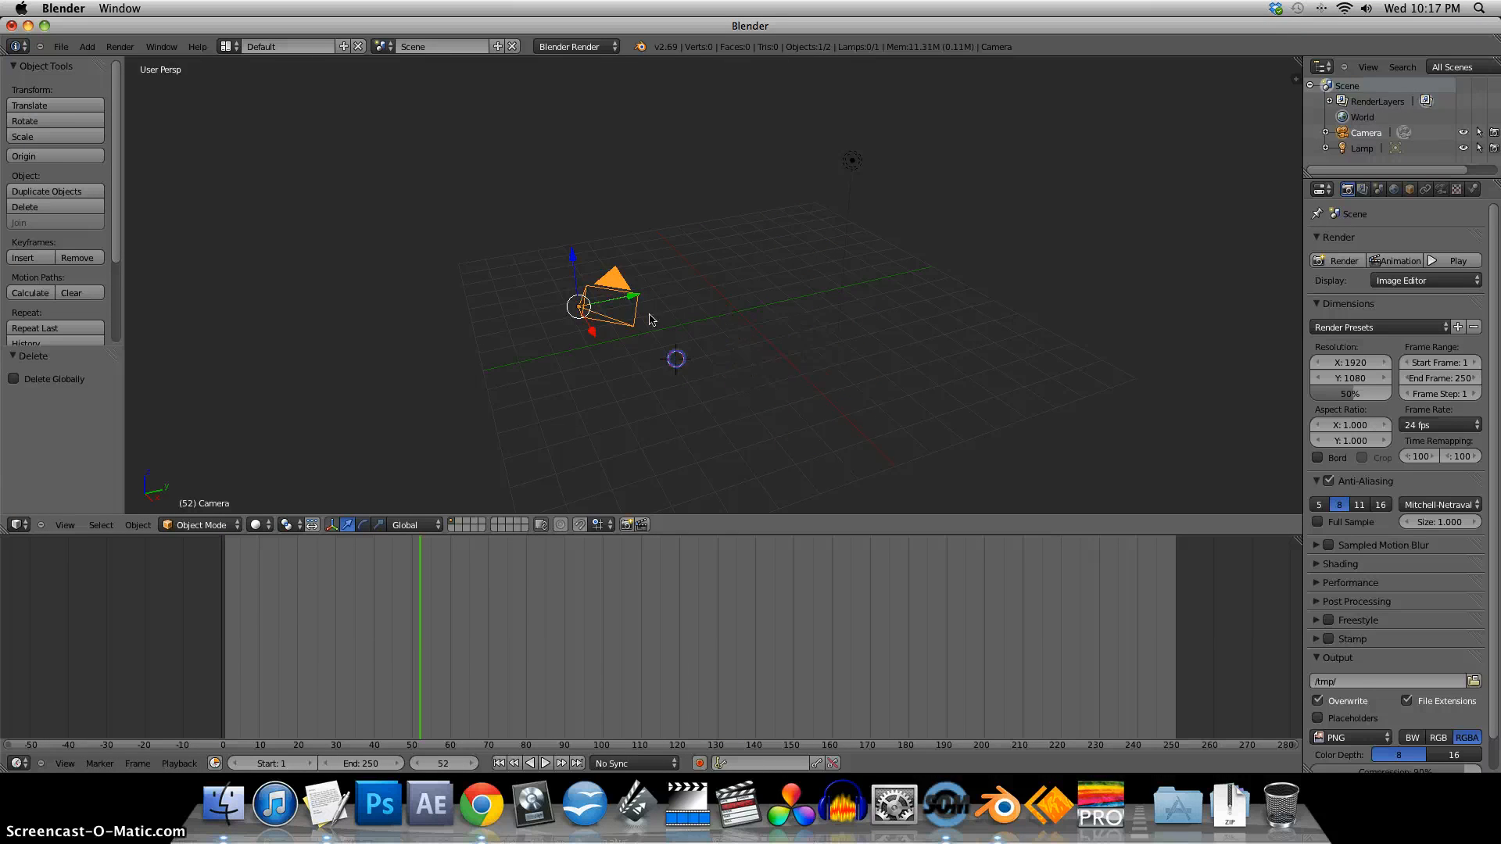
mouse_move(805, 328)
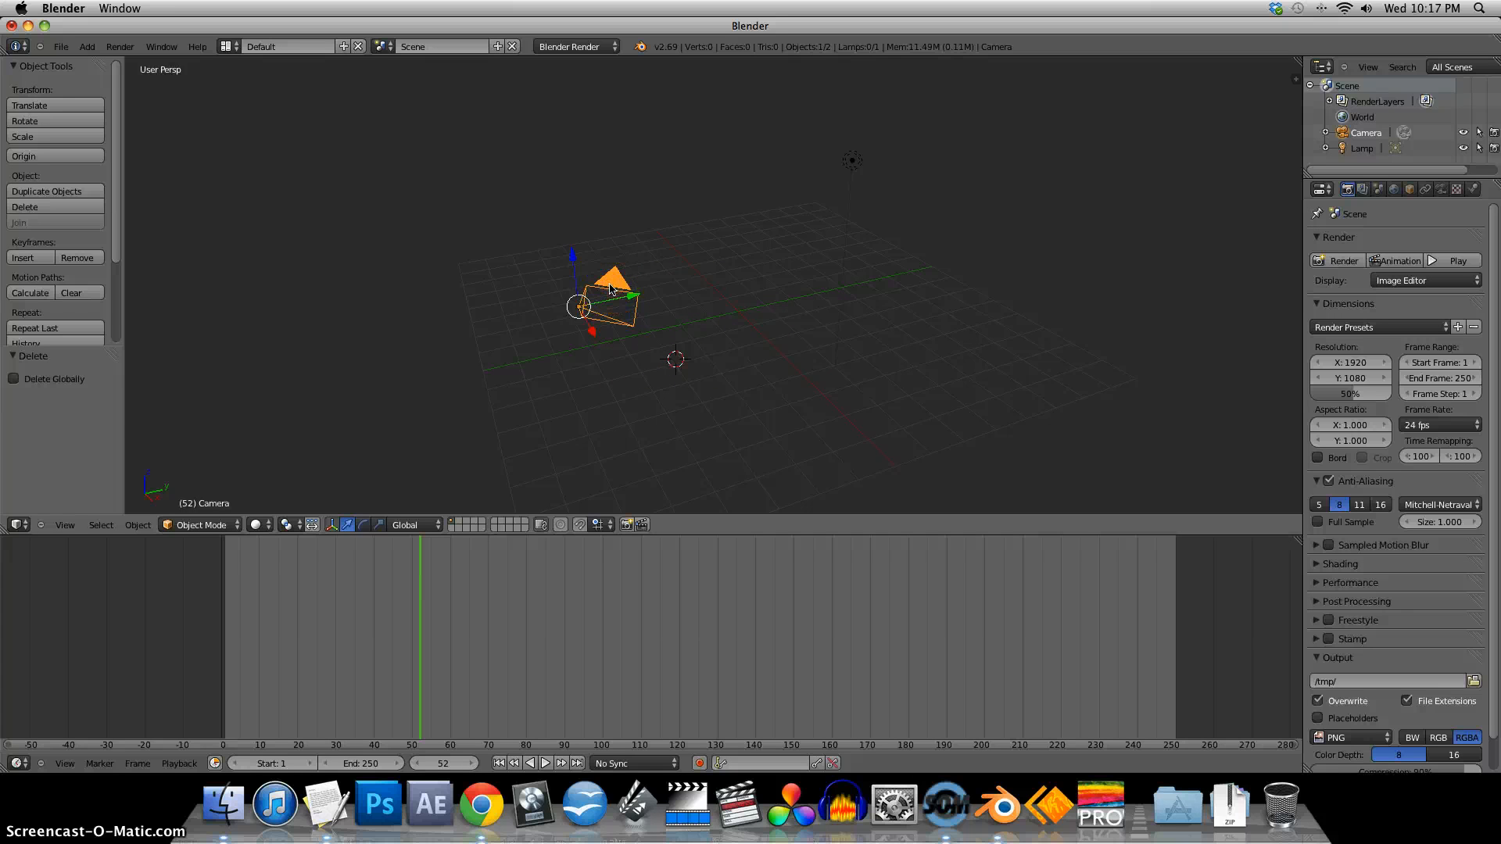
mouse_move(1004, 139)
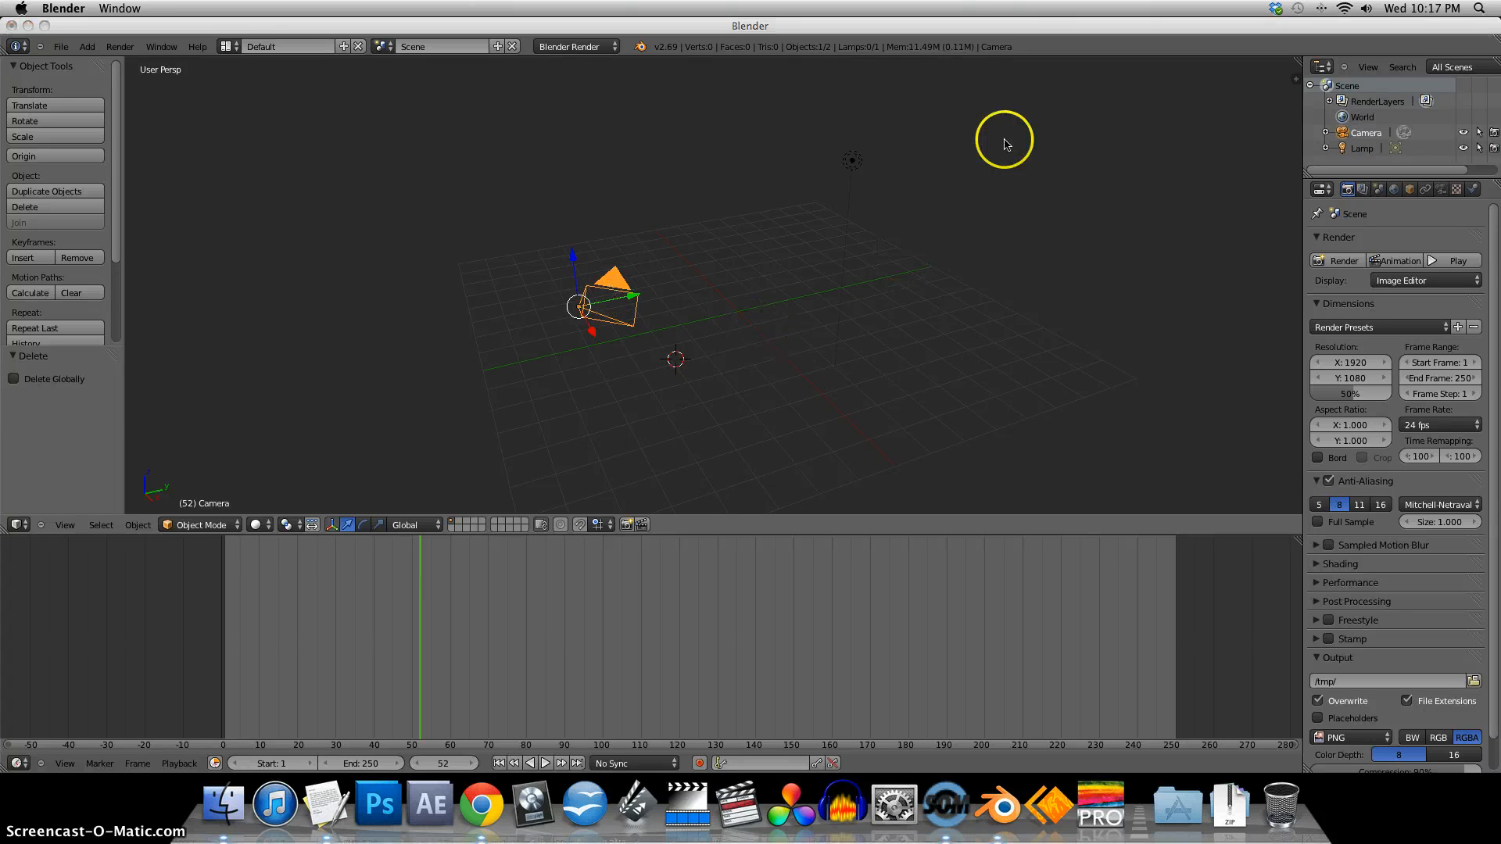
mouse_move(1299, 83)
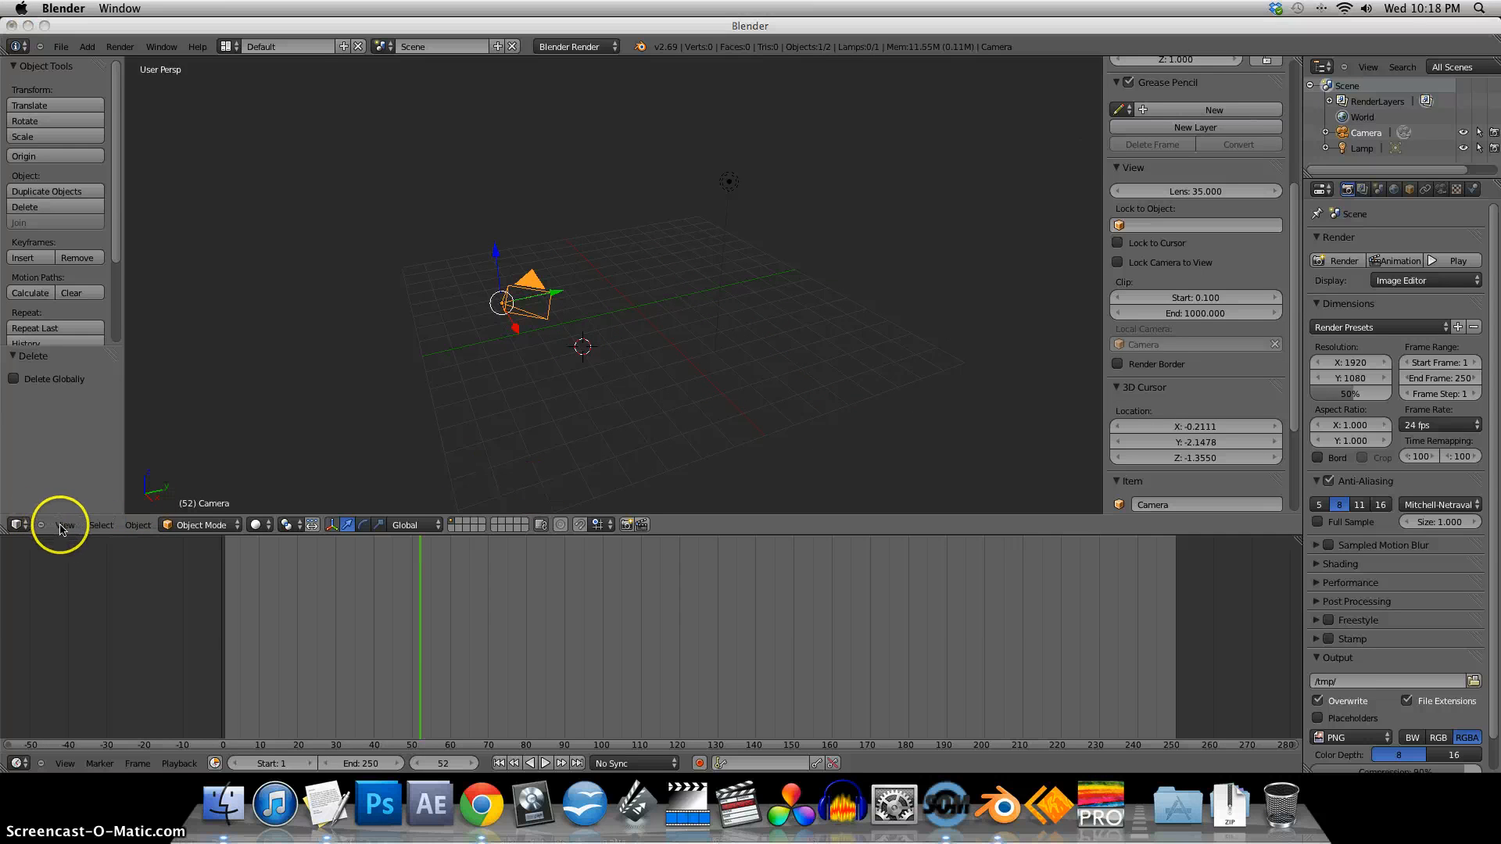
- Hide the 3D view properties sidebar and toggle the tool shelf back on
click(65, 526)
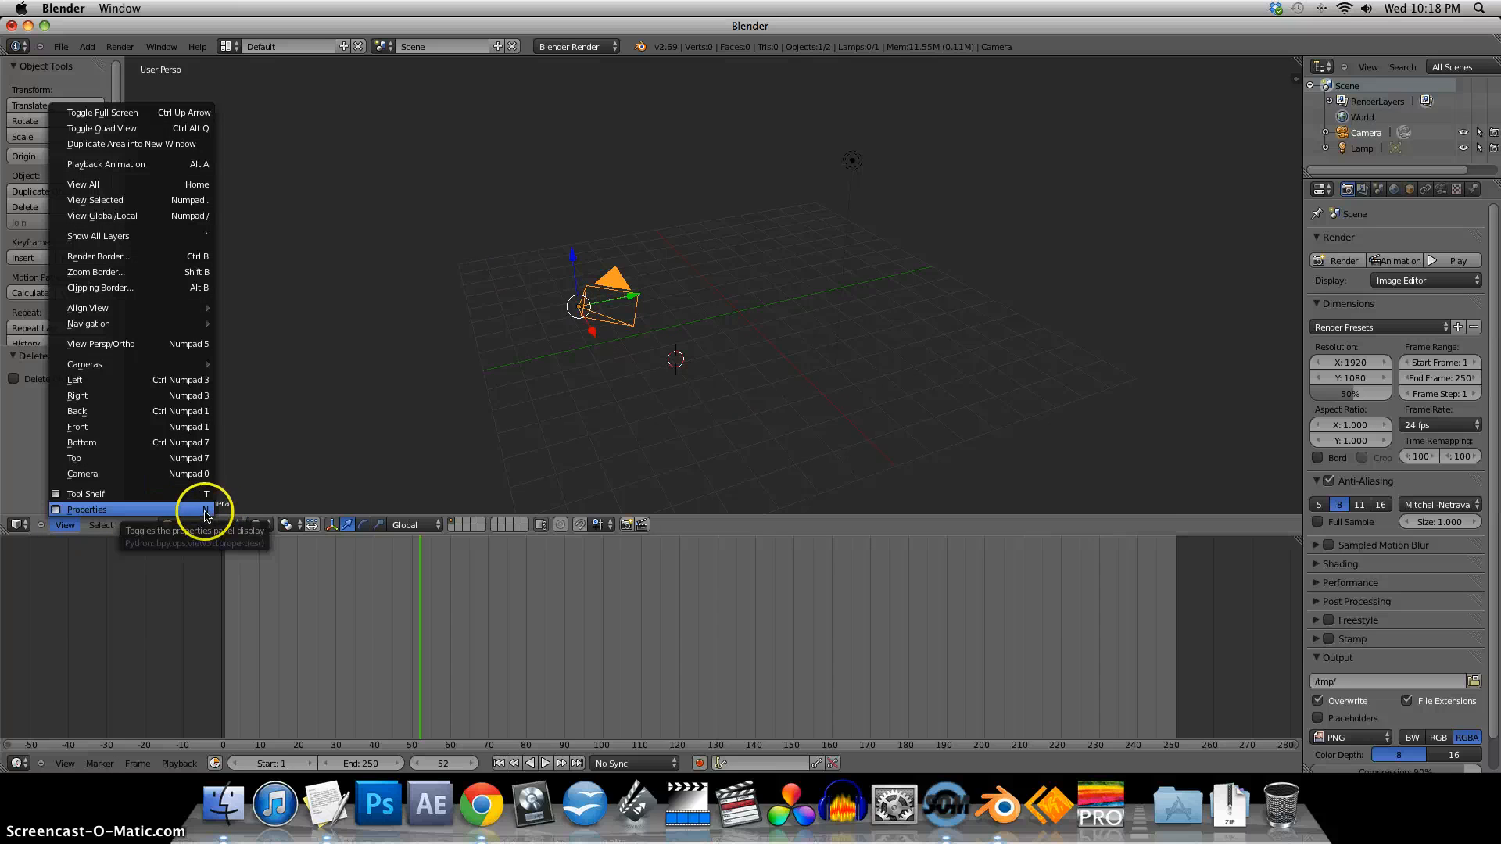
click(87, 509)
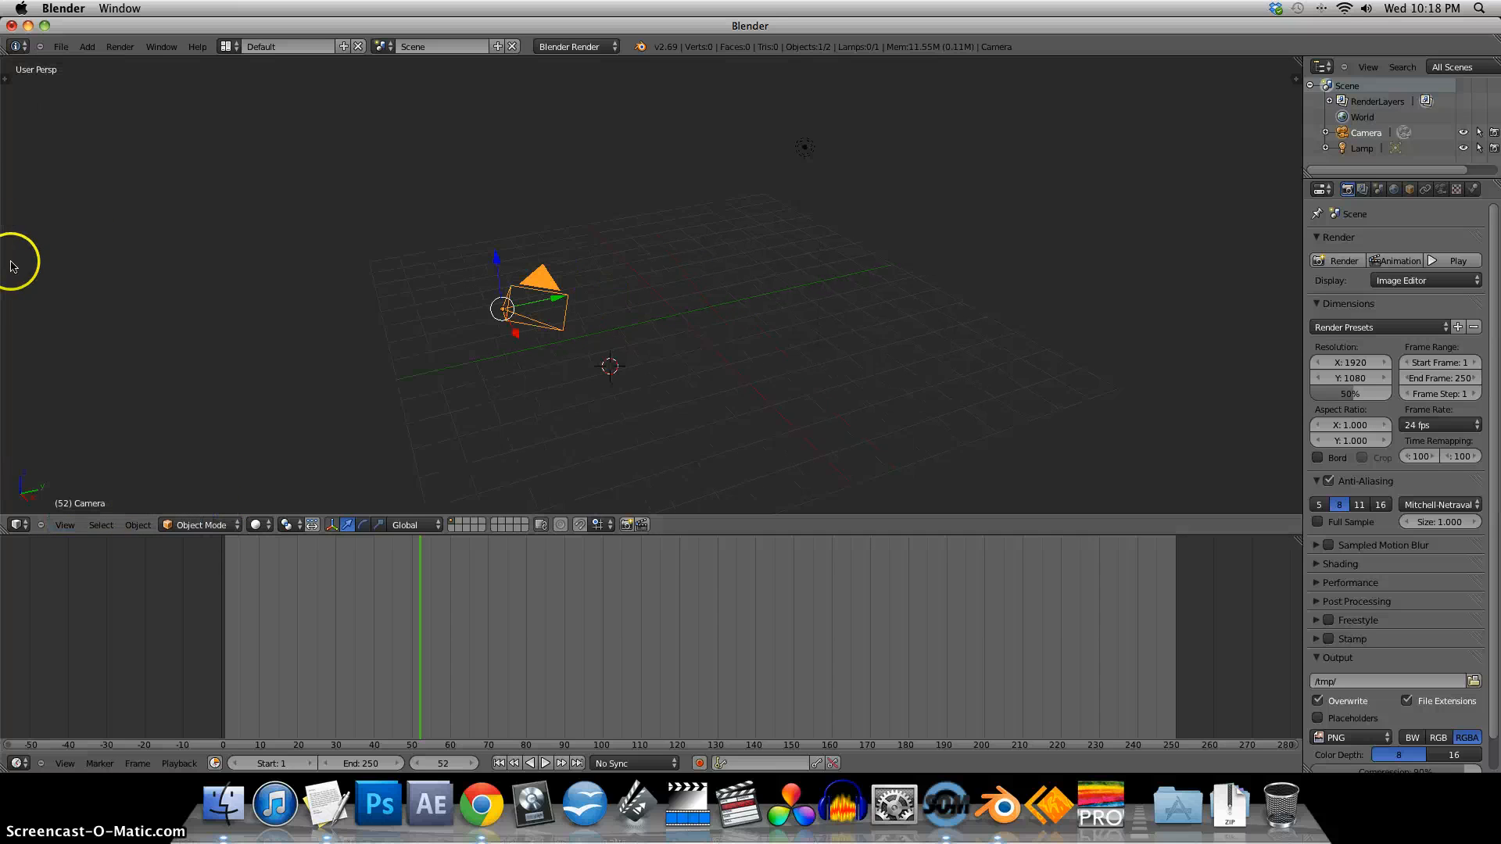
key(T)
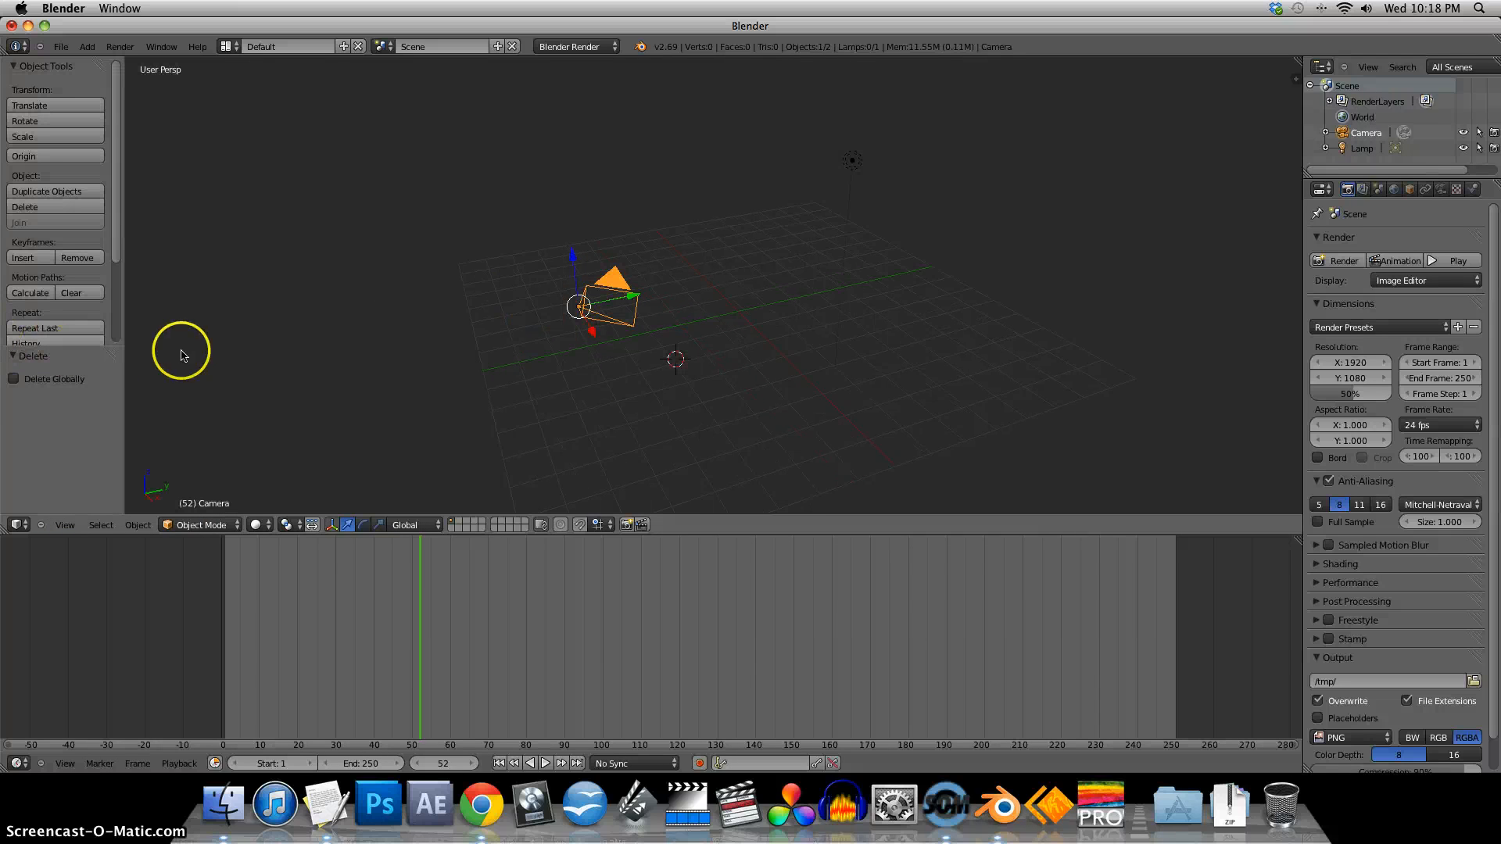
mouse_move(551, 469)
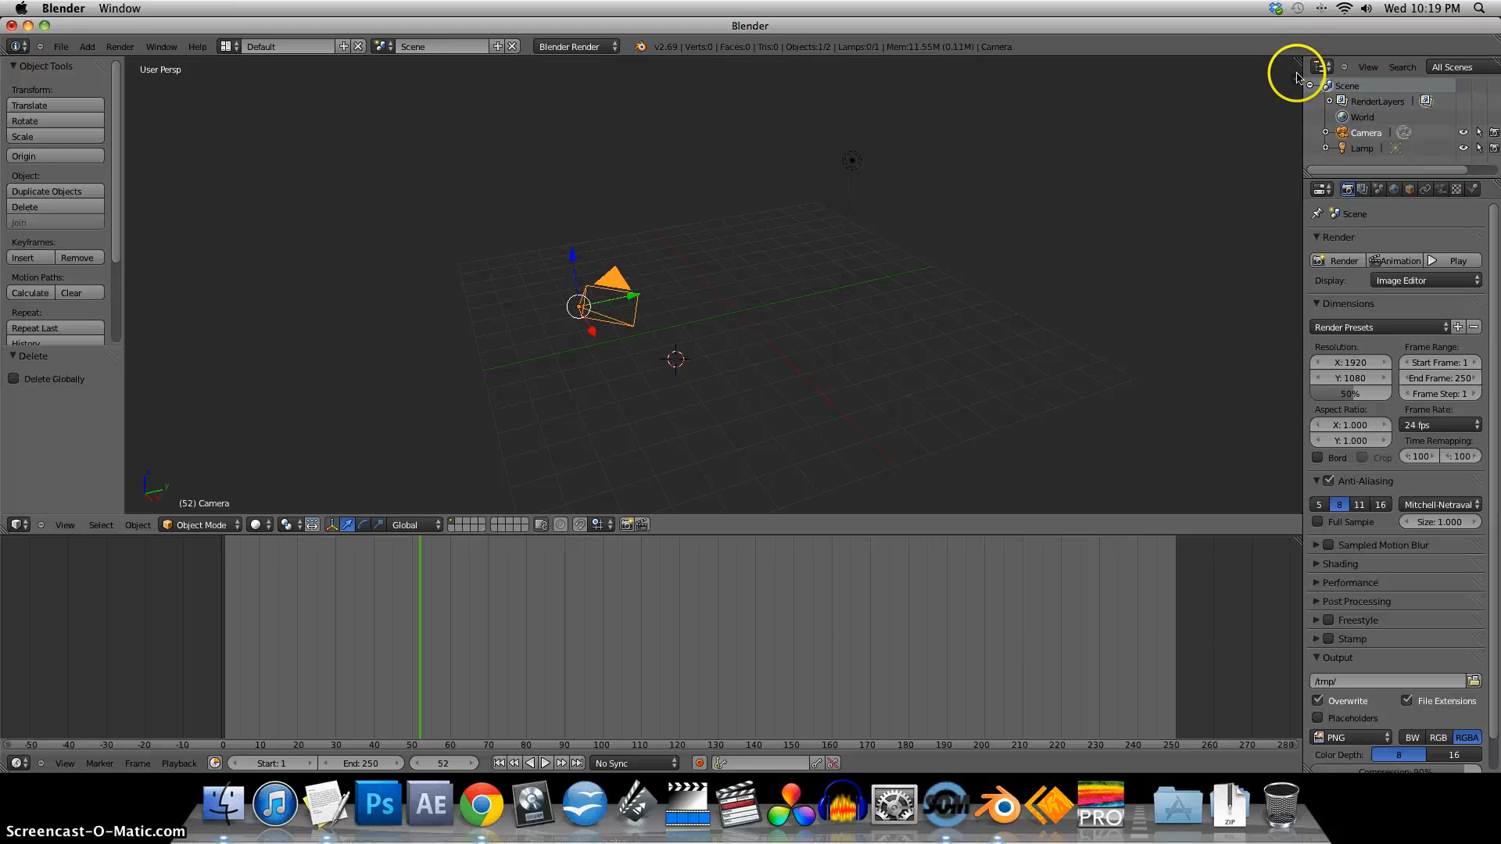
mouse_move(1297, 72)
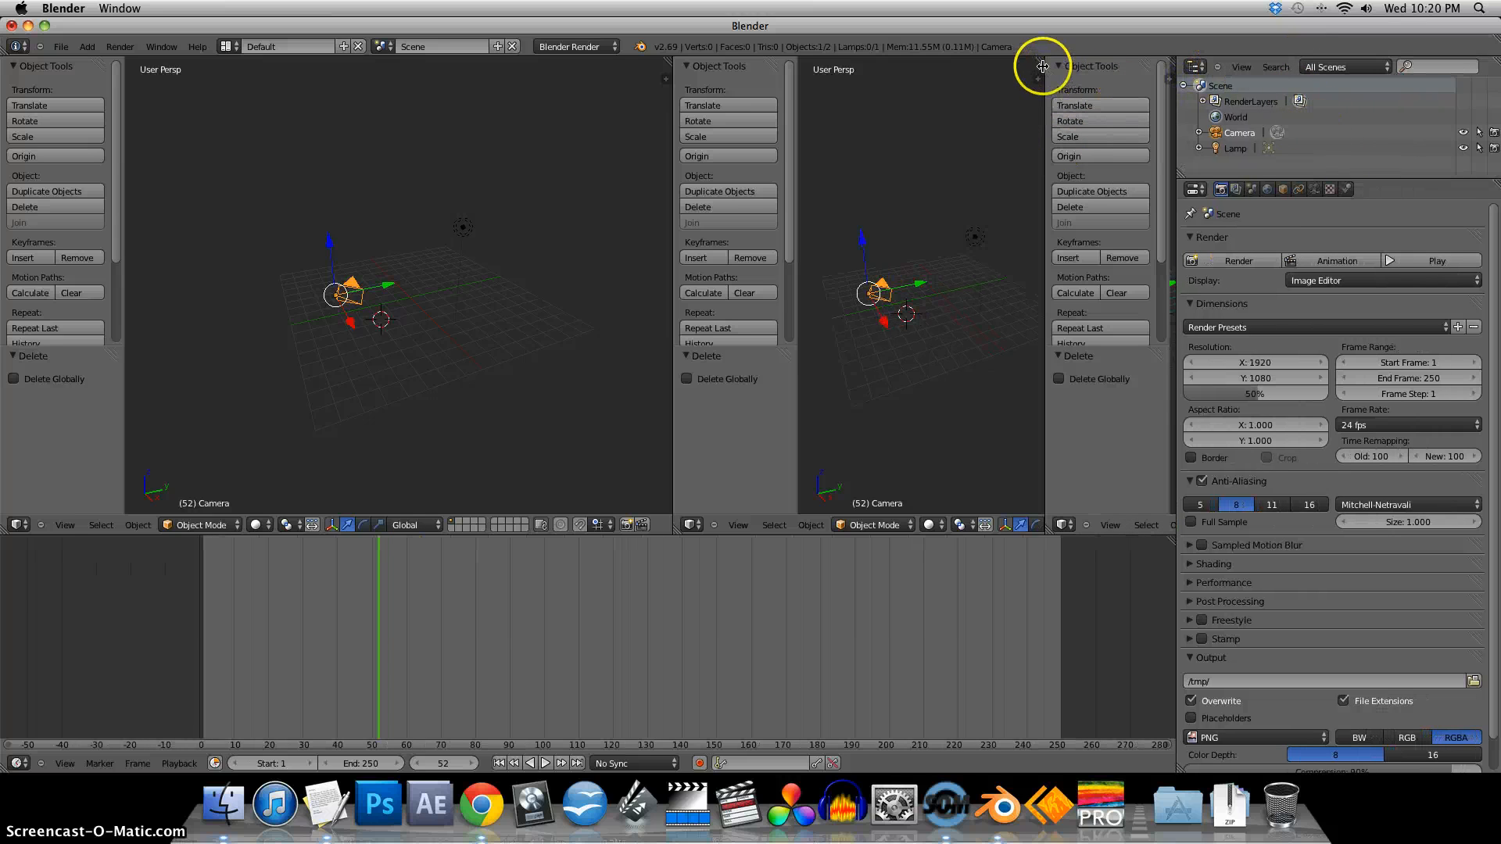
mouse_move(901, 15)
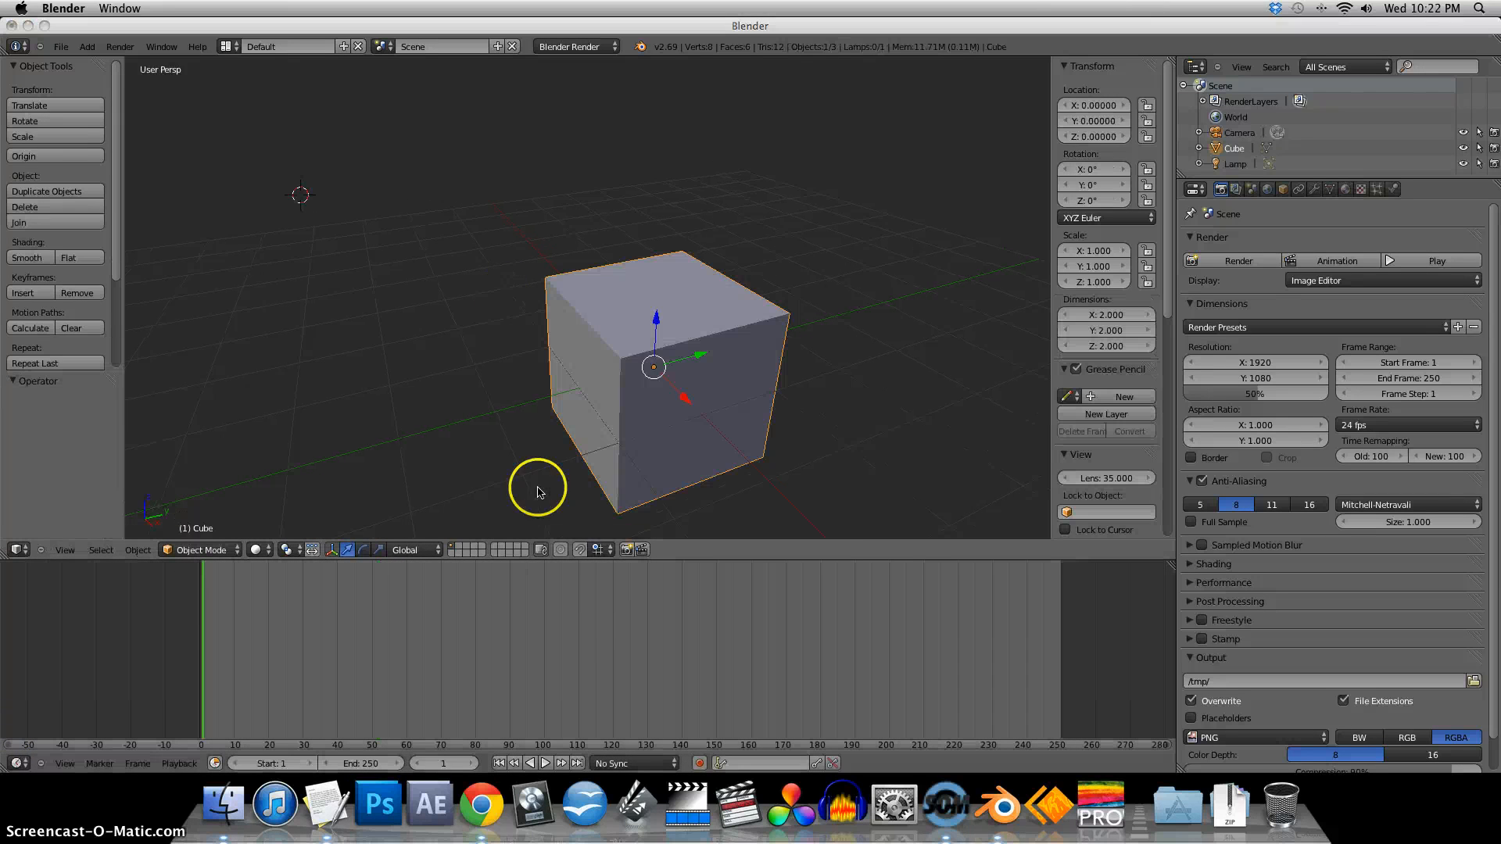
mouse_move(876, 563)
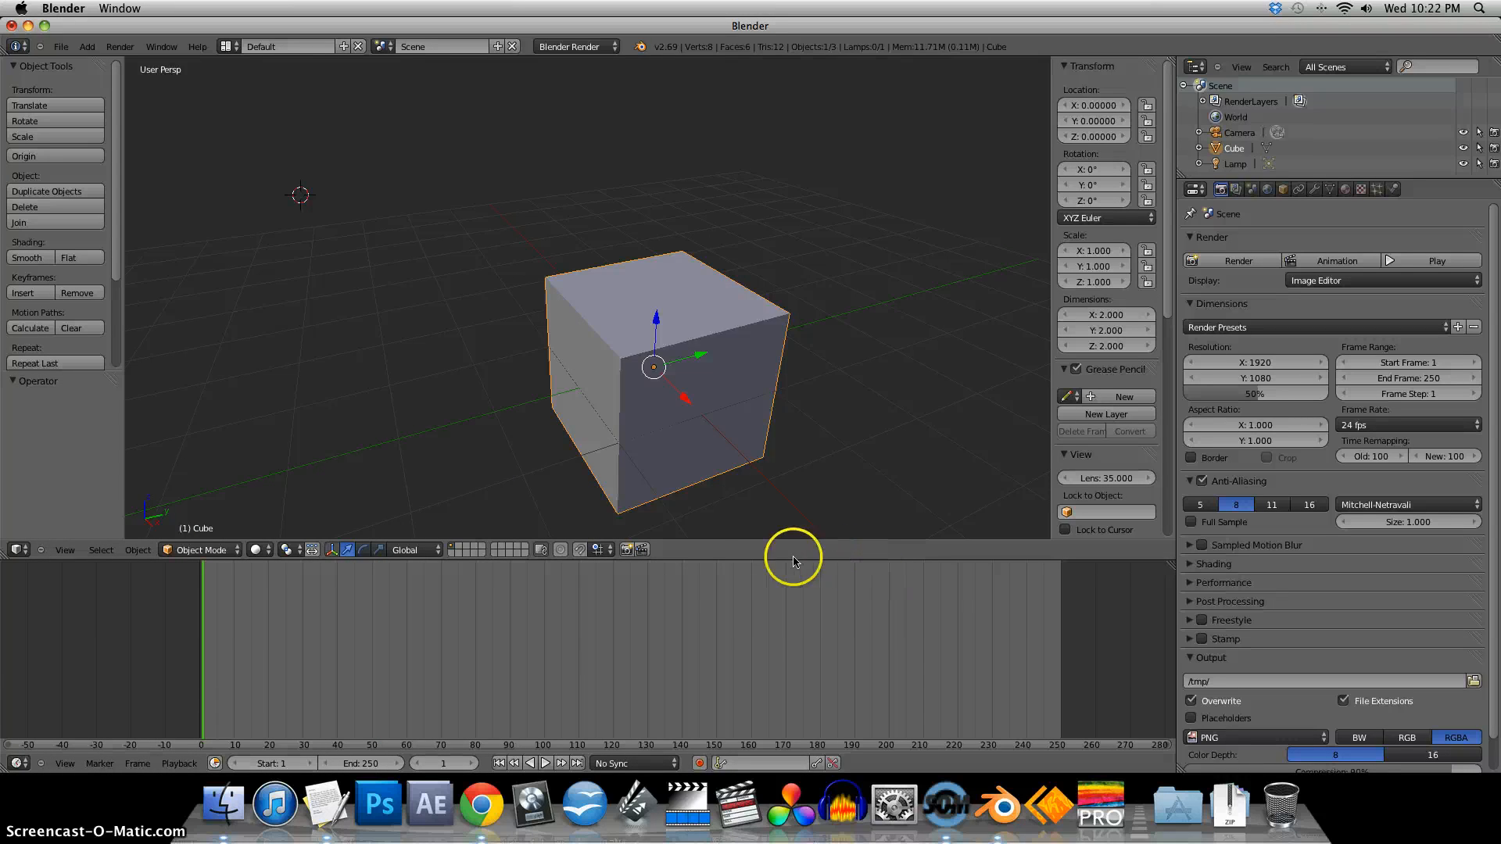
mouse_move(713, 571)
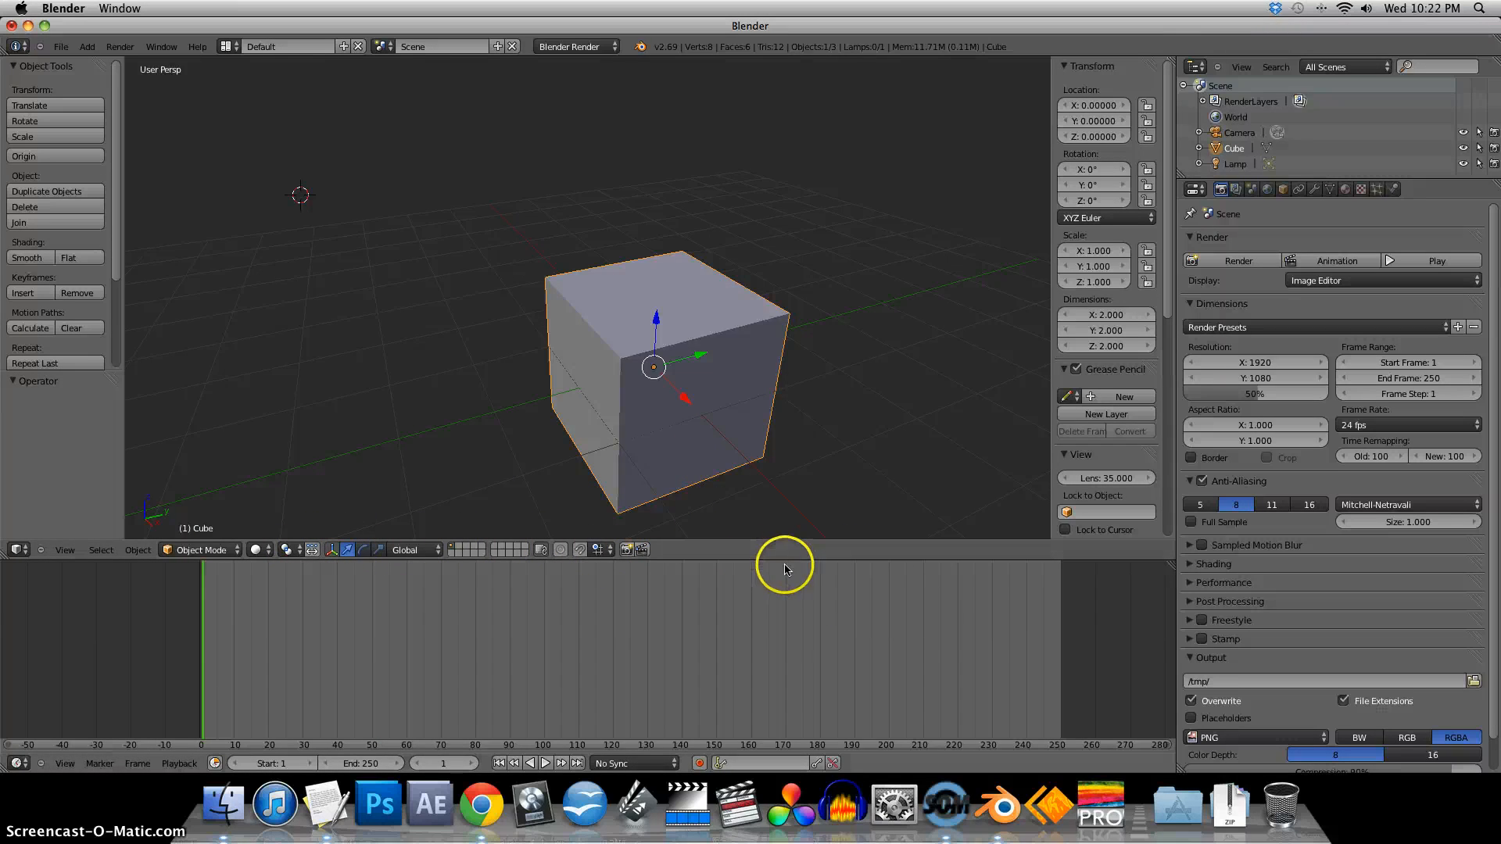
- Drag the 3D view/timeline border up to make the timeline taller
drag(784, 566, 769, 412)
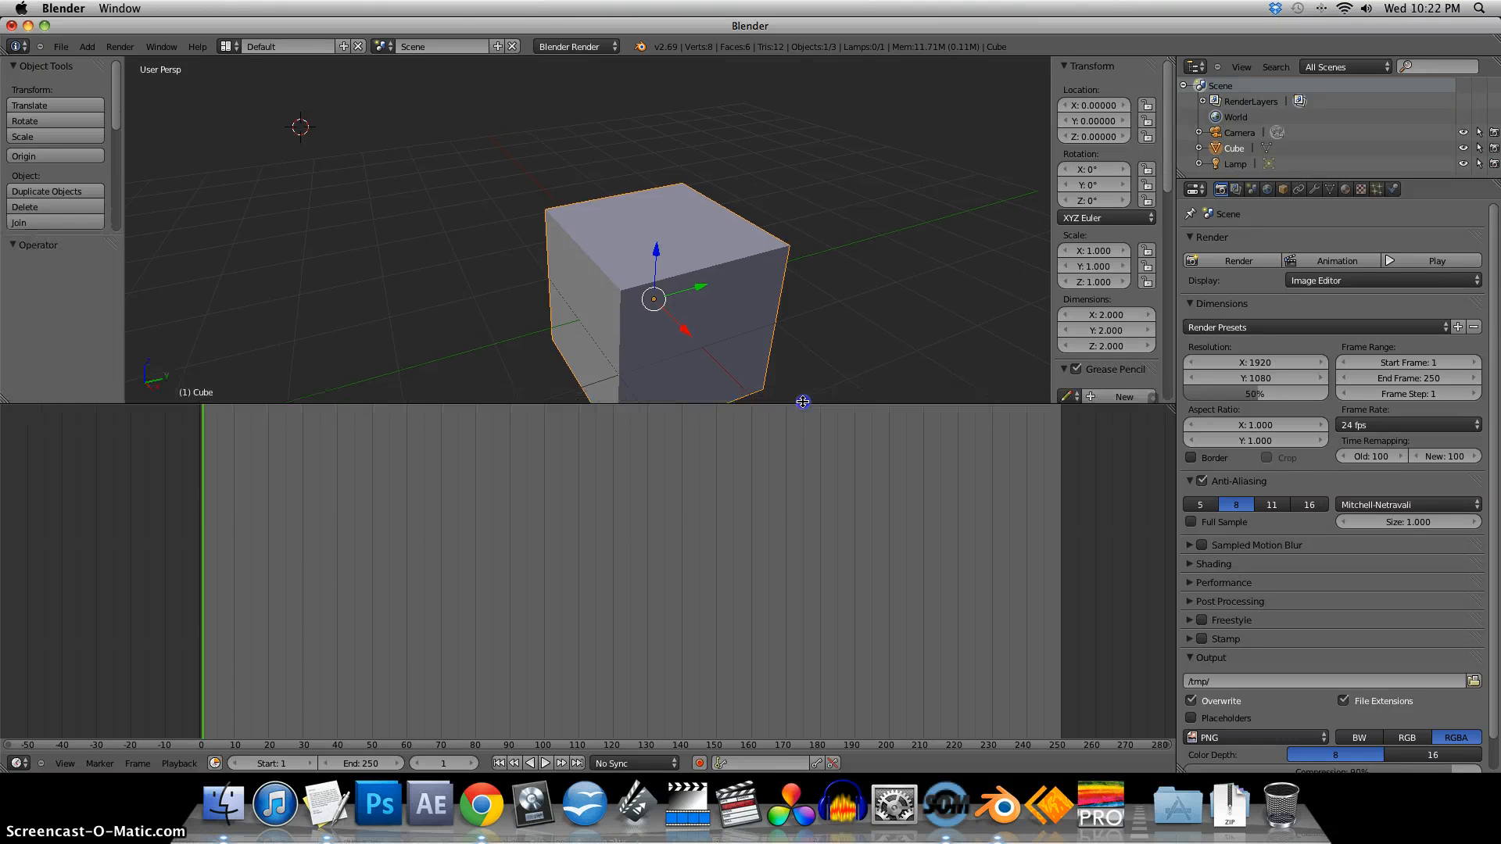
mouse_move(953, 425)
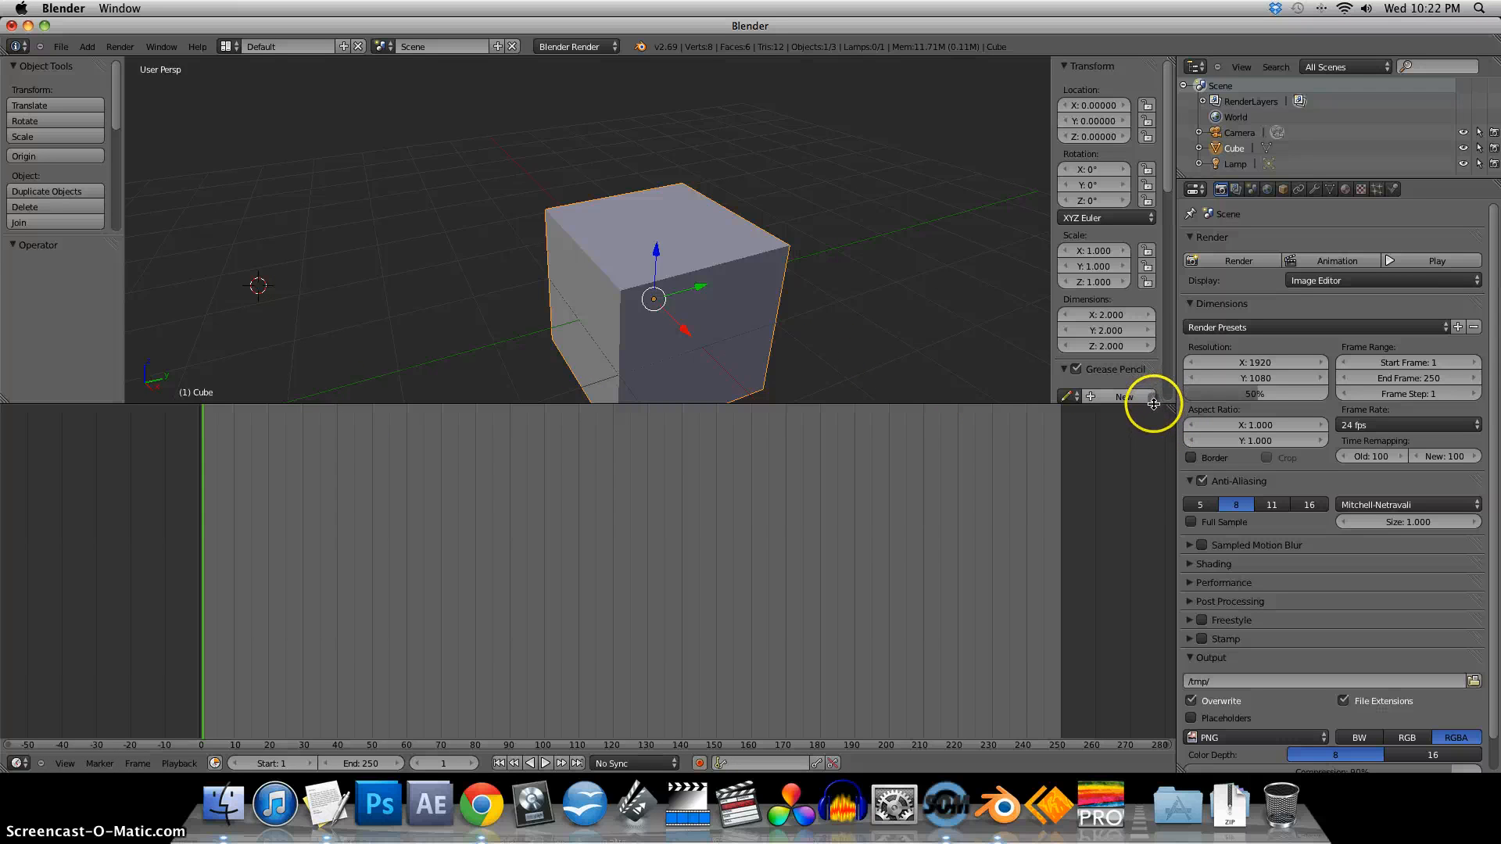
mouse_move(1154, 398)
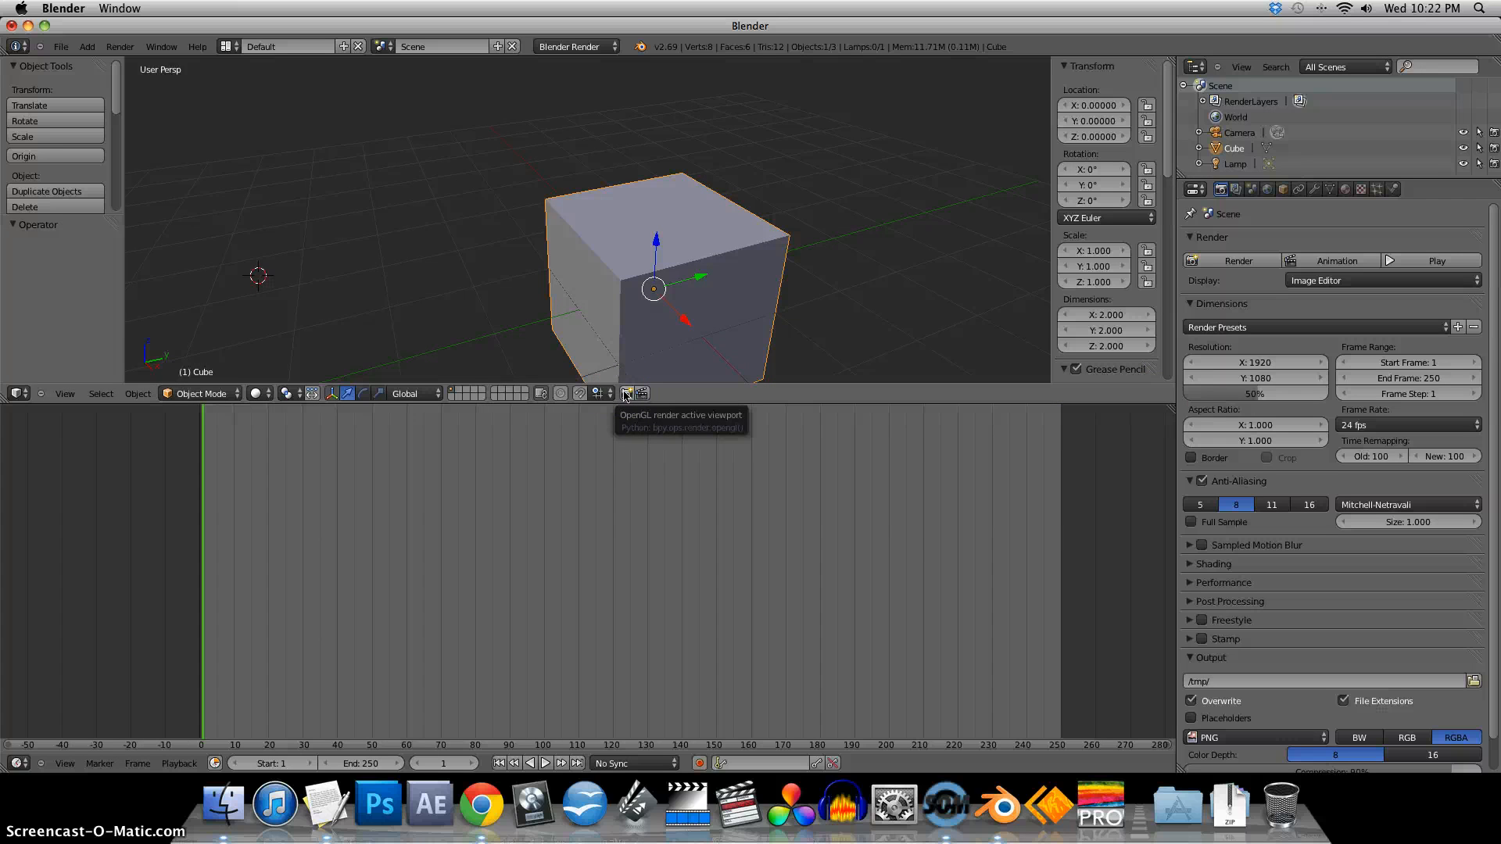
mouse_move(535, 490)
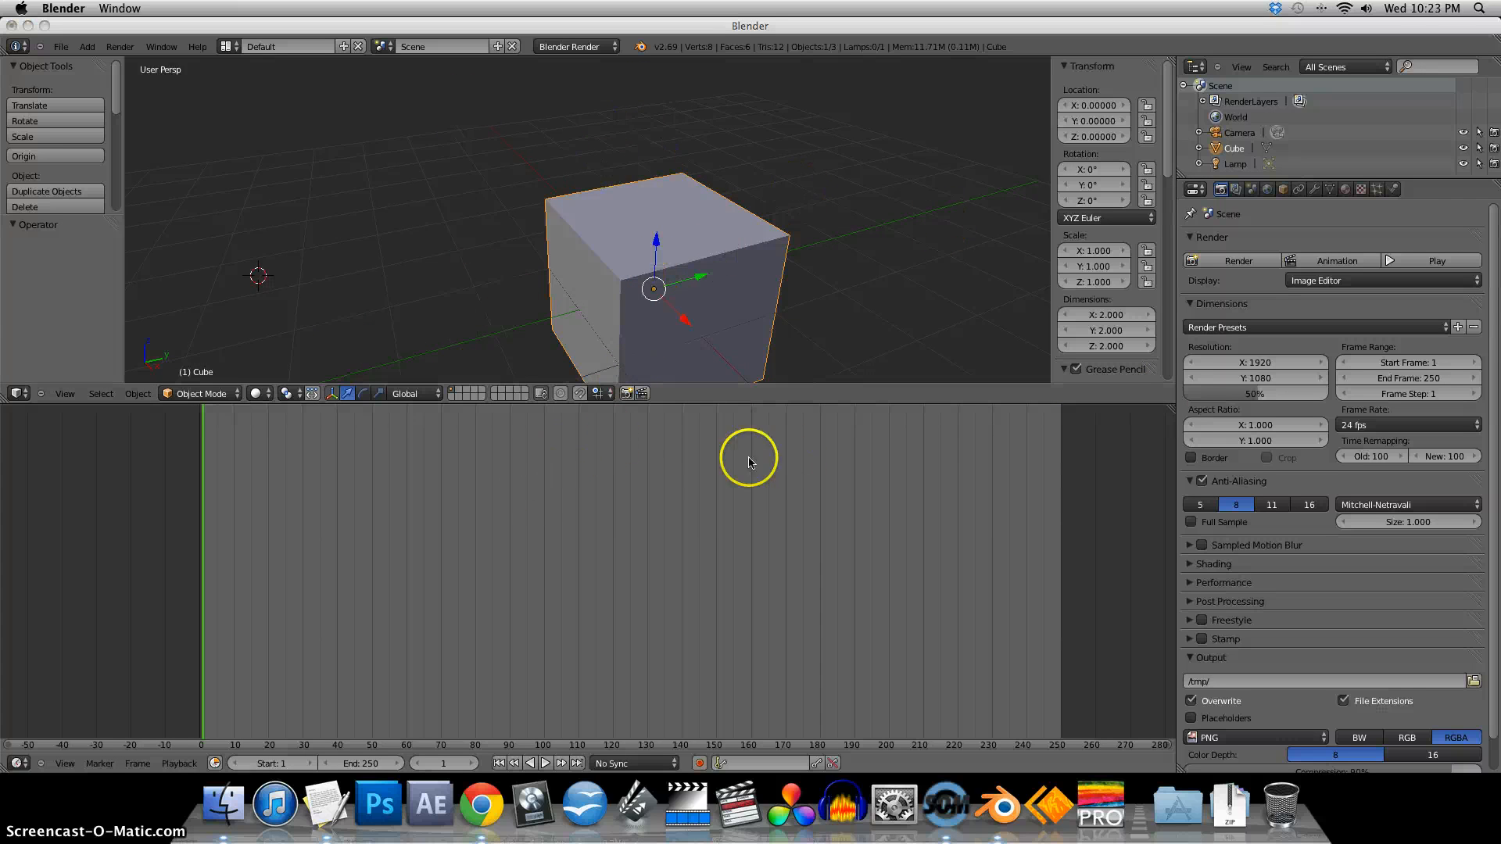
mouse_move(86, 575)
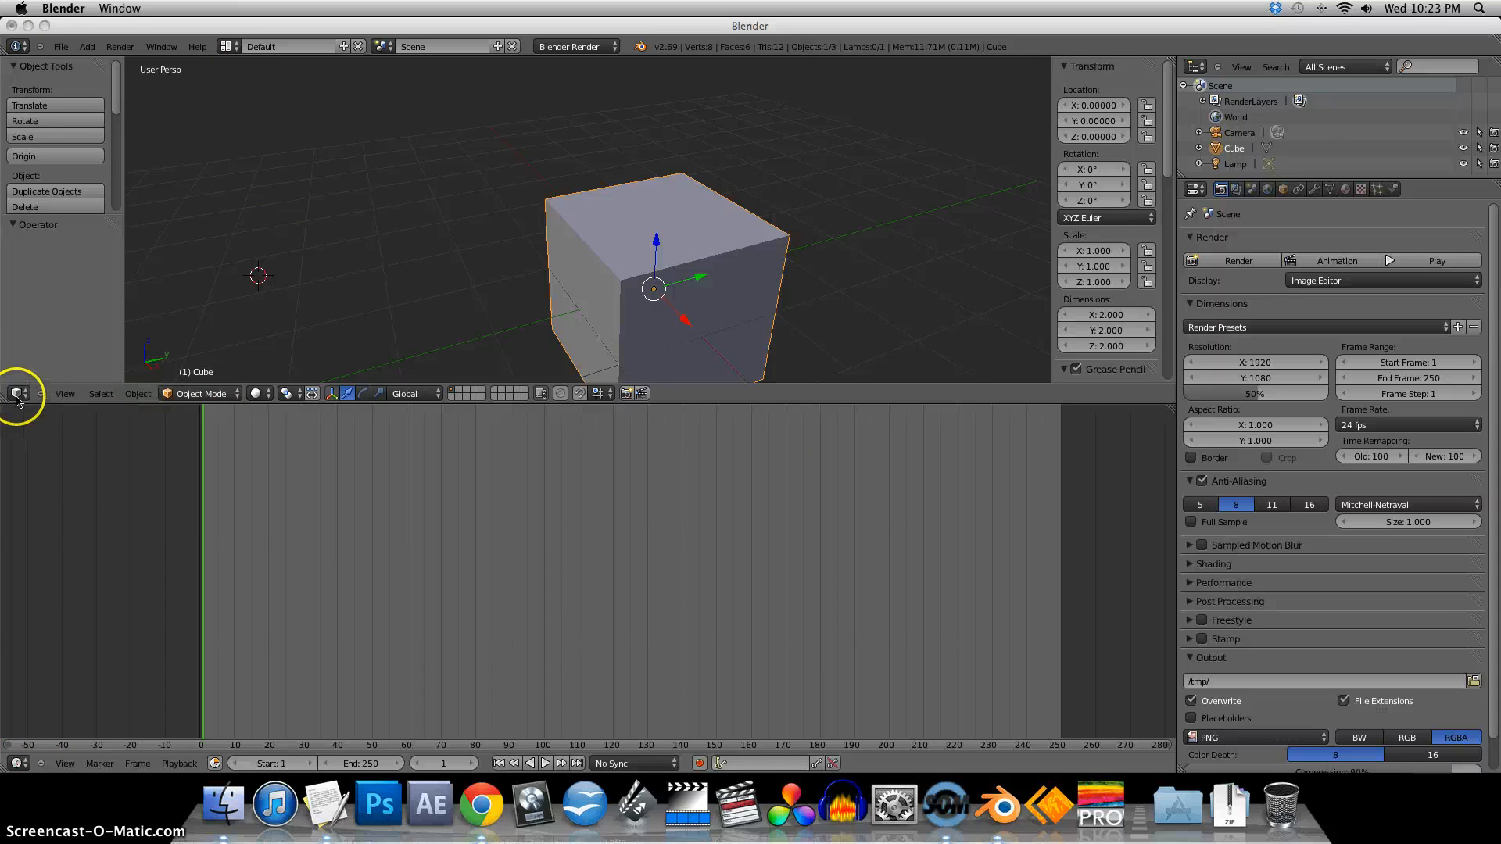
- Switch the top area to Graph Editor and back to 3D view, then set frame 0
click(17, 394)
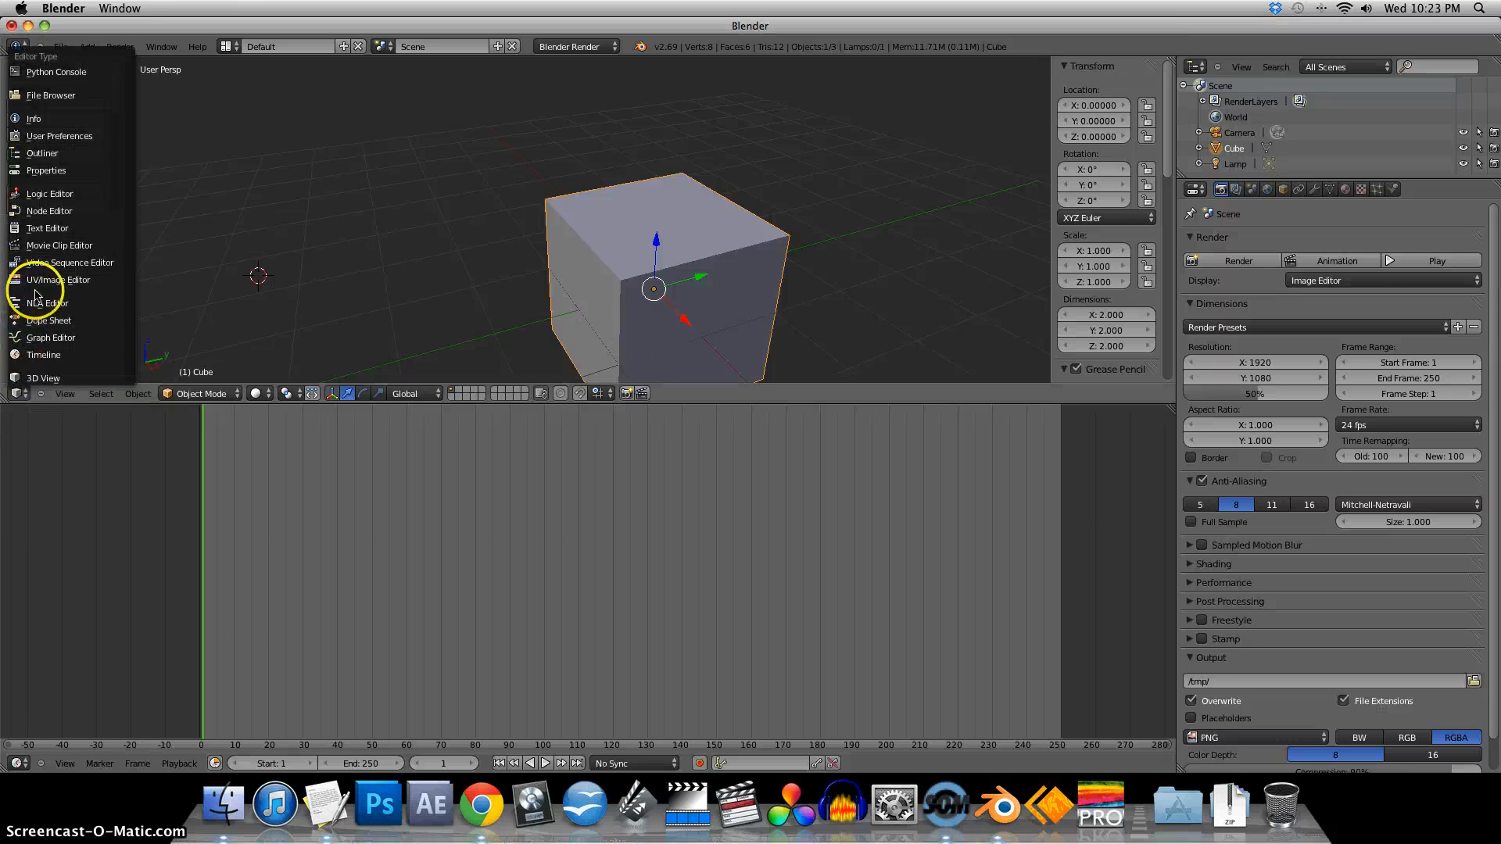
mouse_move(130, 338)
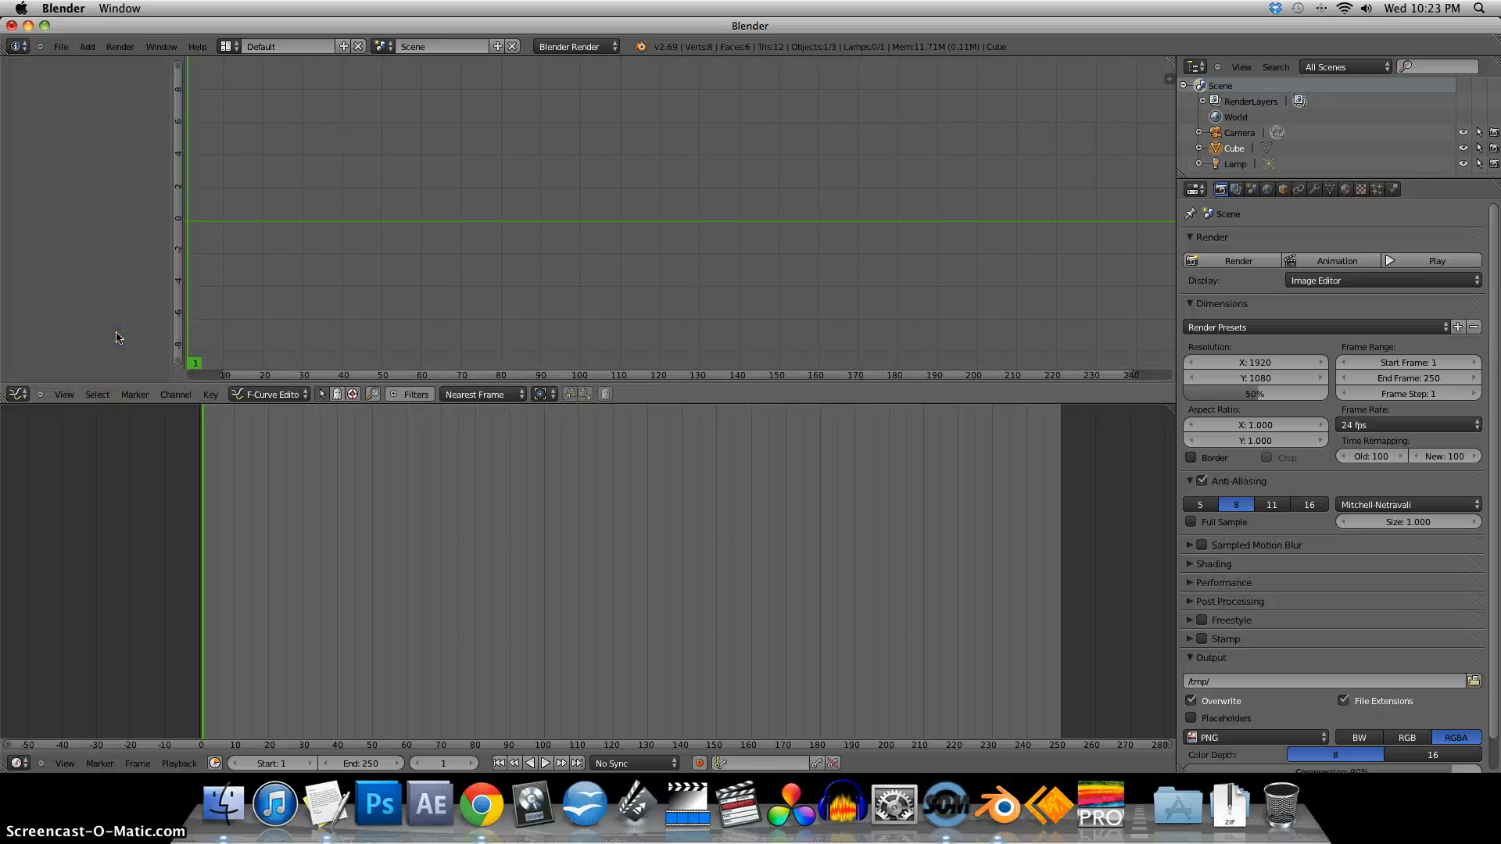
click(17, 394)
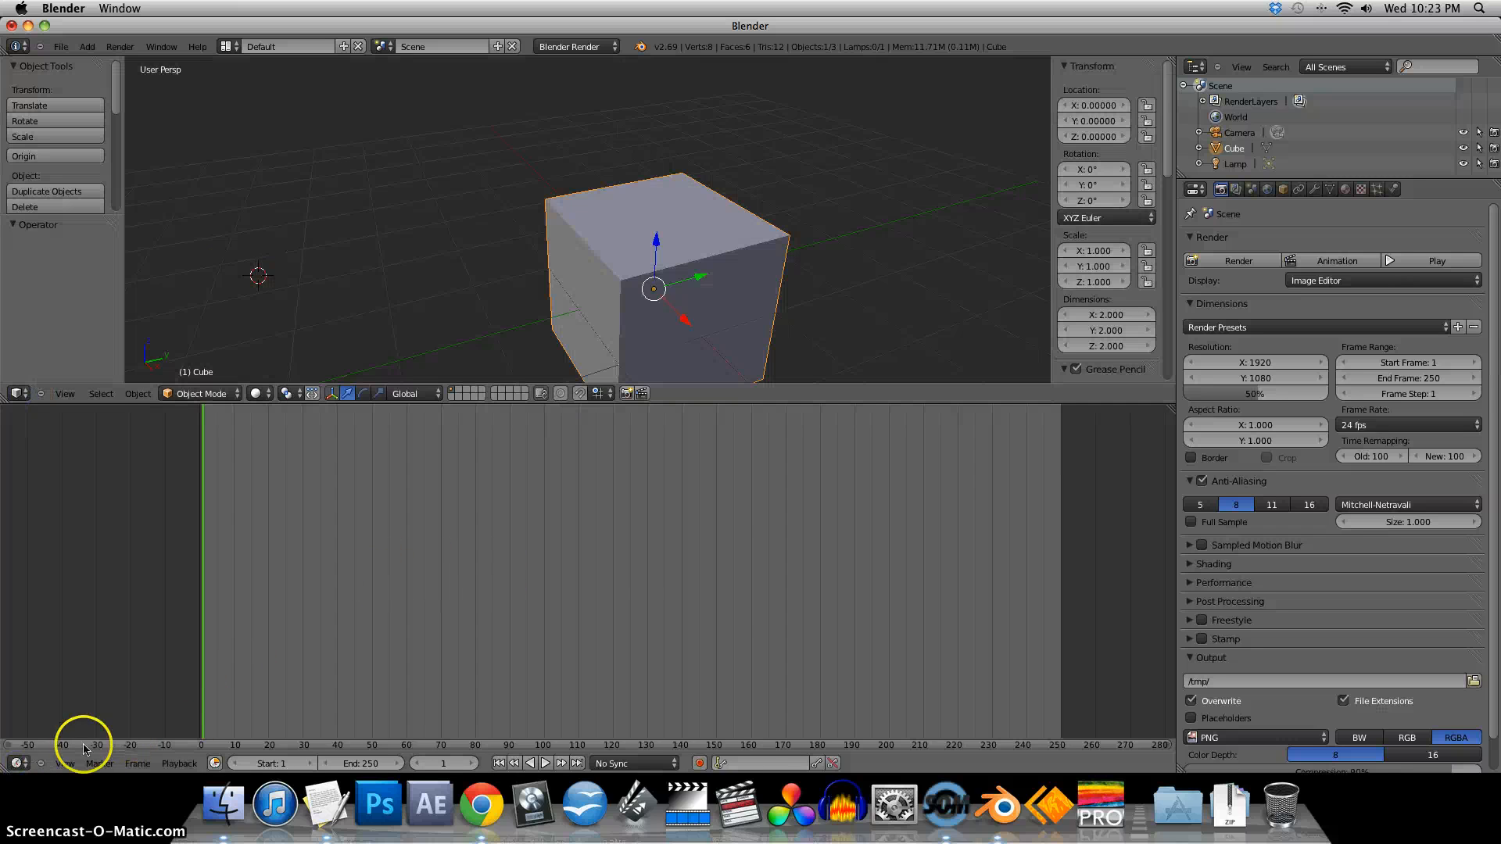
click(16, 394)
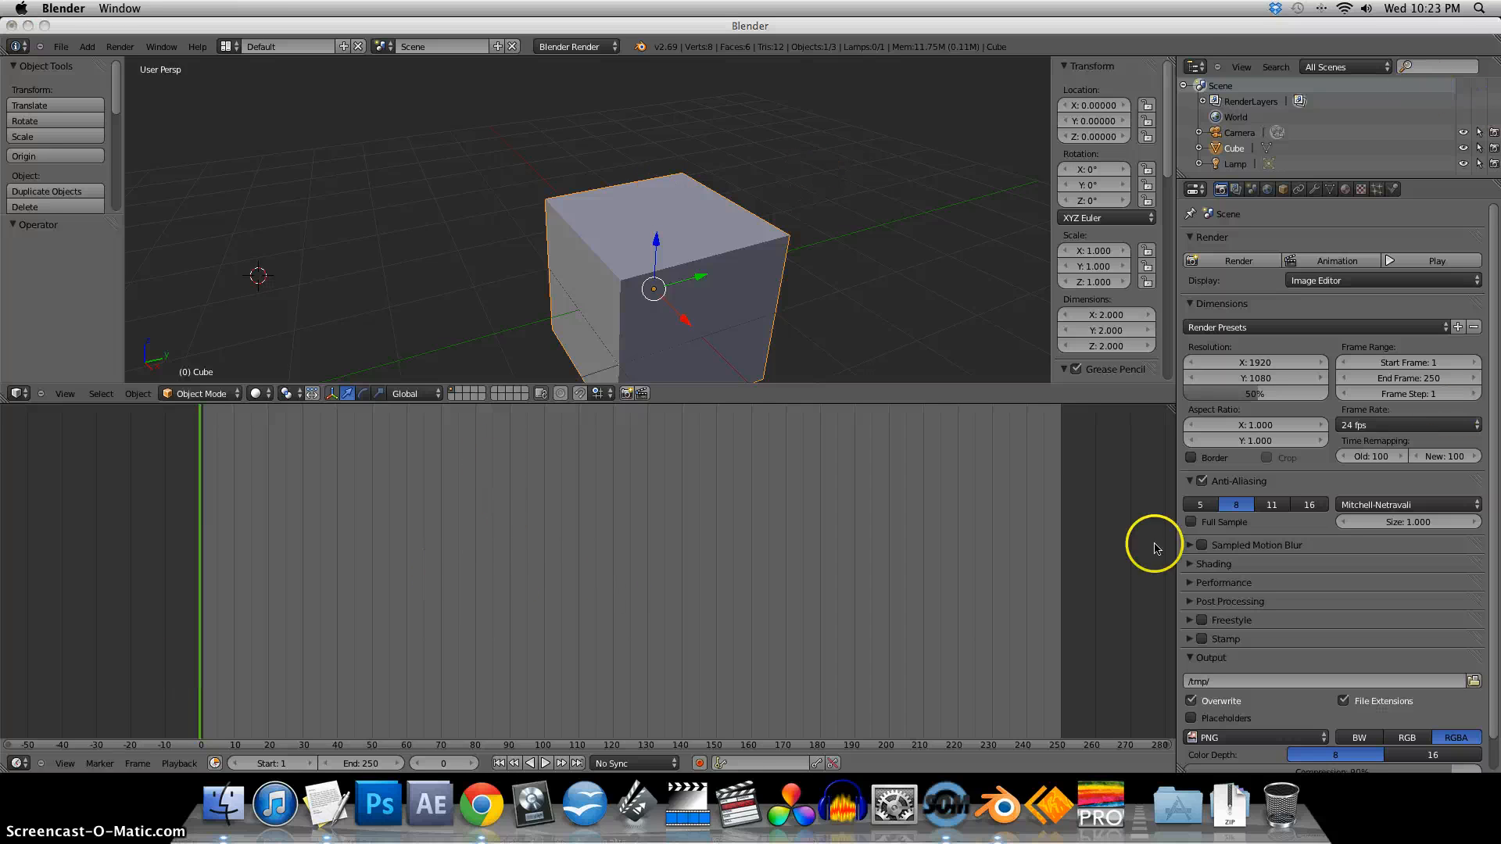
mouse_move(355, 180)
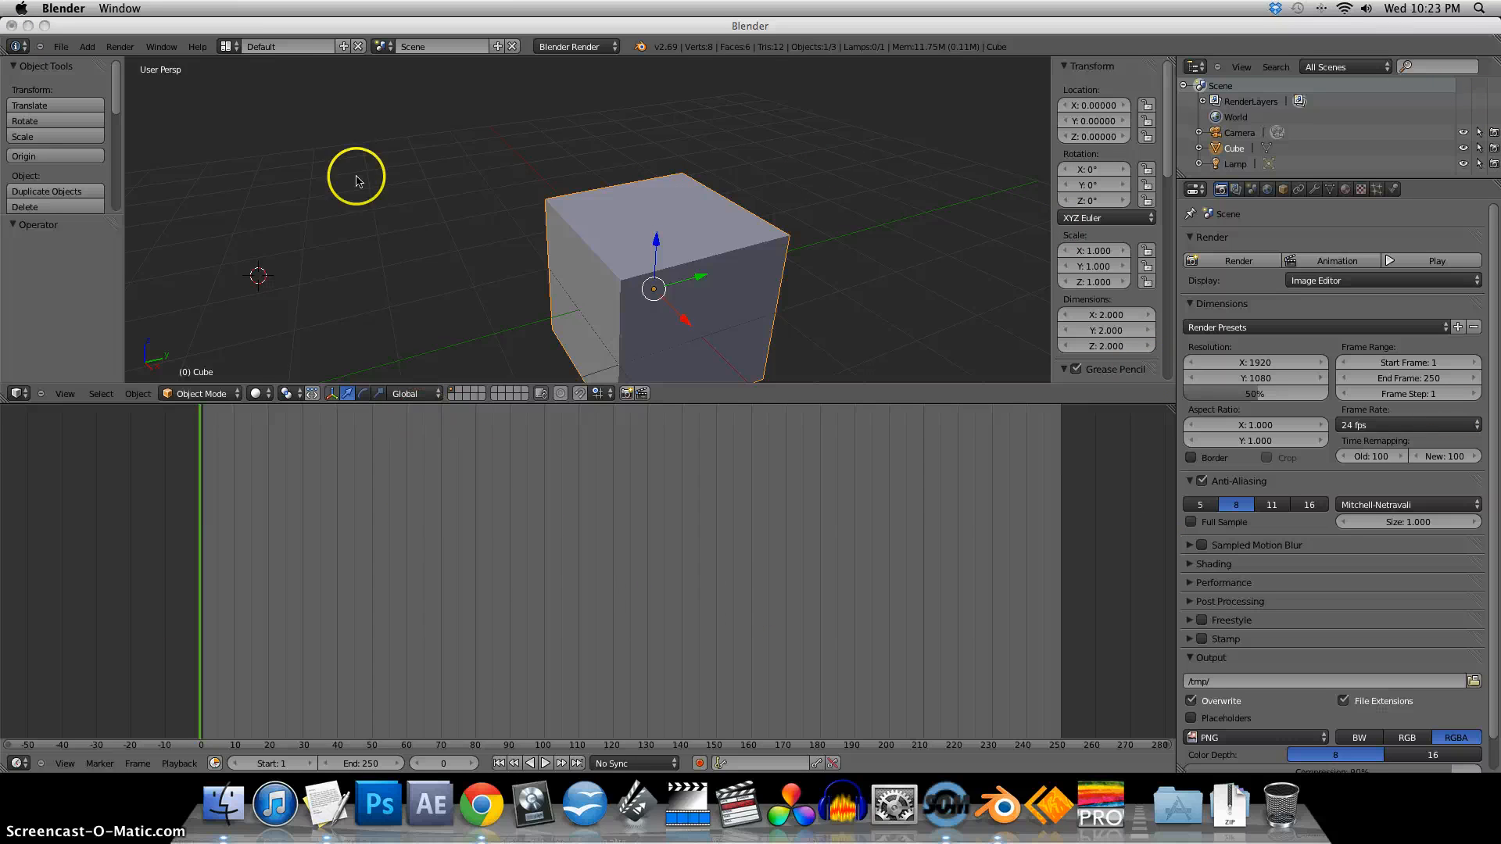
- Choose the Compositing screen layout from the layout dropdown
click(230, 46)
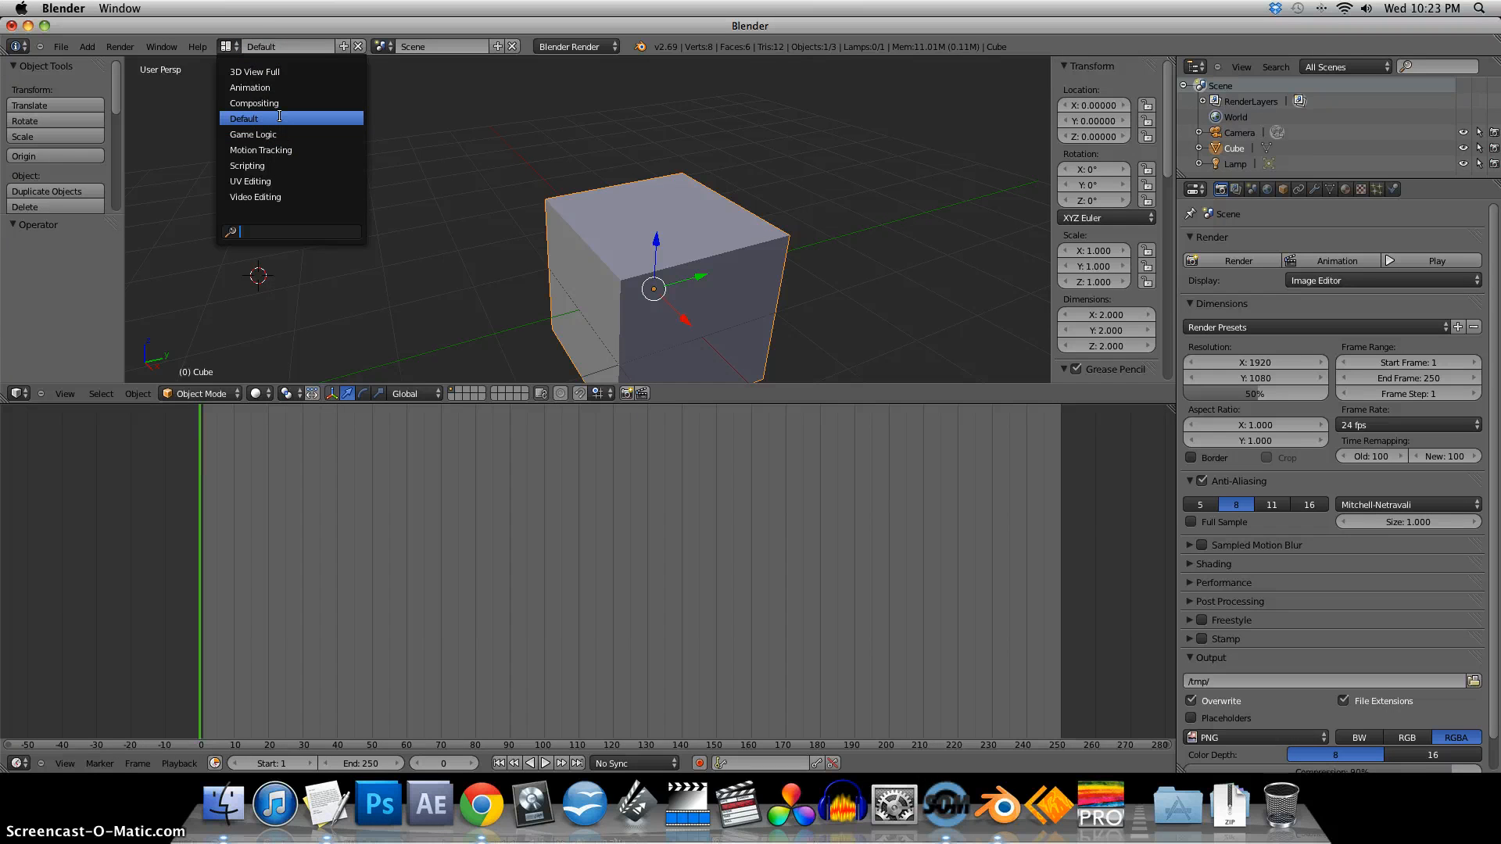
mouse_move(254, 104)
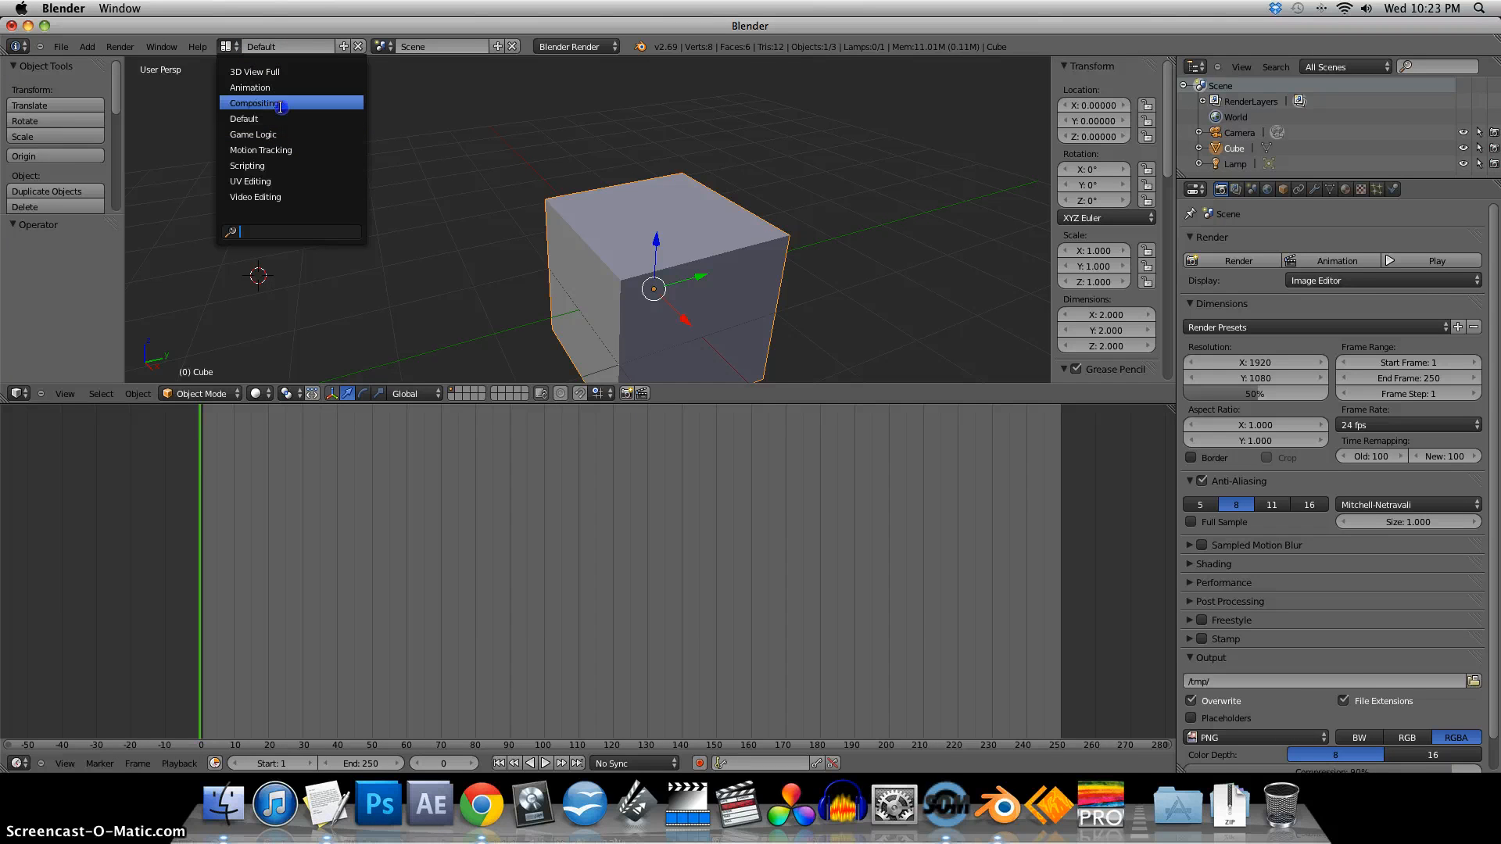
click(255, 104)
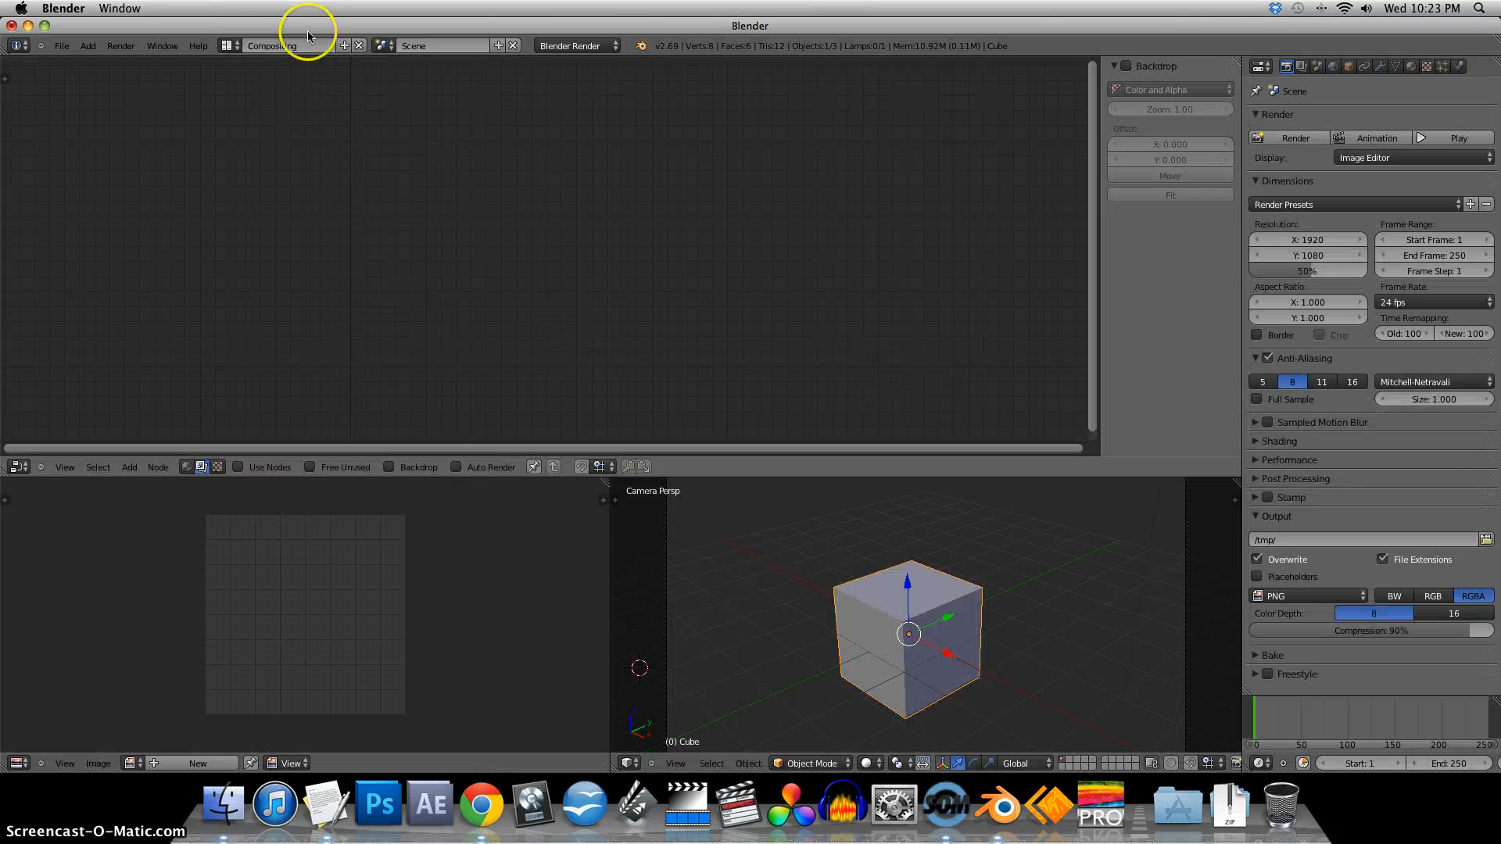
- Choose the Default screen layout from the layout dropdown
click(272, 45)
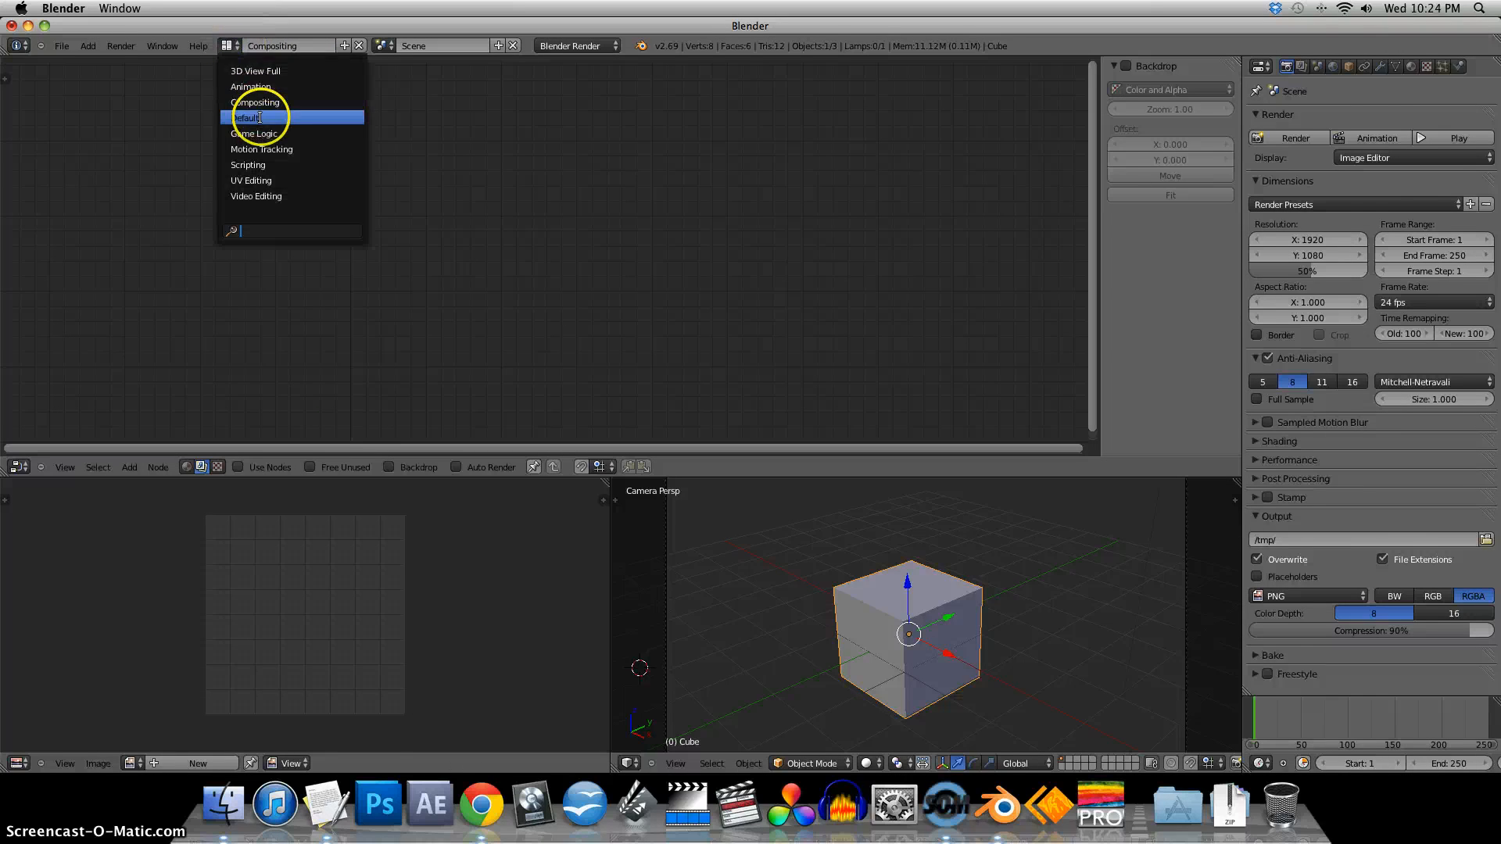
click(250, 118)
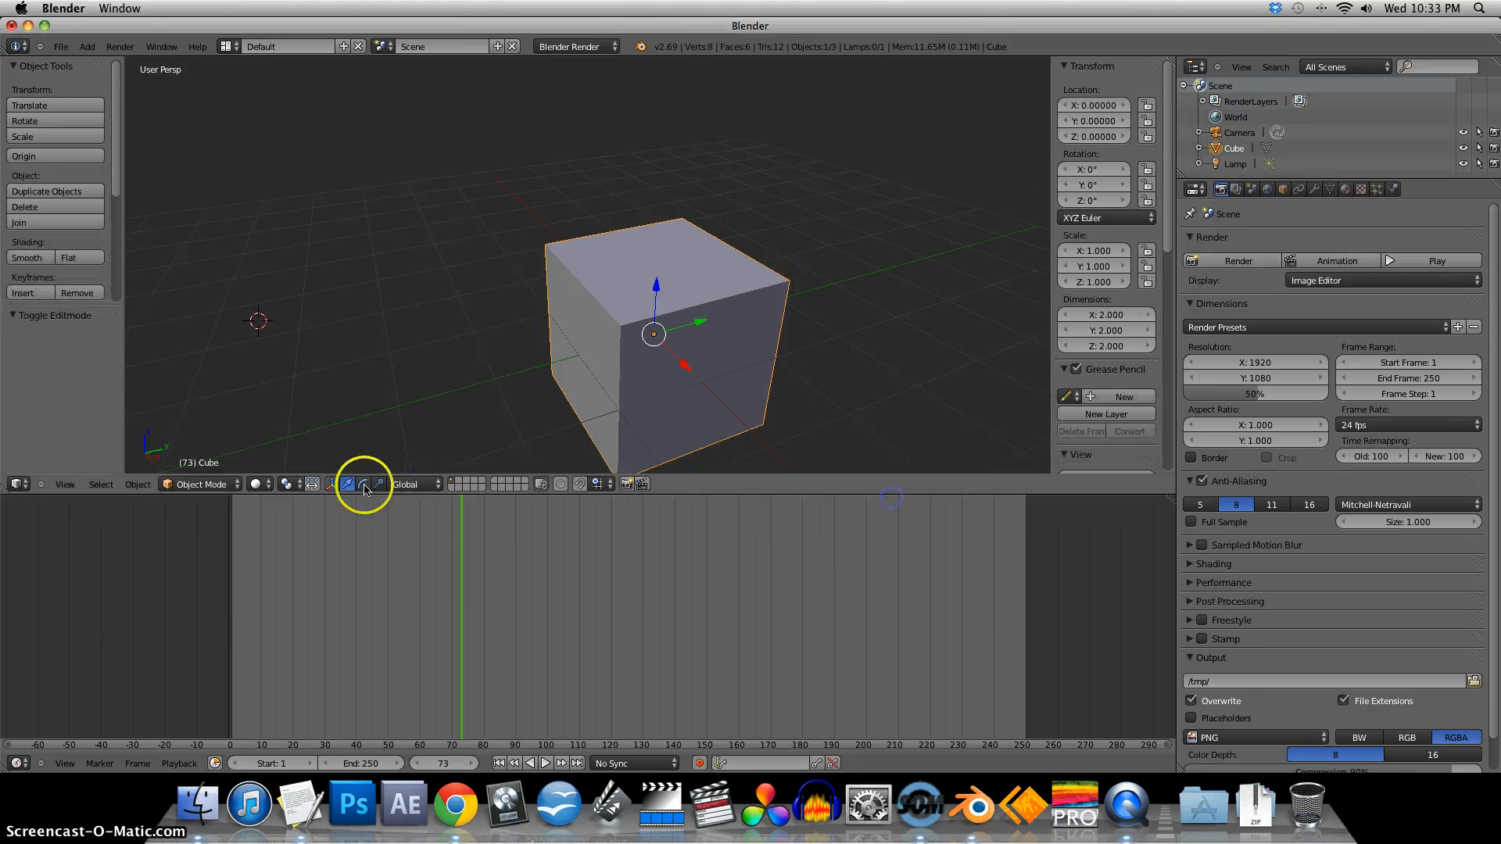
click(201, 484)
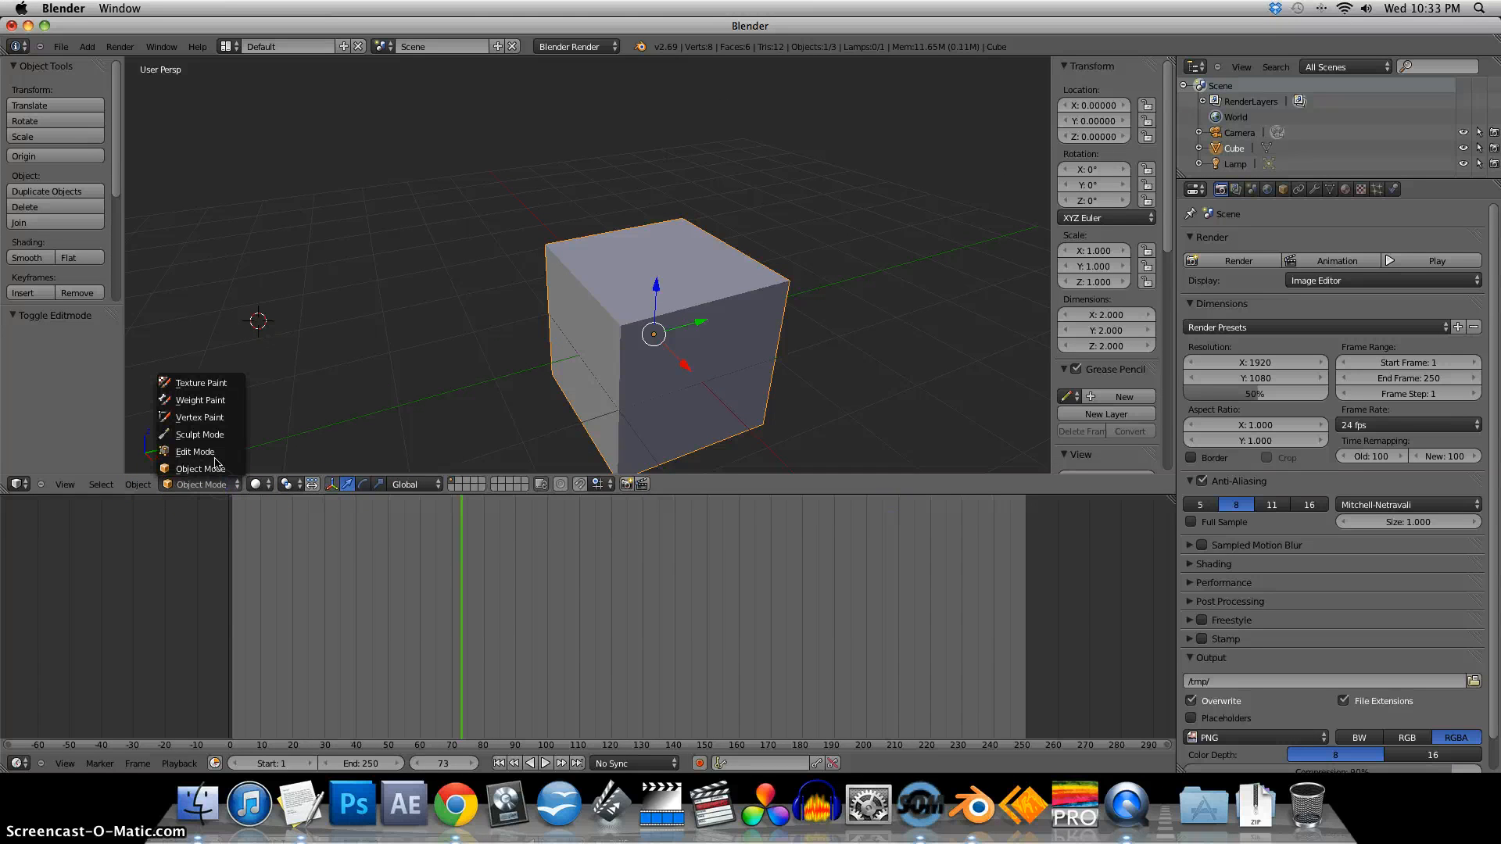
mouse_move(194, 450)
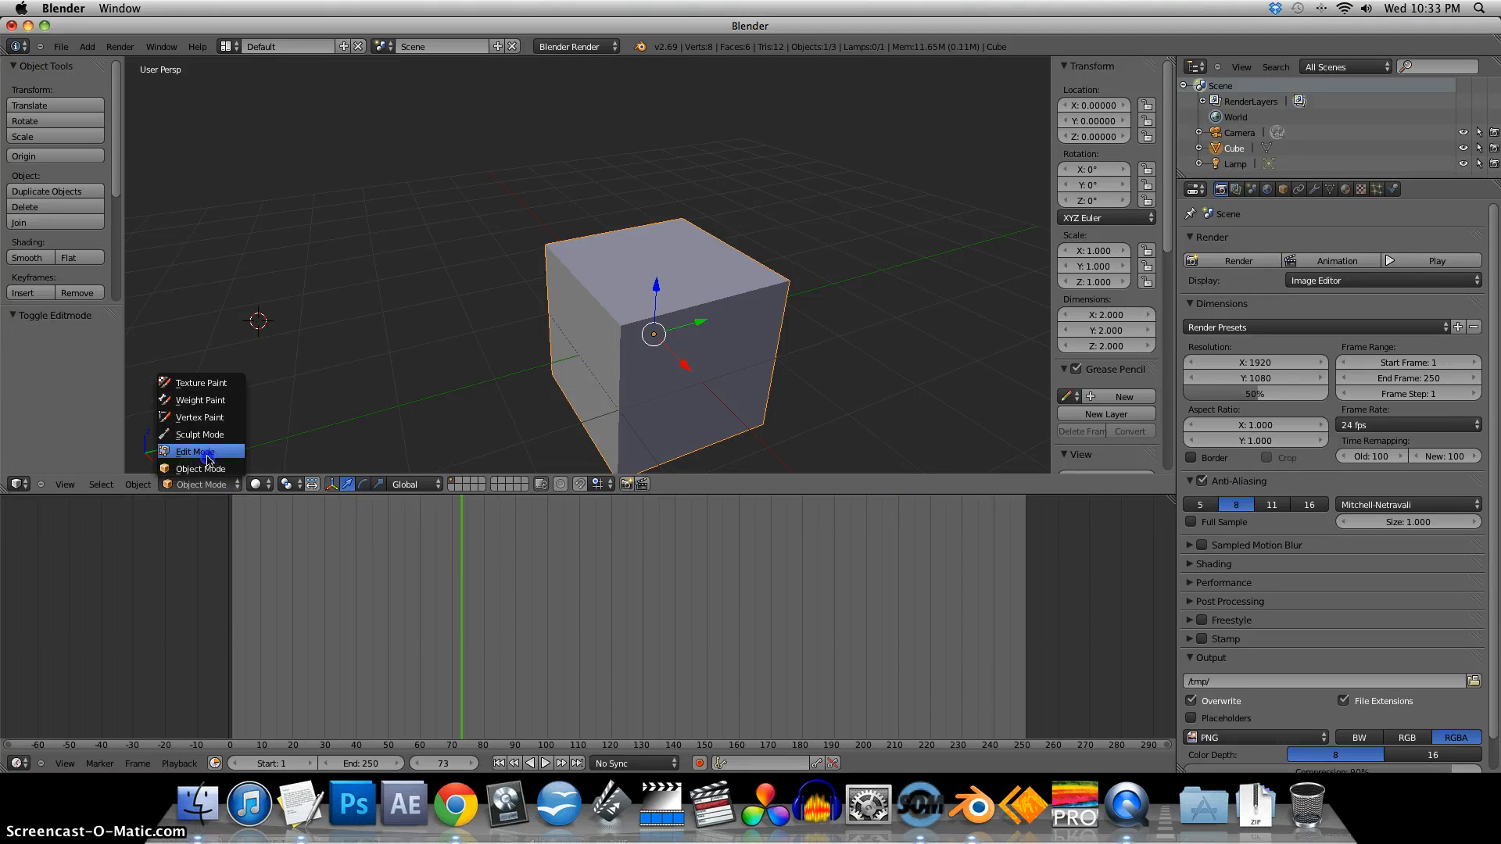
click(191, 450)
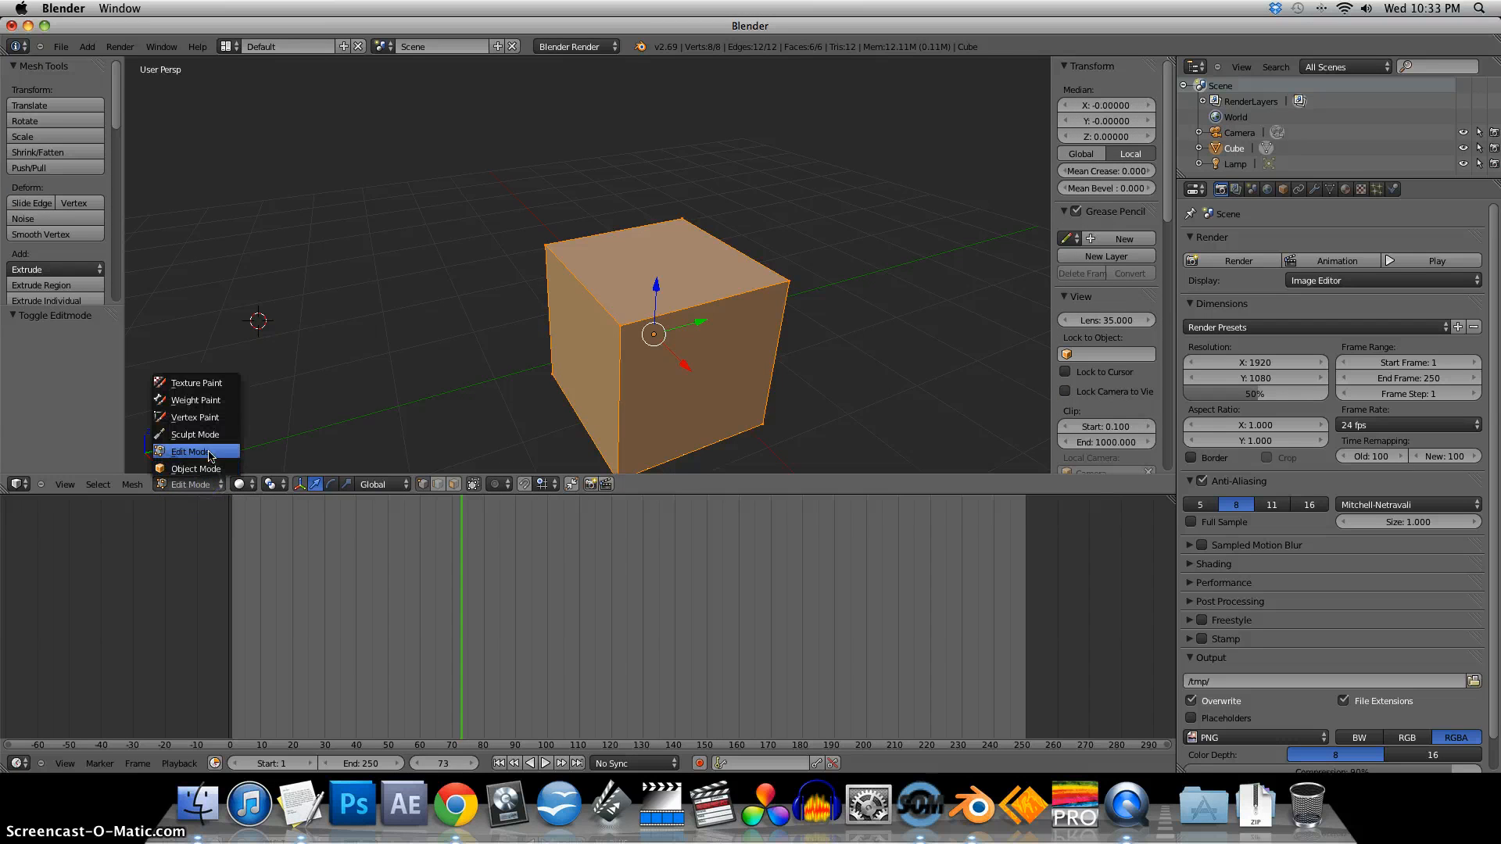
mouse_move(208, 485)
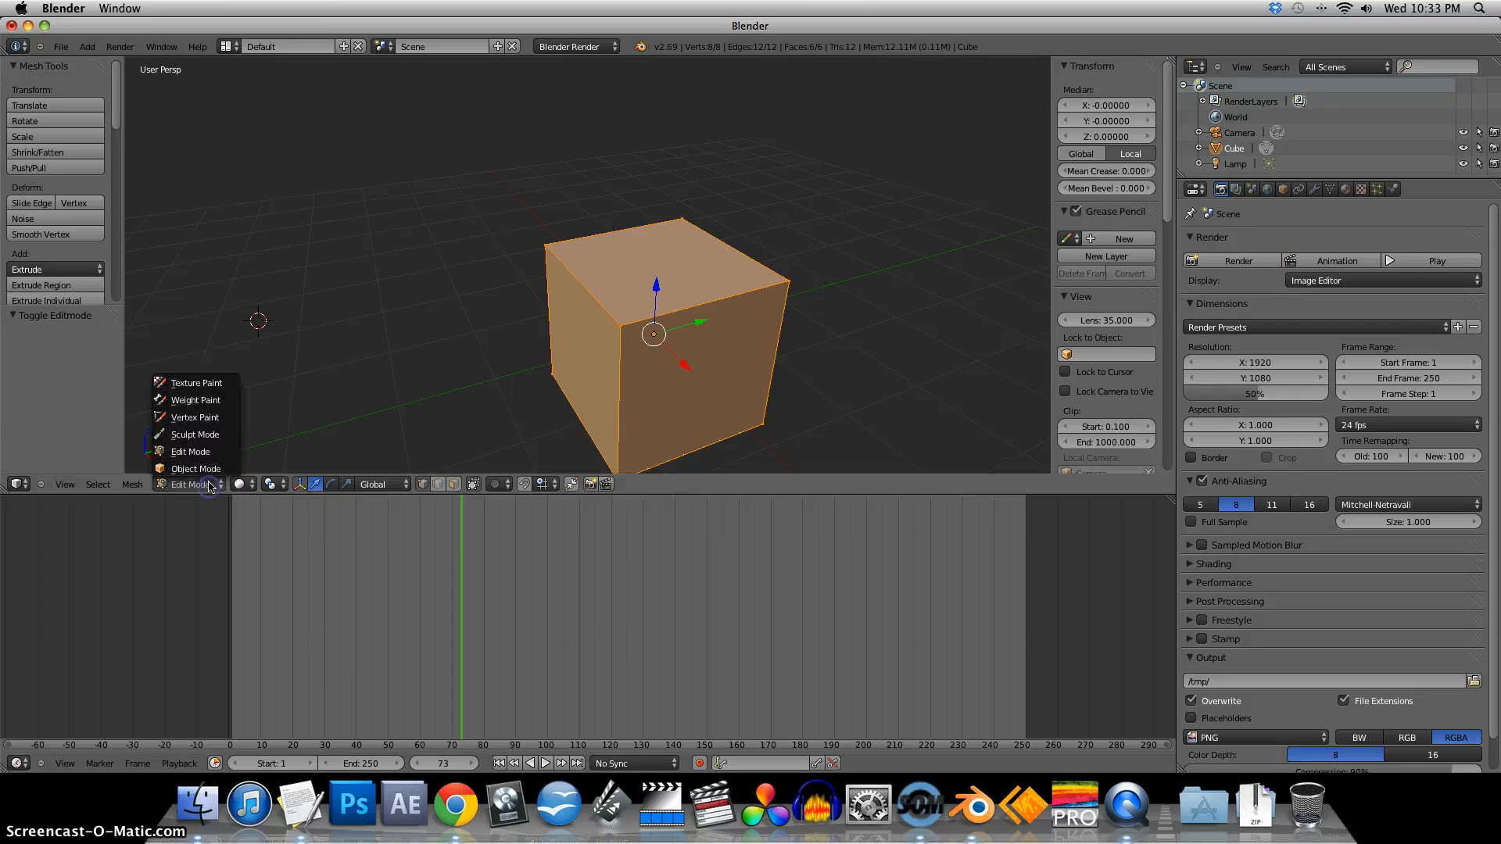
click(191, 451)
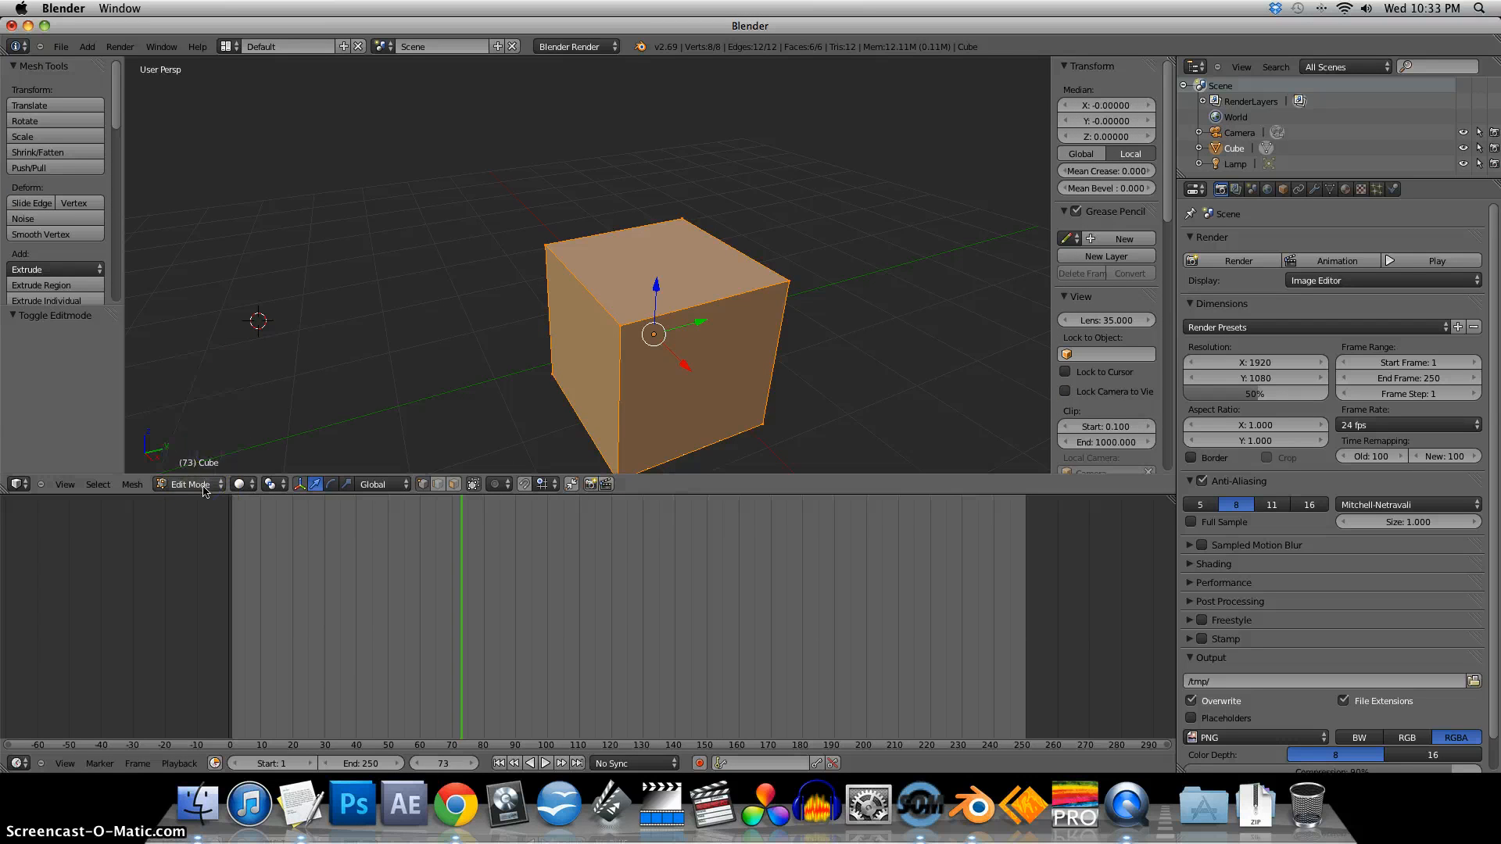
click(189, 483)
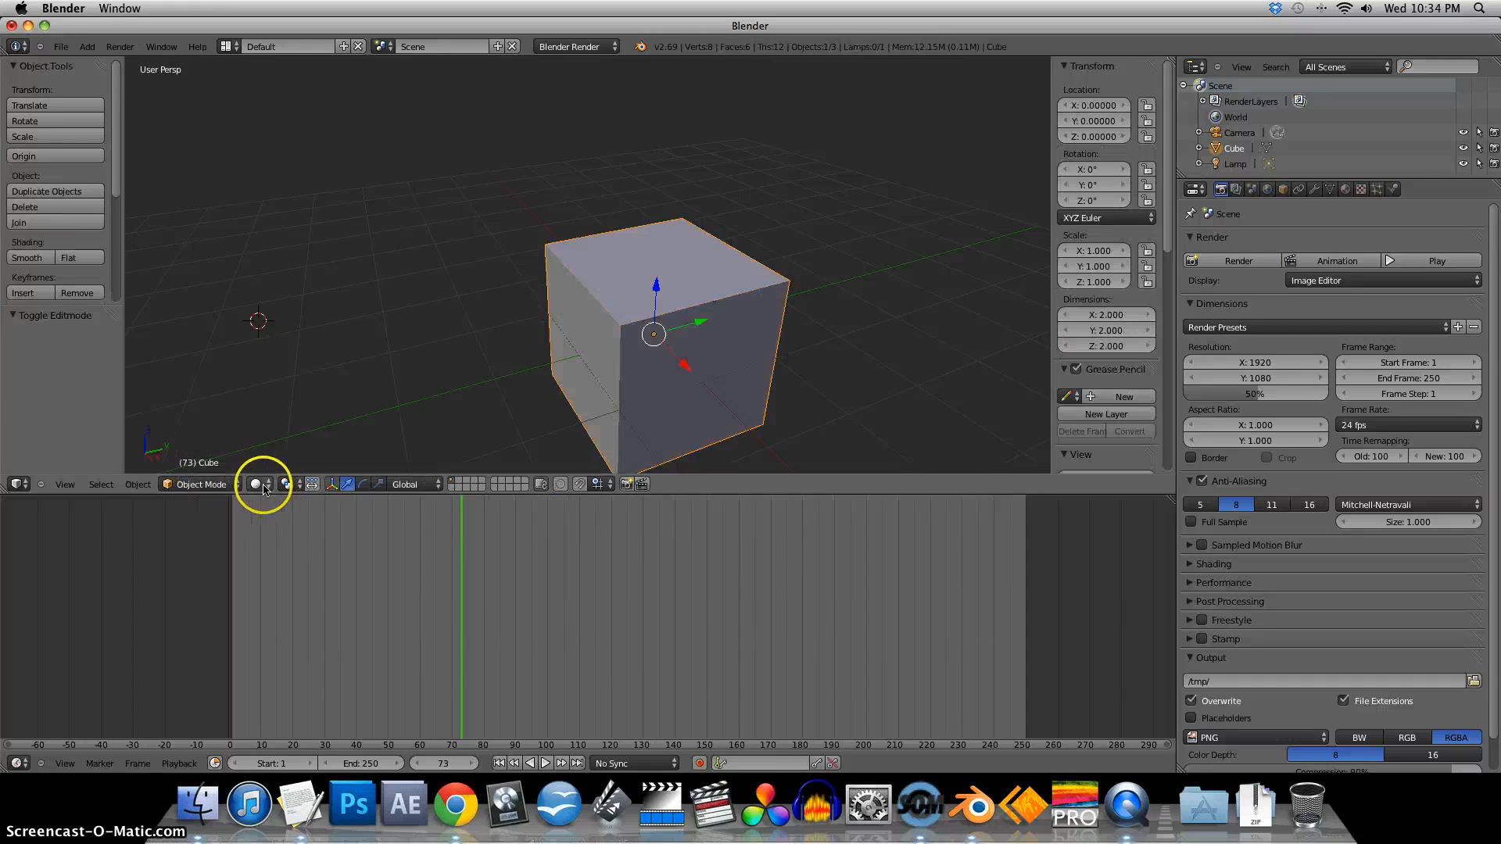
- Set viewport shading to Rendered, then switch the shading style again
click(256, 483)
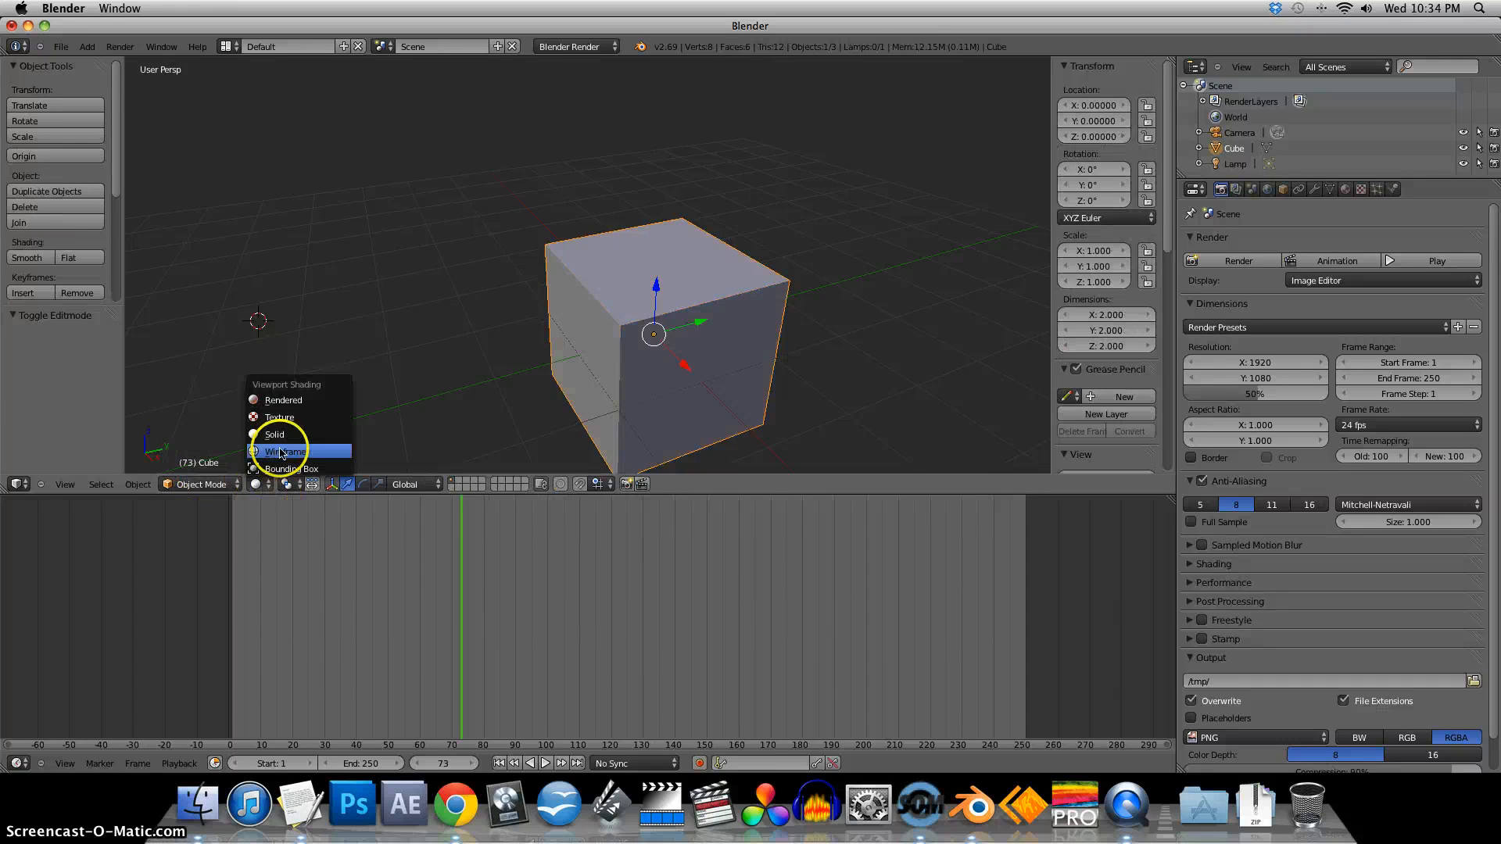
mouse_move(278, 435)
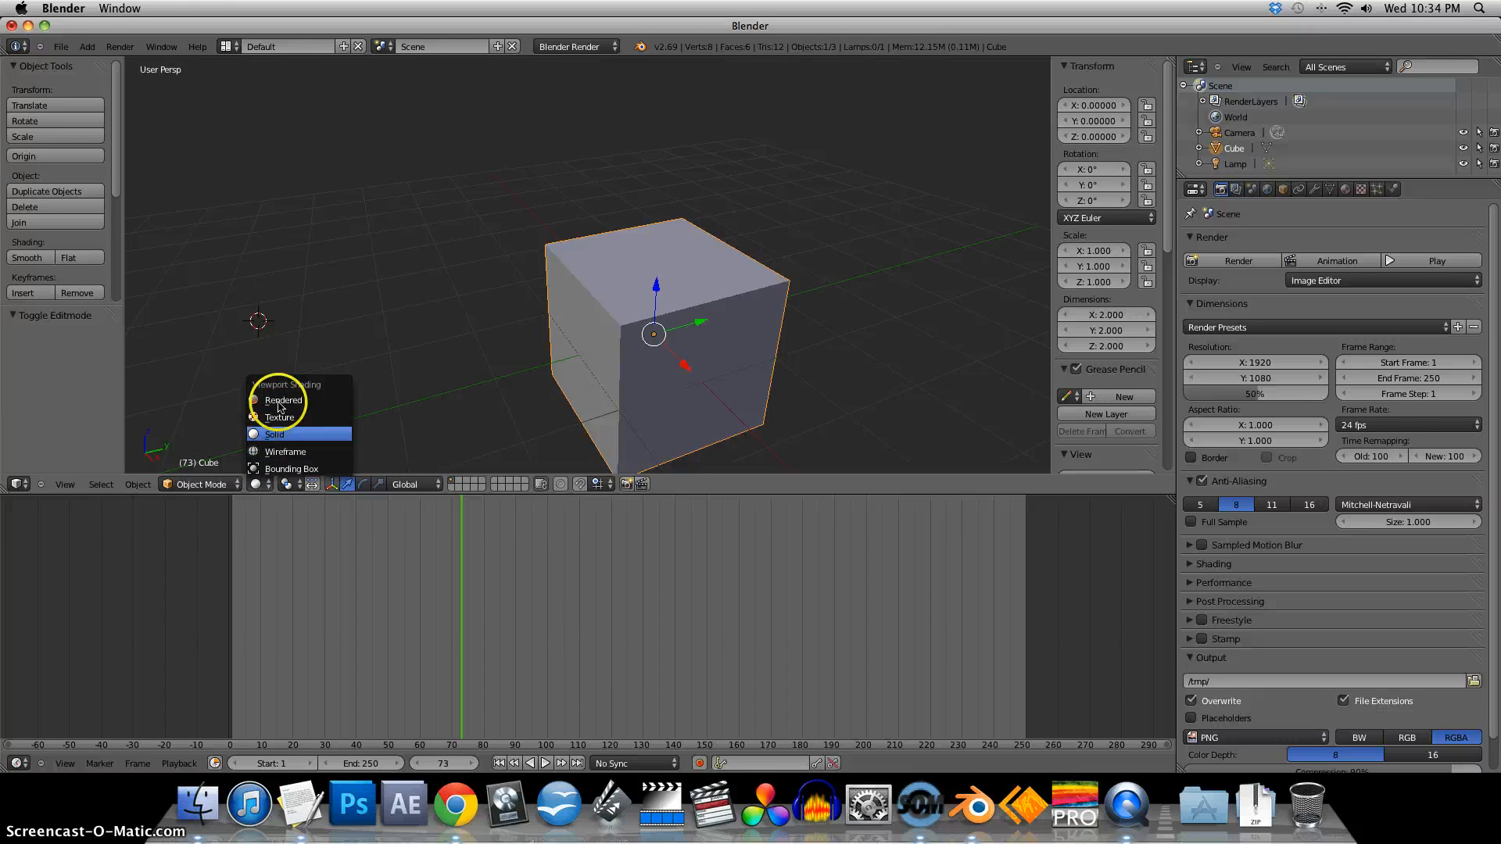
click(283, 401)
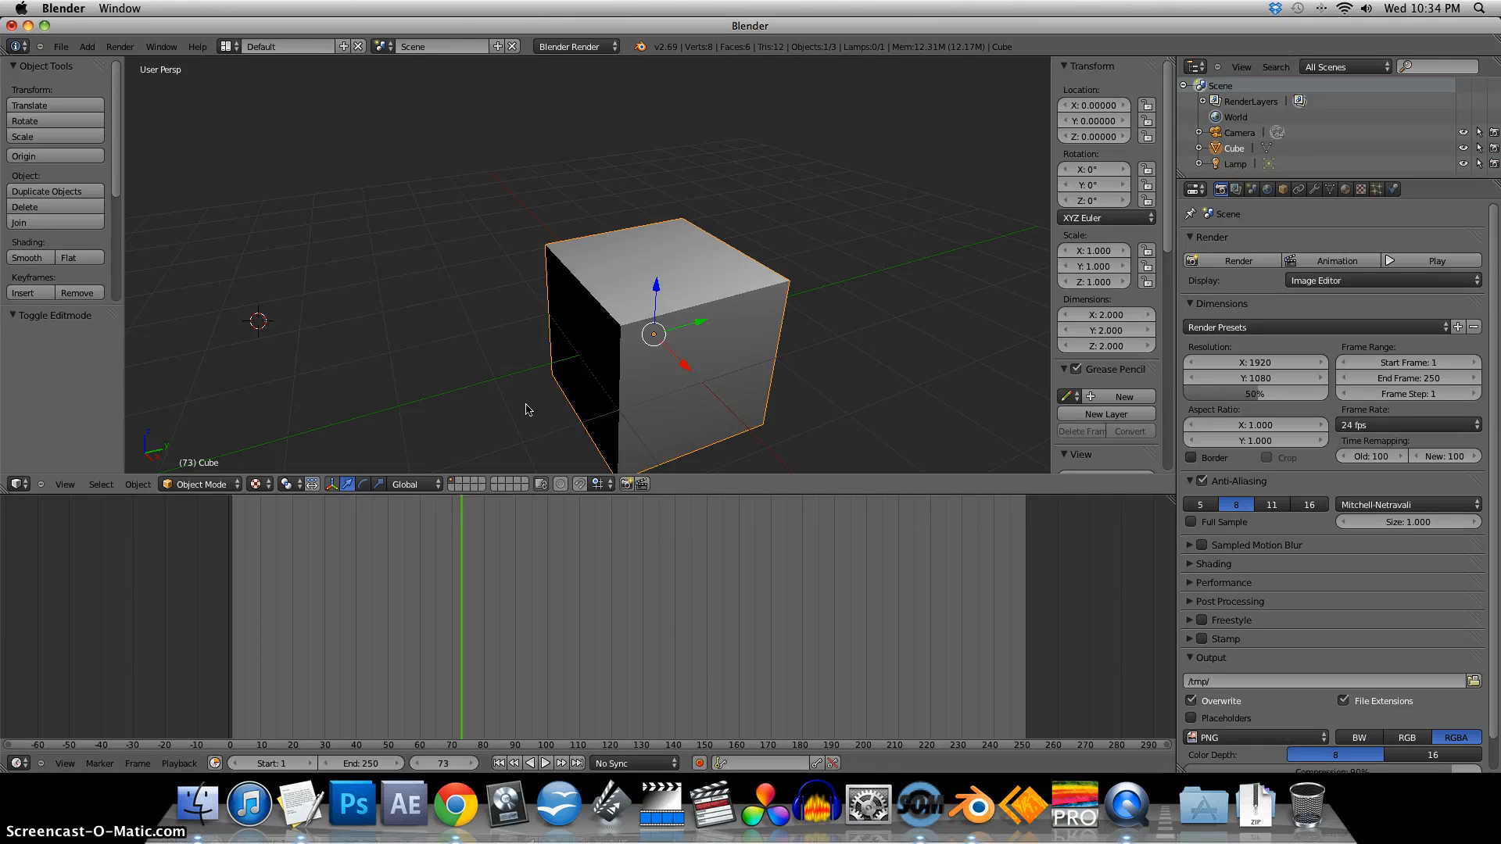
click(267, 484)
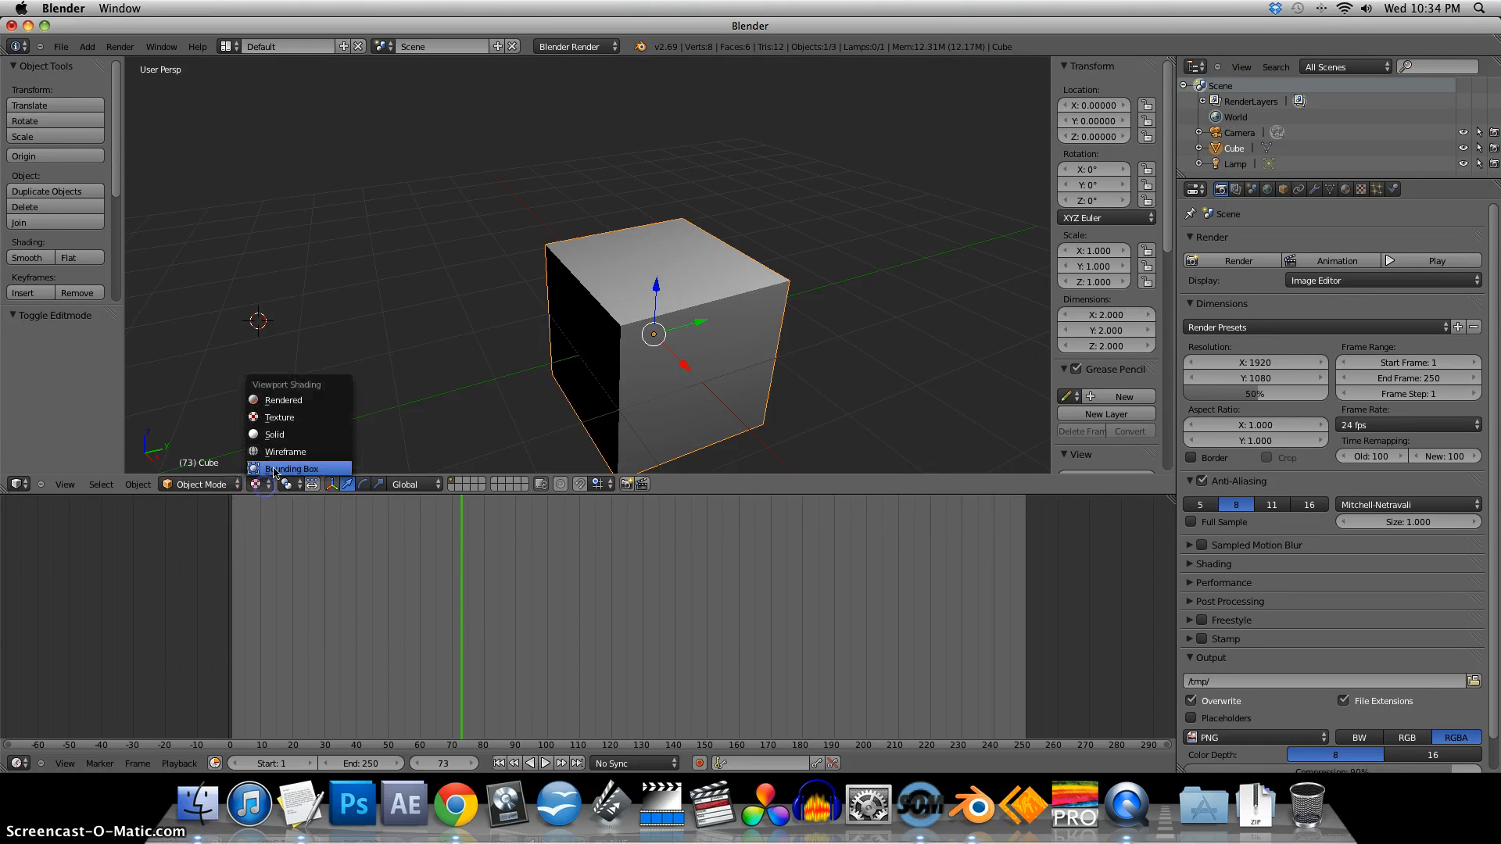
click(274, 434)
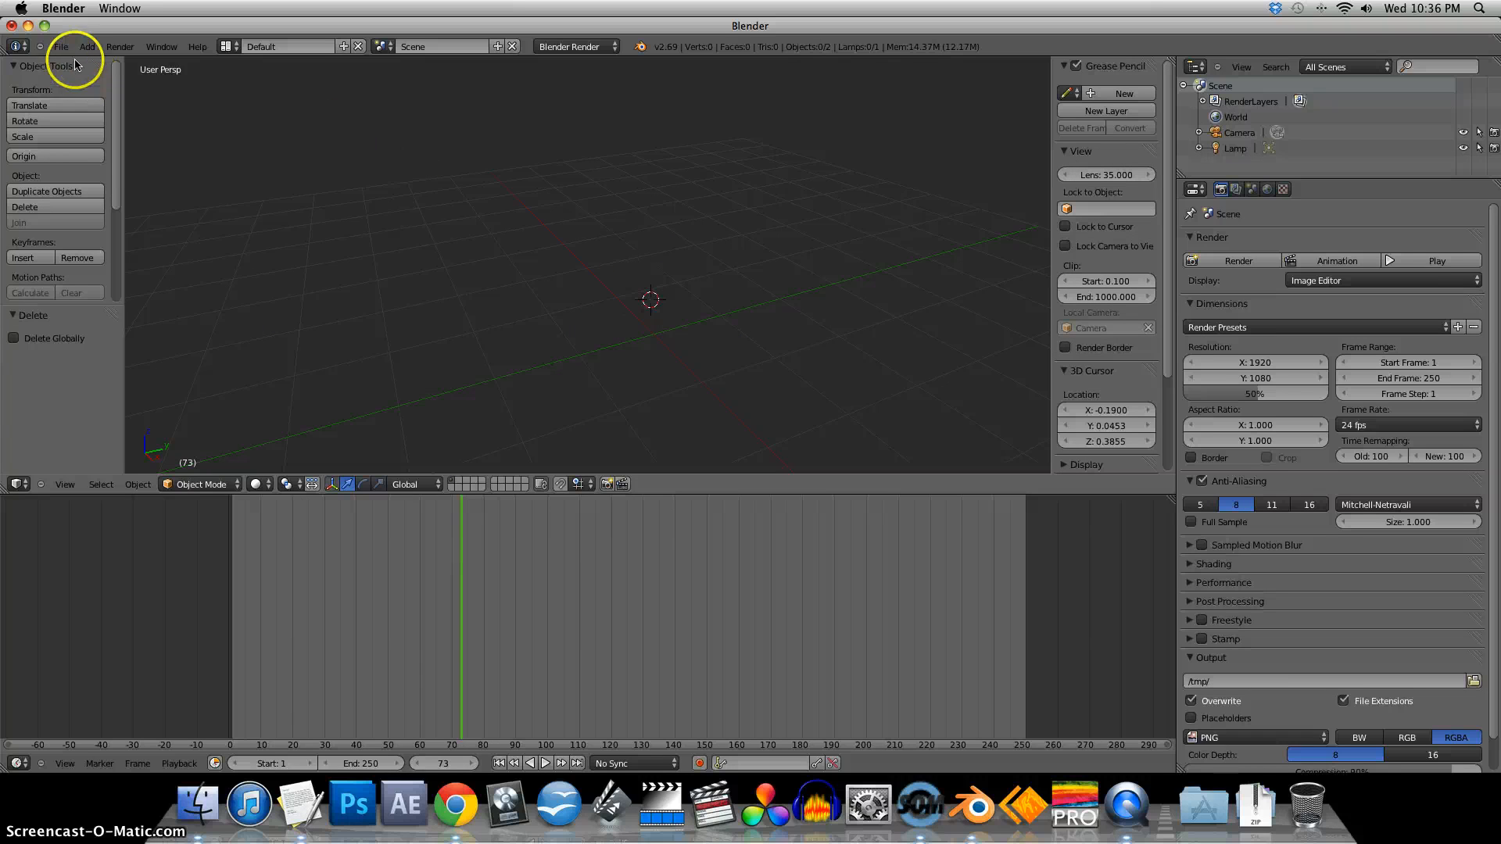
click(87, 46)
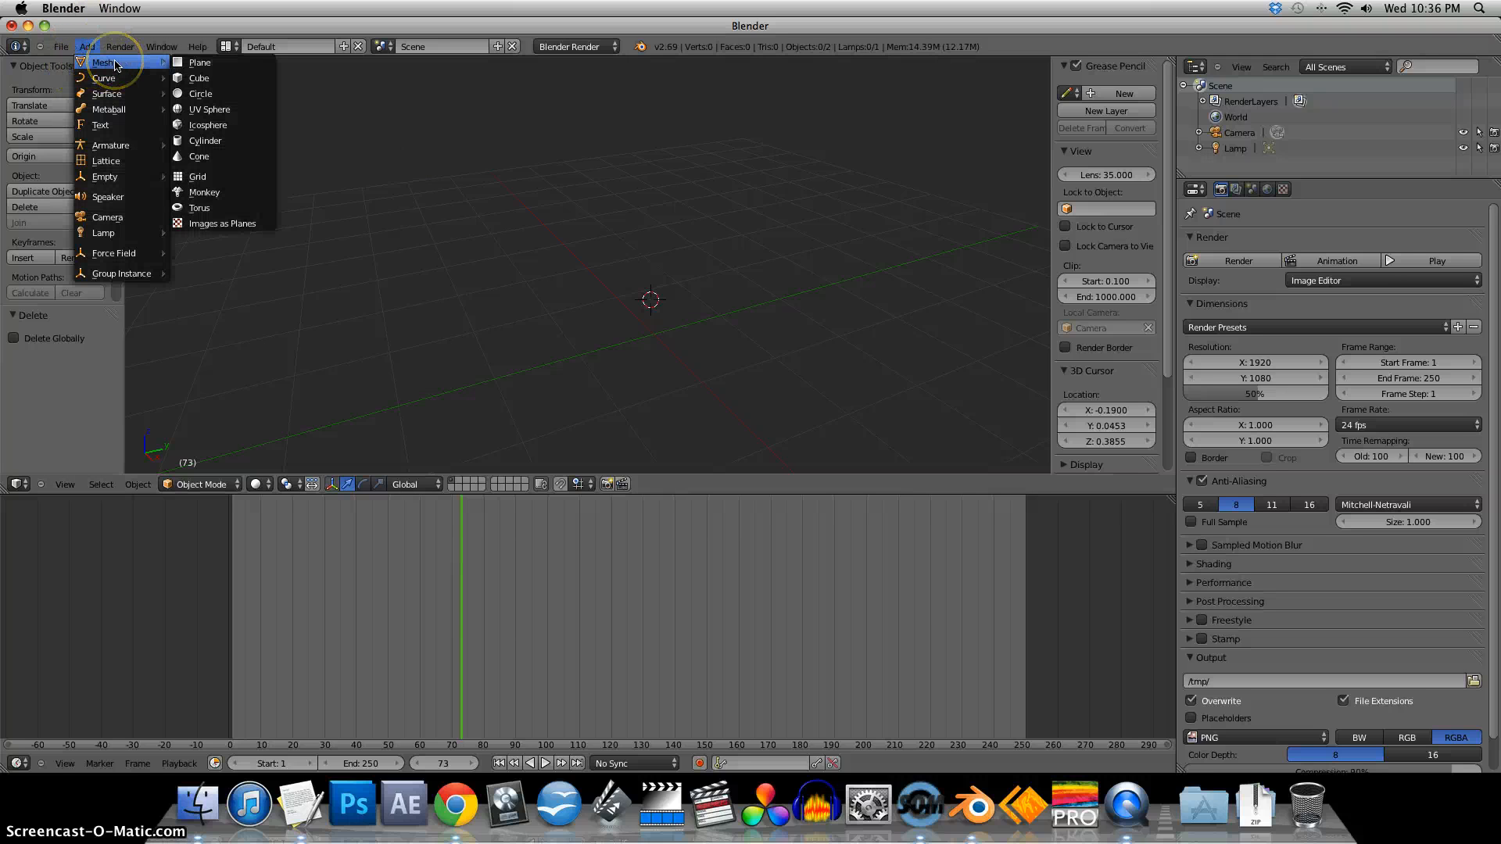
mouse_move(198, 78)
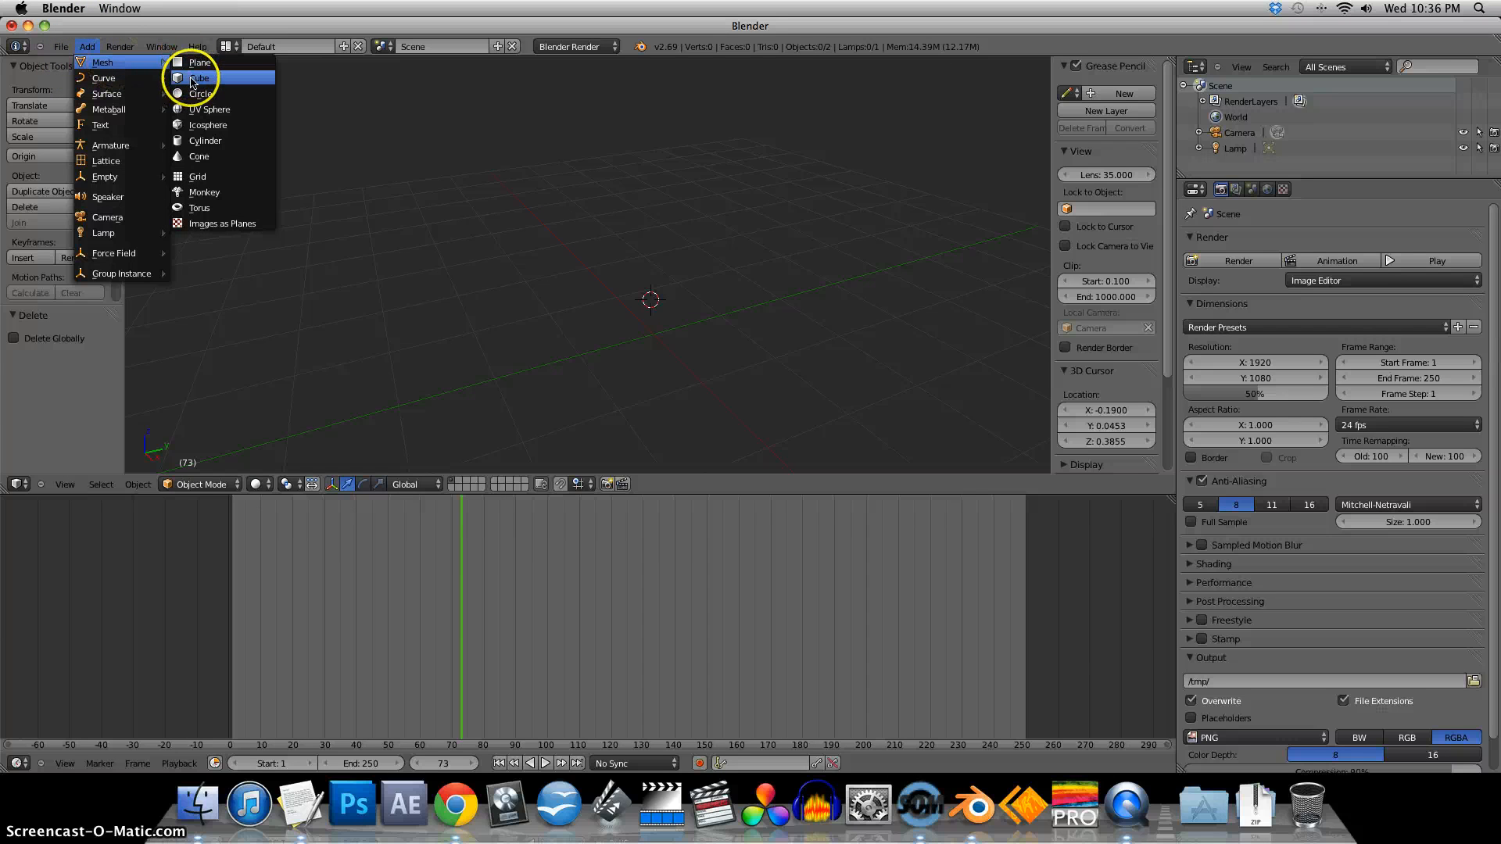
click(201, 78)
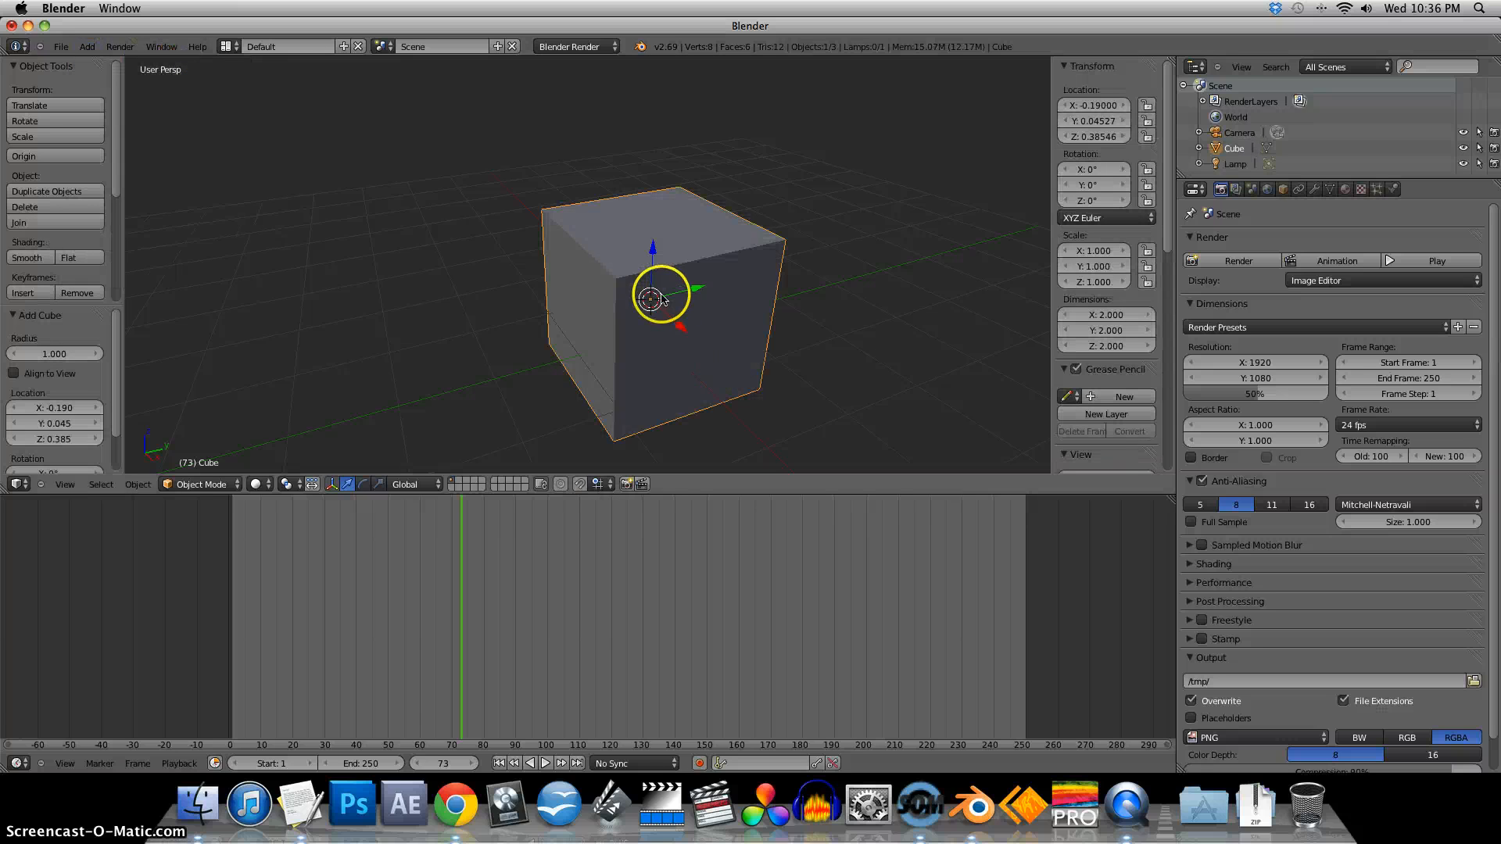
key(x)
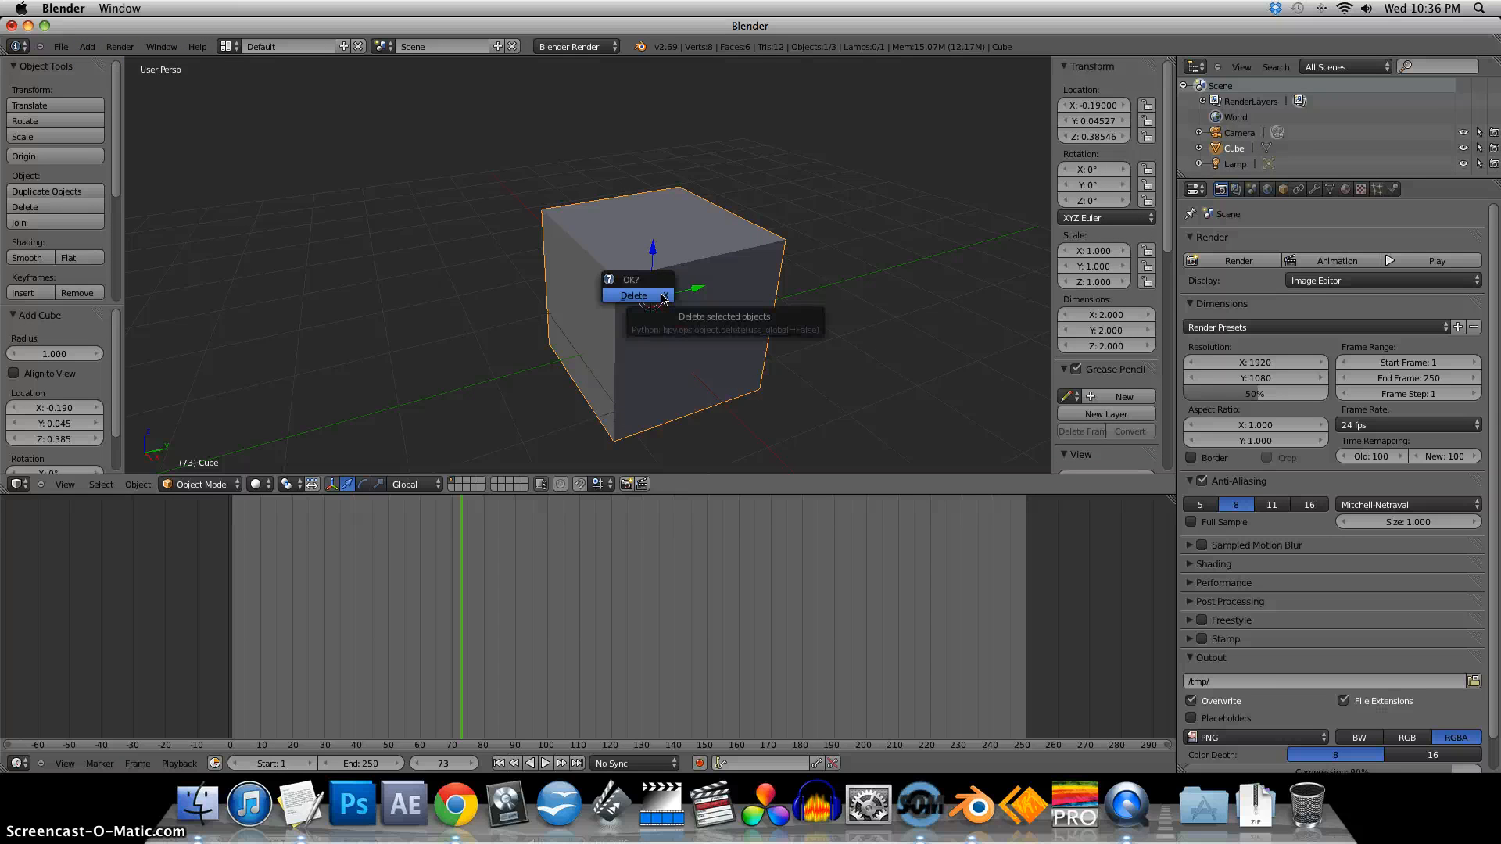
click(633, 295)
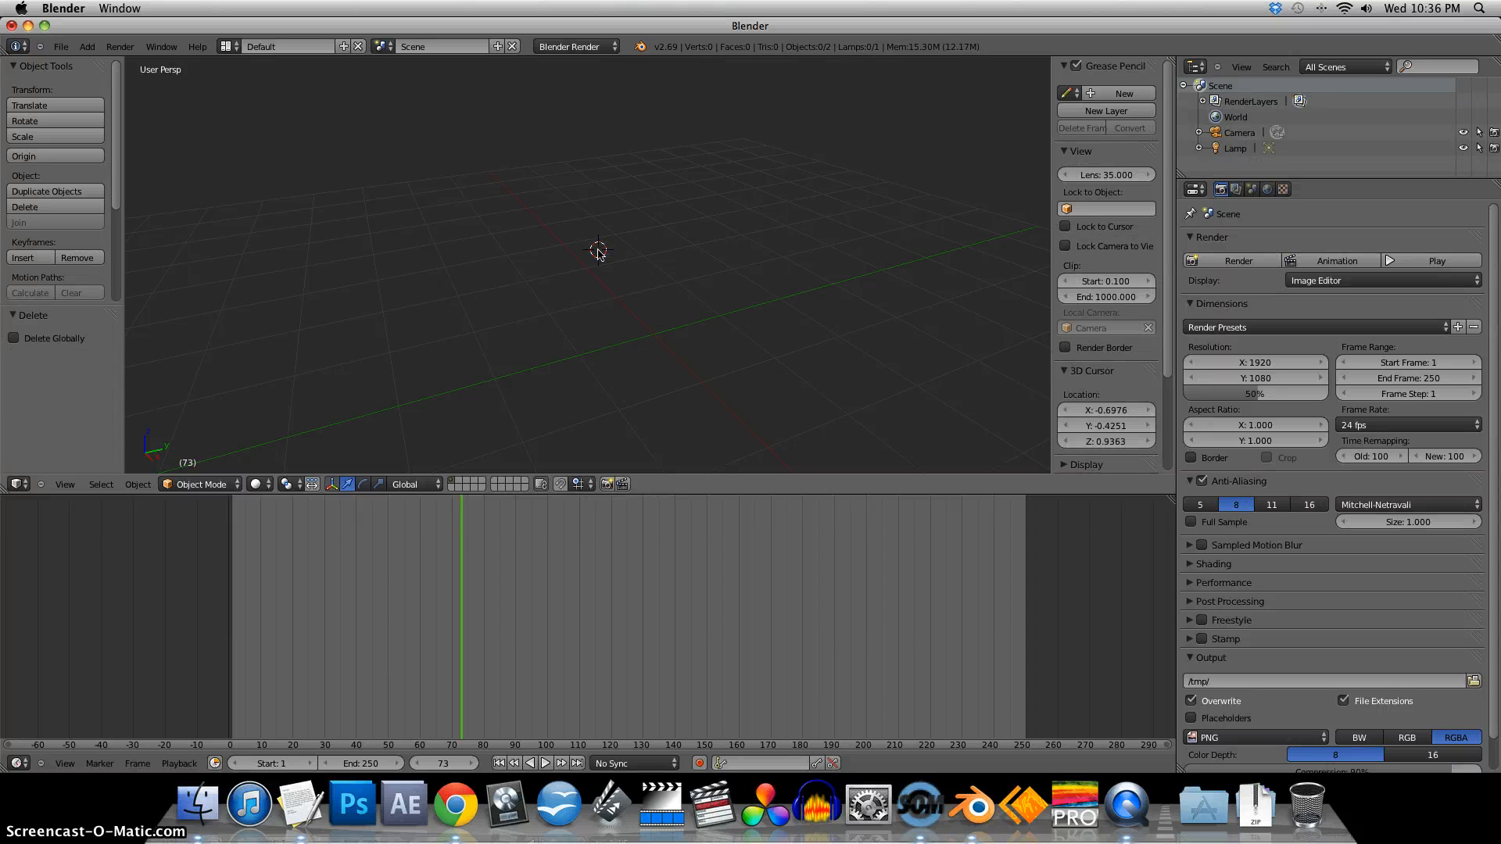
- Add a UV sphere mesh to the scene and bring up the 3D view's View menu
click(84, 45)
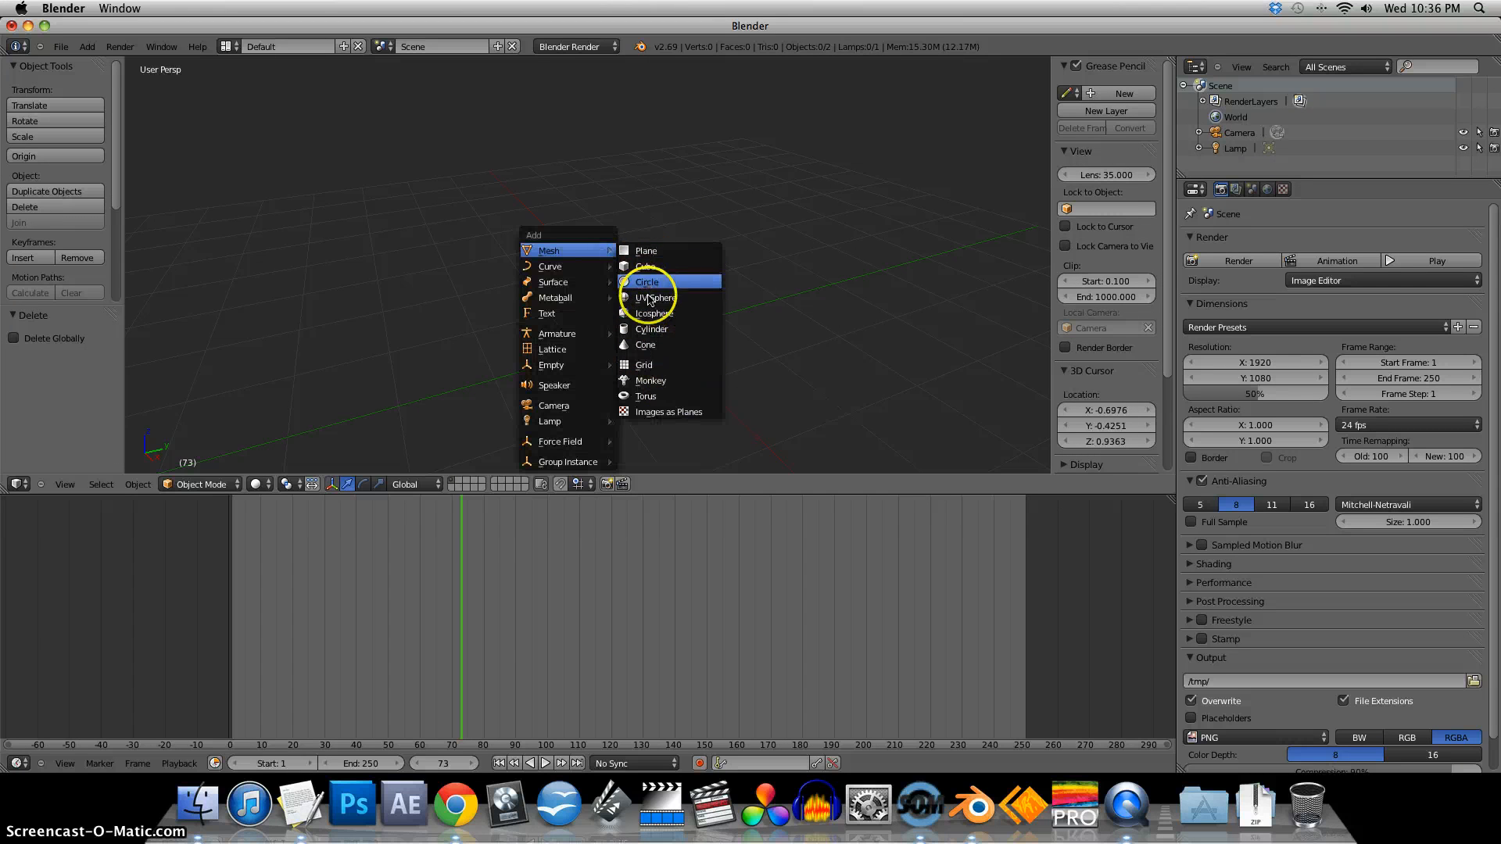
click(657, 297)
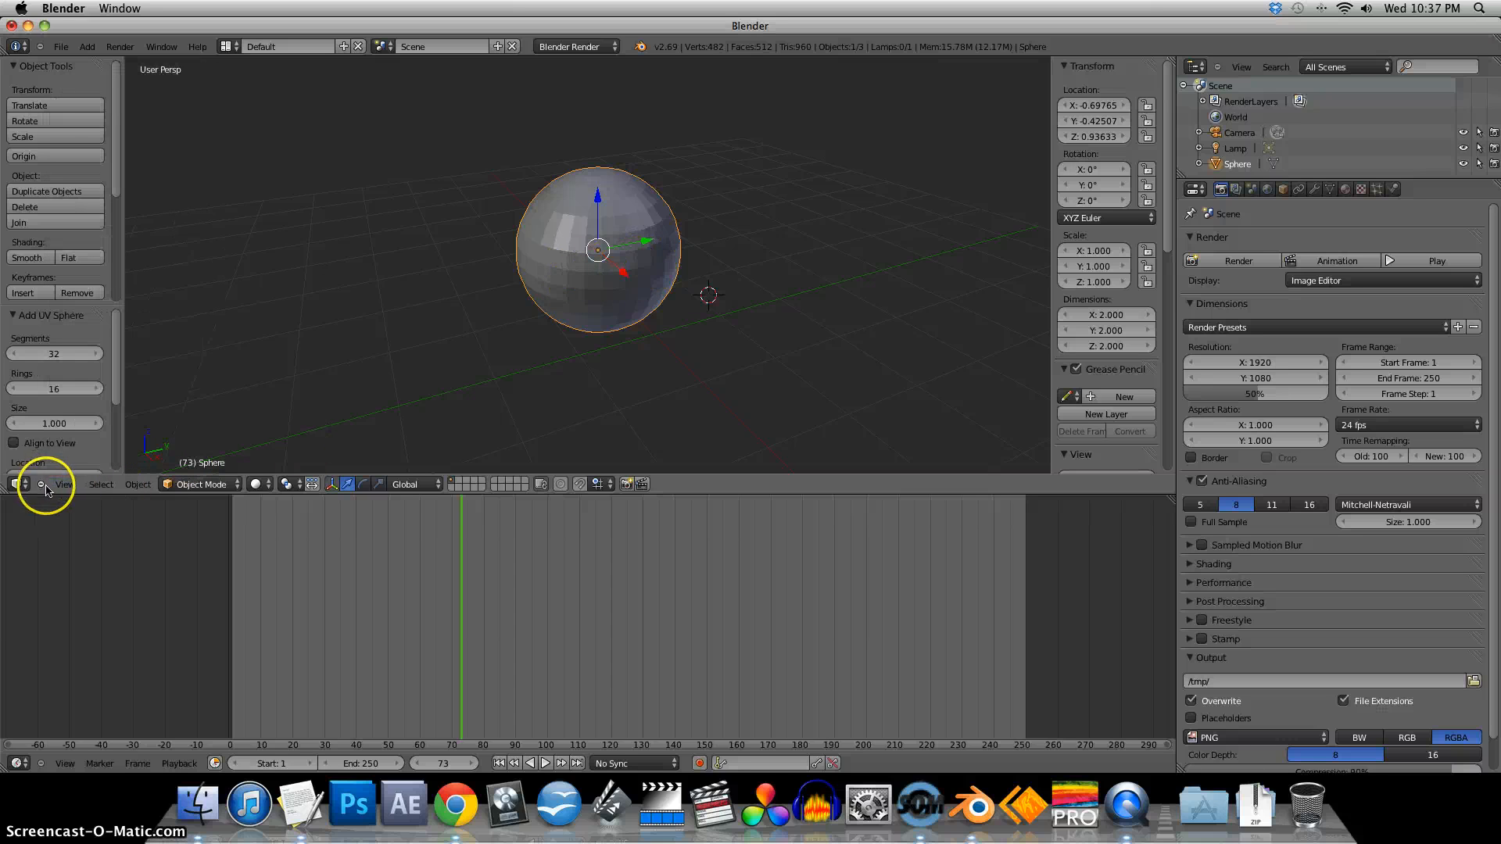
click(64, 483)
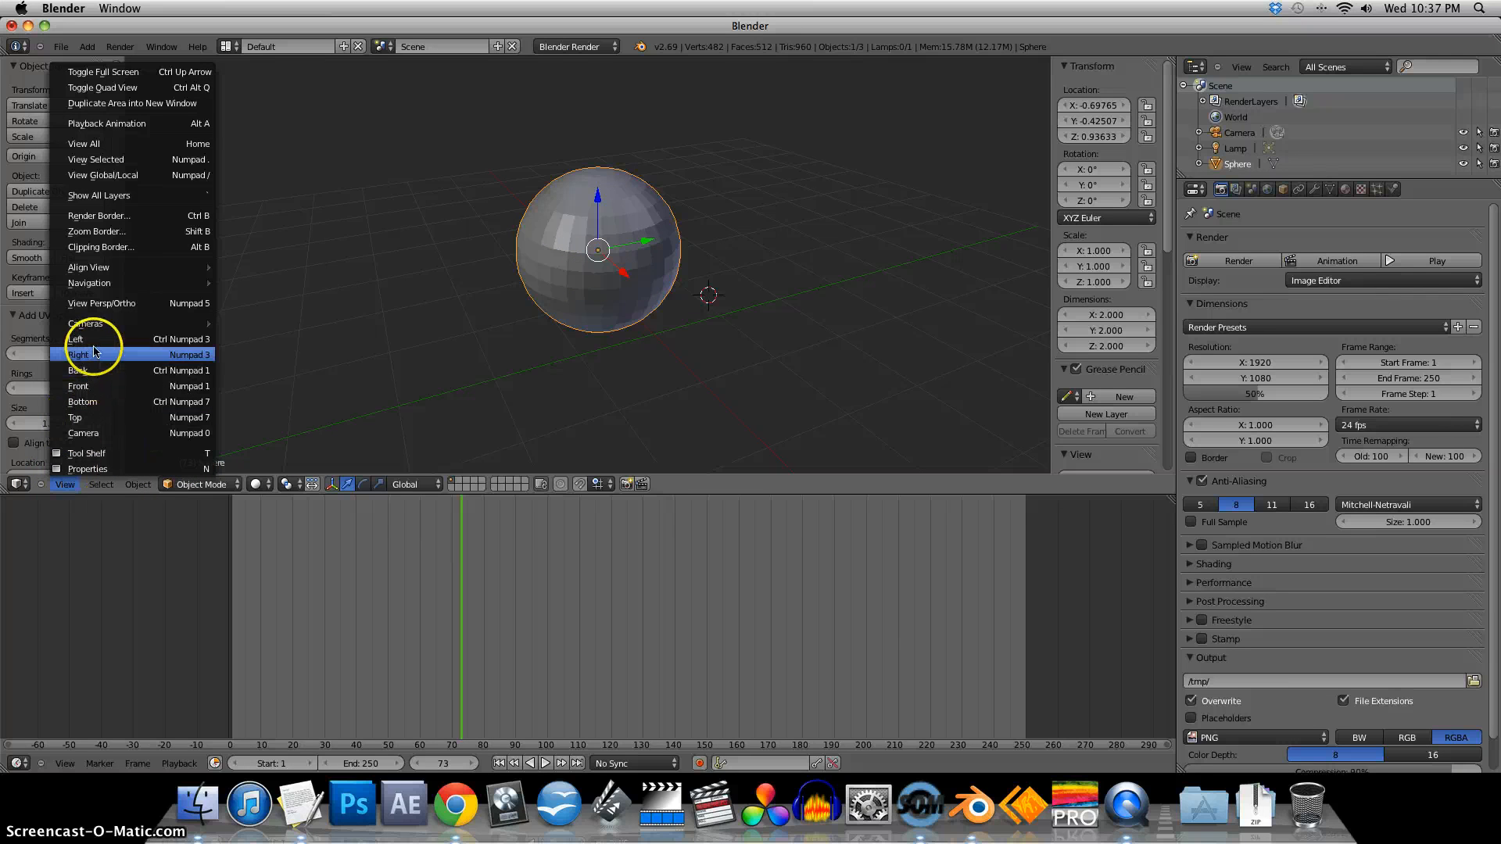
mouse_move(77, 339)
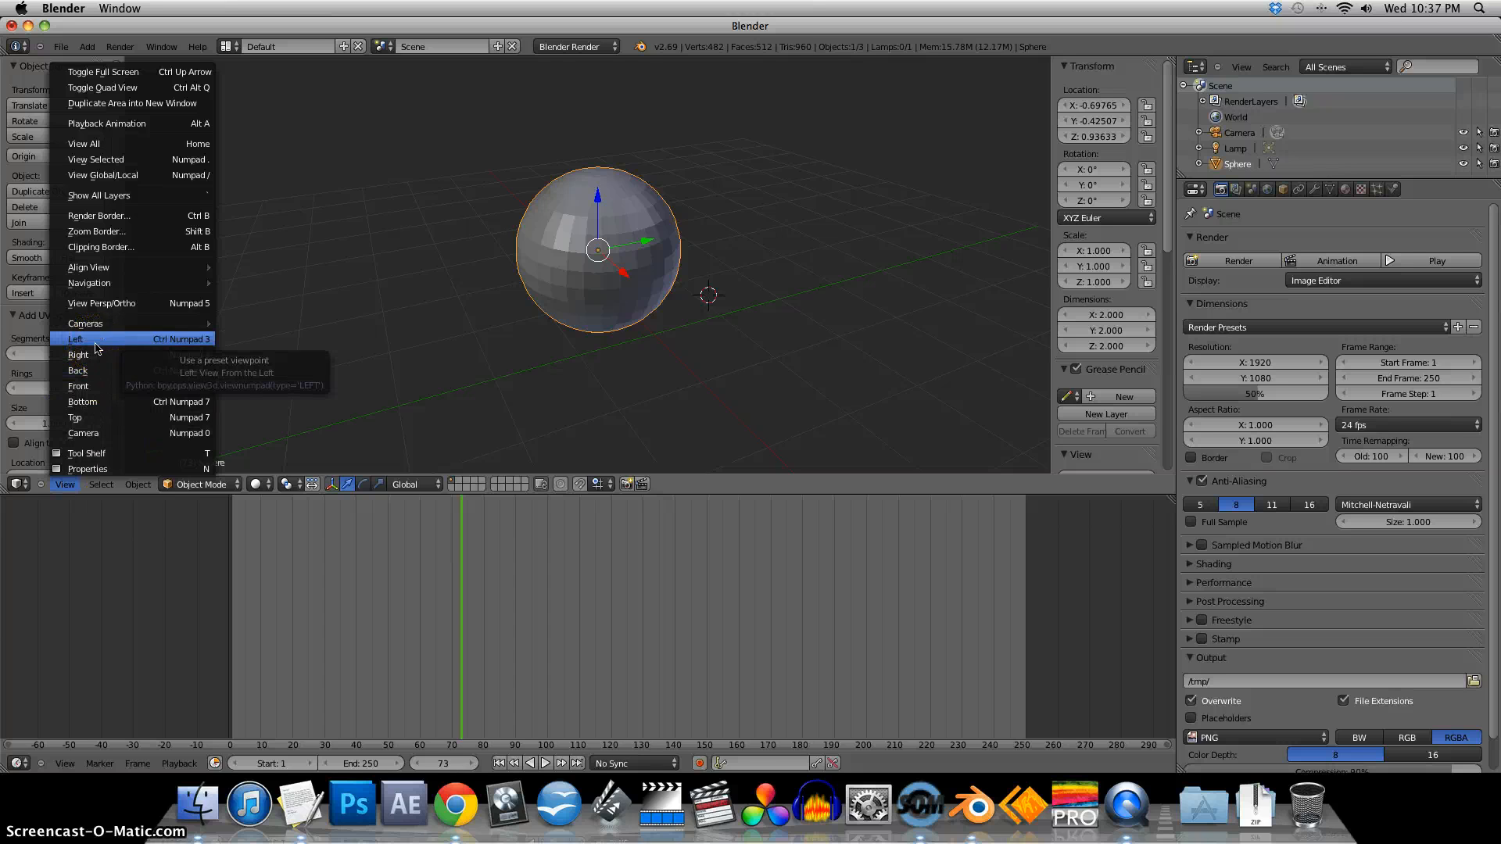
- Switch the 3D view to the Front preset viewpoint in perspective, keeping sphere, lamp and camera visible
click(77, 339)
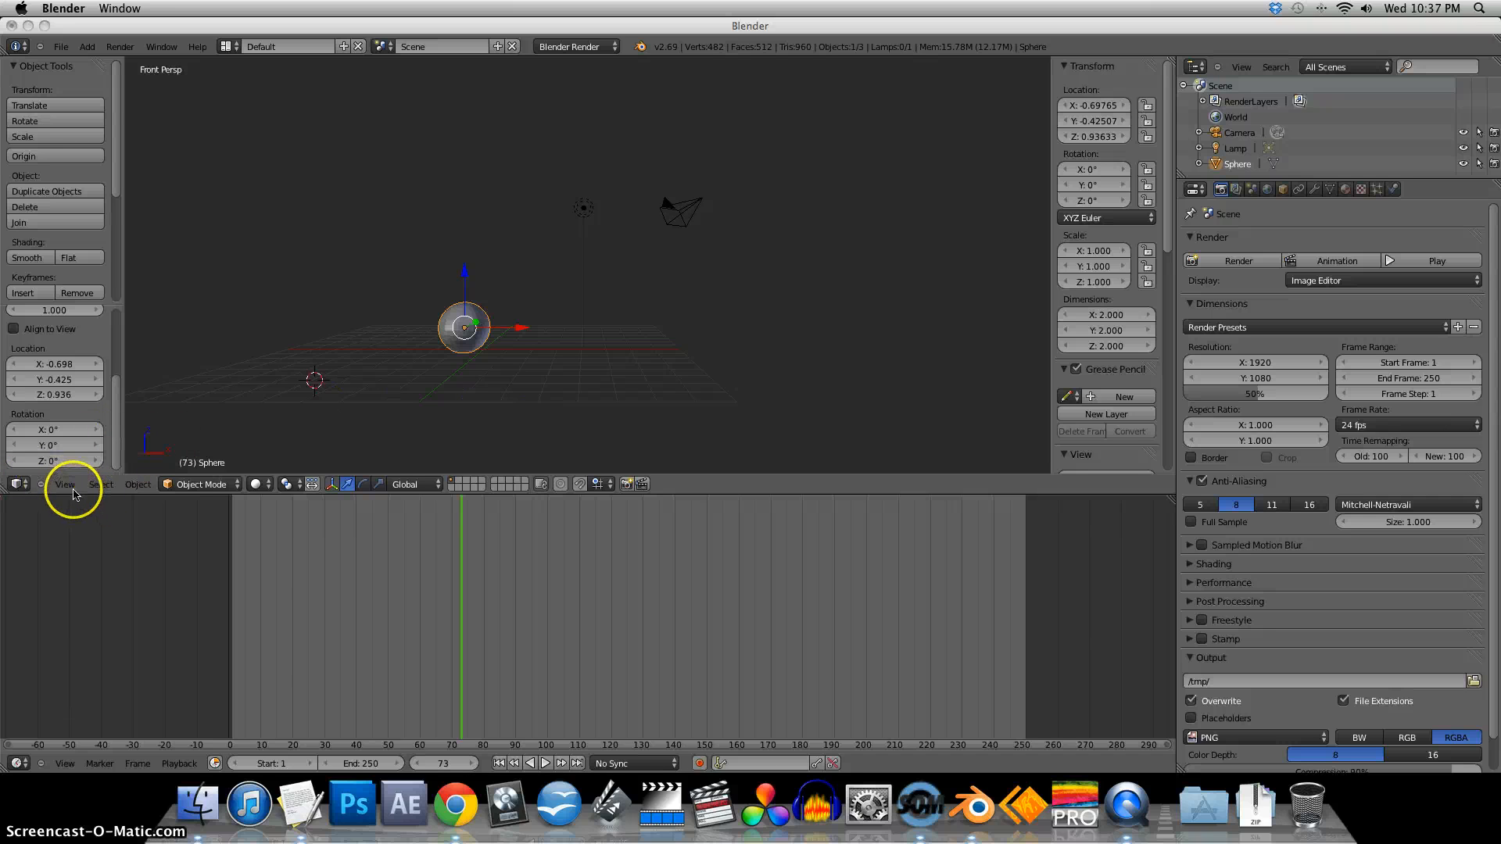
click(66, 483)
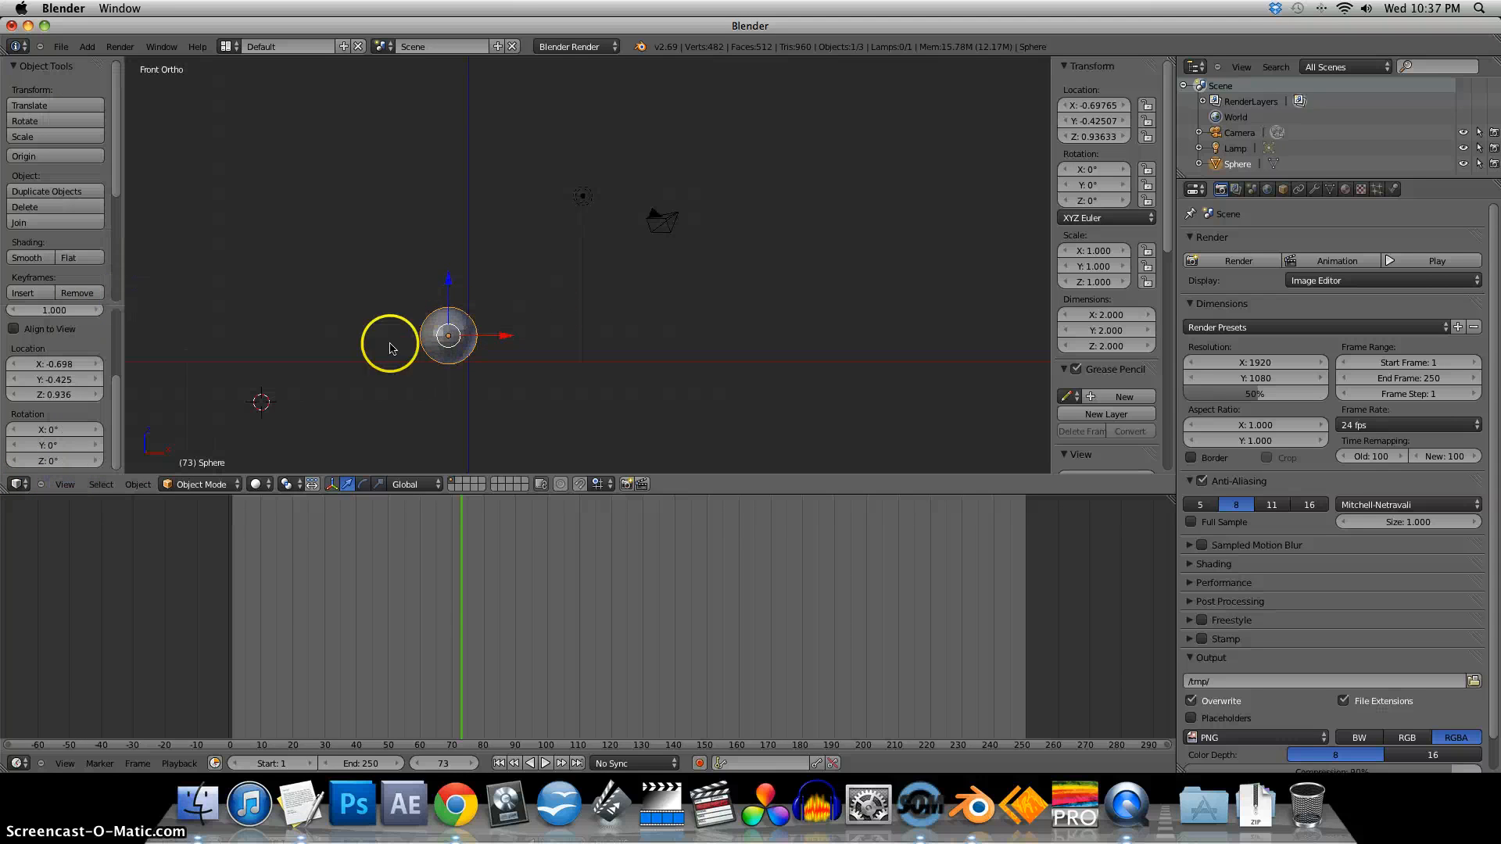
click(64, 483)
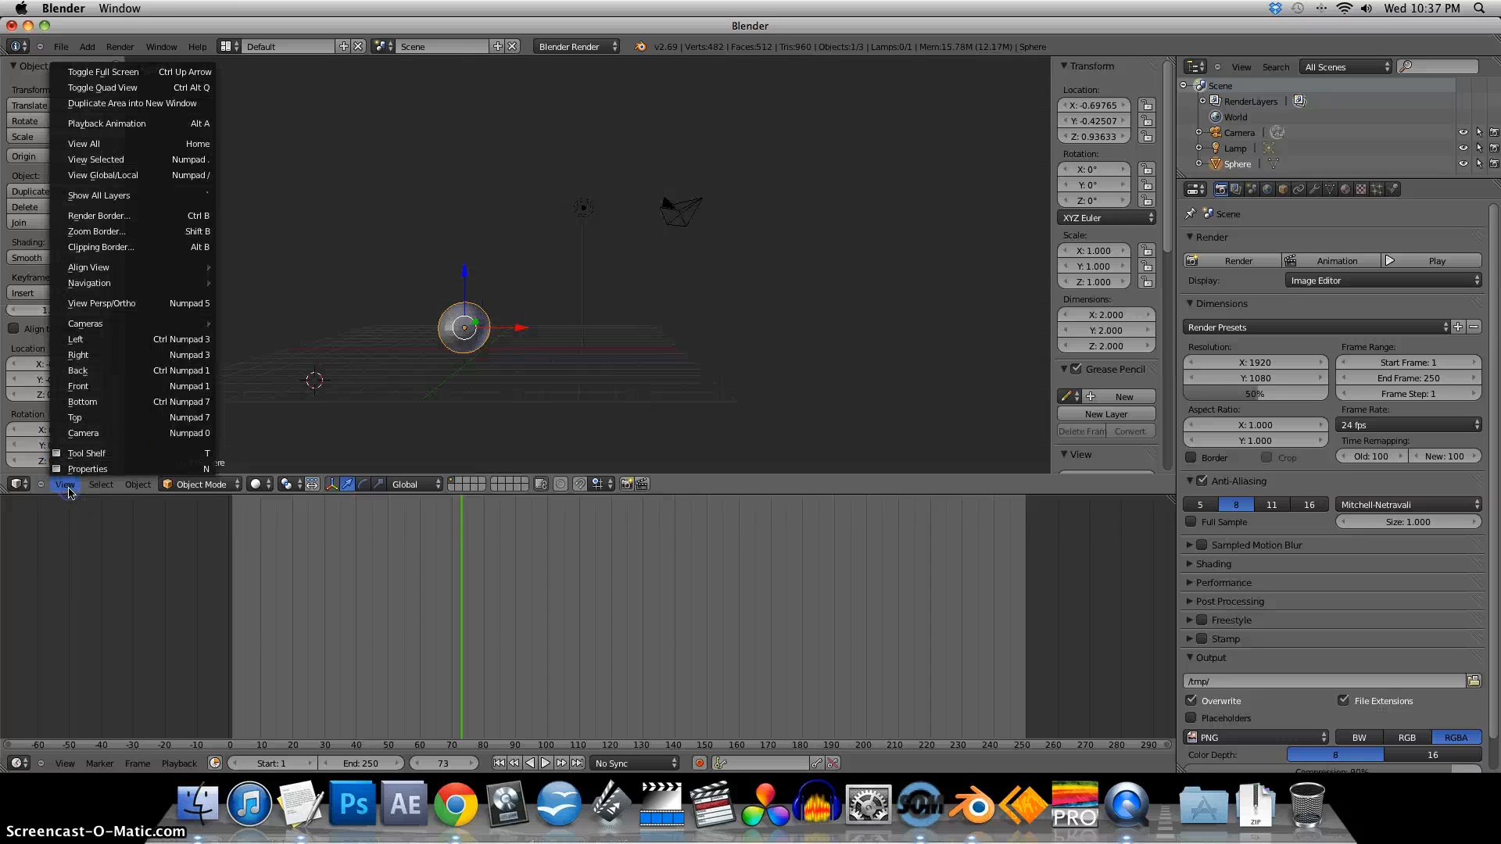
mouse_move(83, 433)
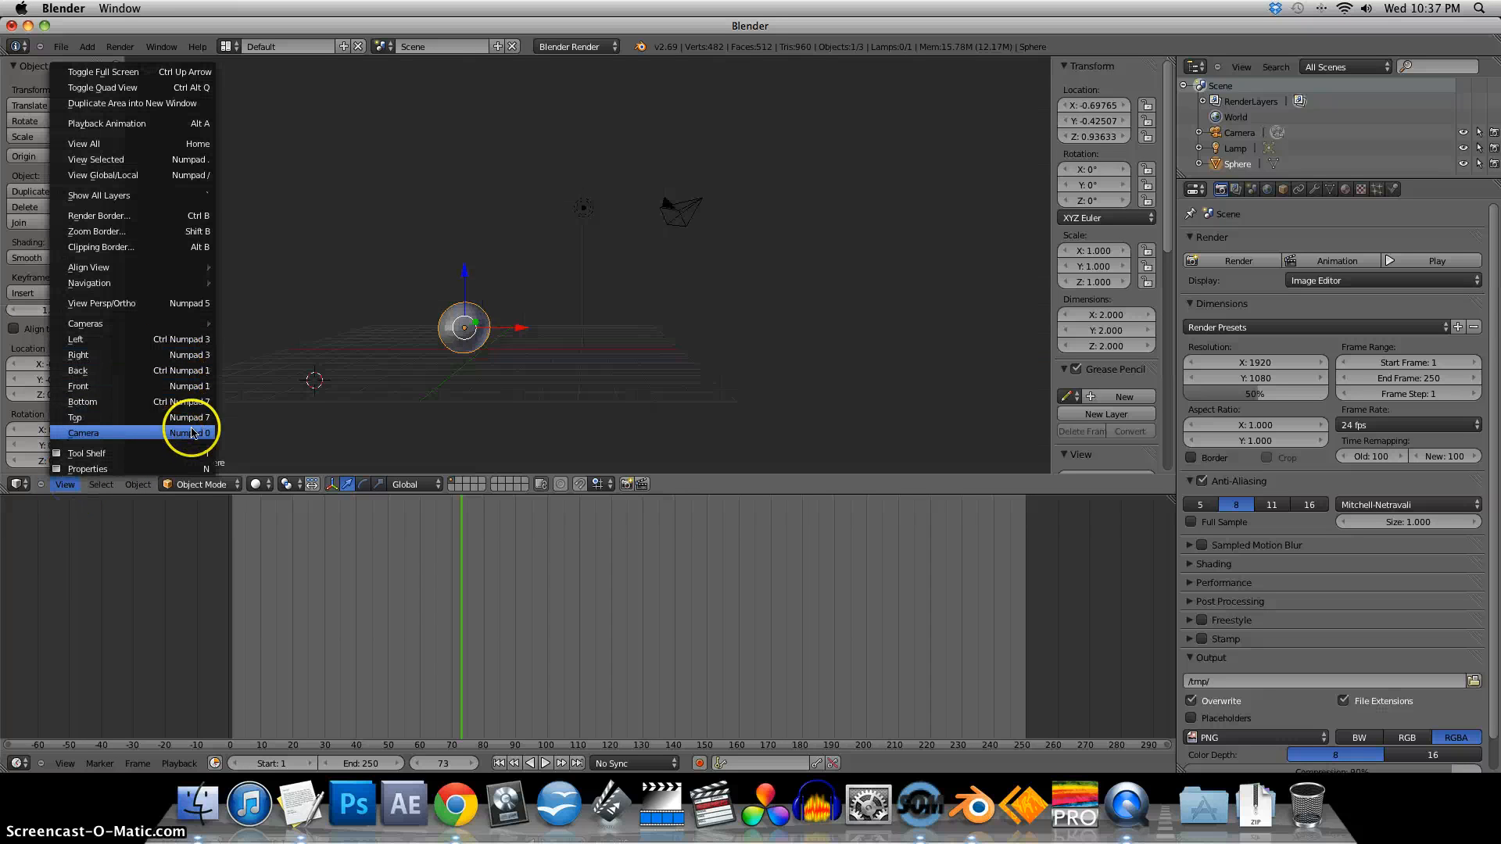
mouse_move(135, 302)
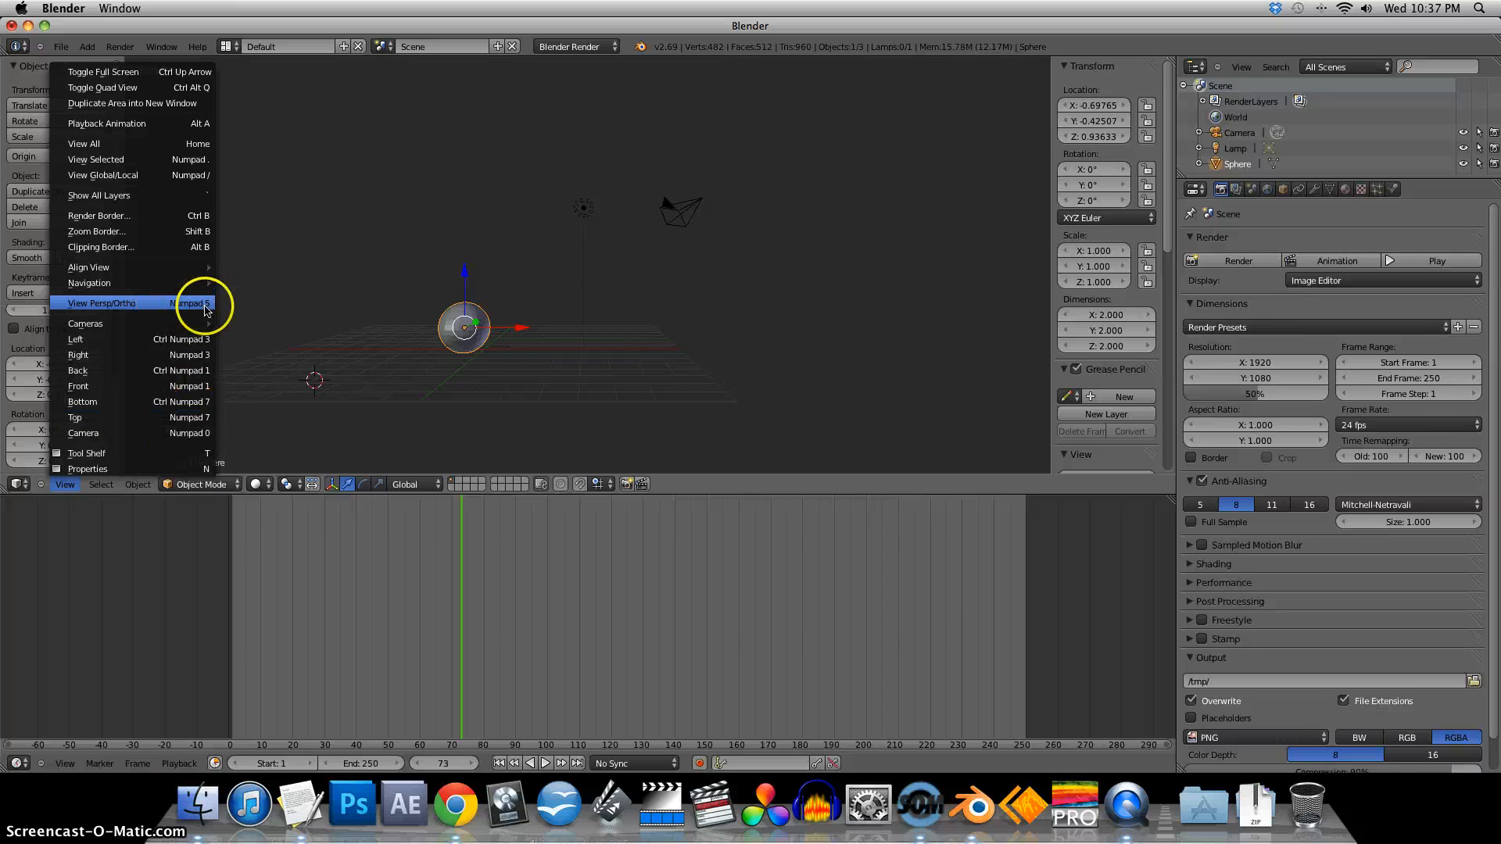
mouse_move(193, 310)
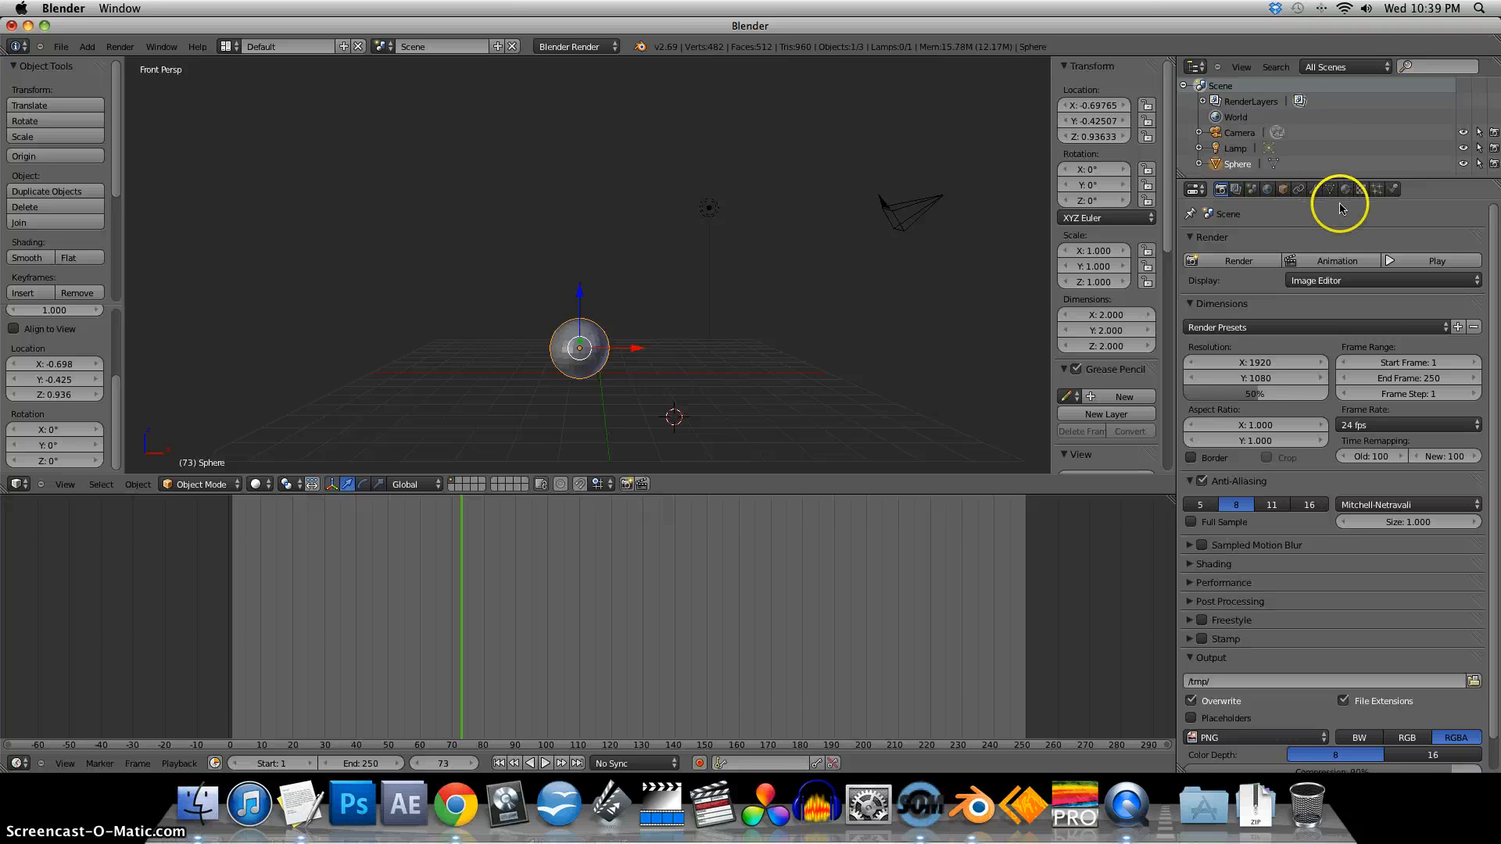
- Add a new material Material.001 to the sphere, then show the World settings in Properties
click(1341, 189)
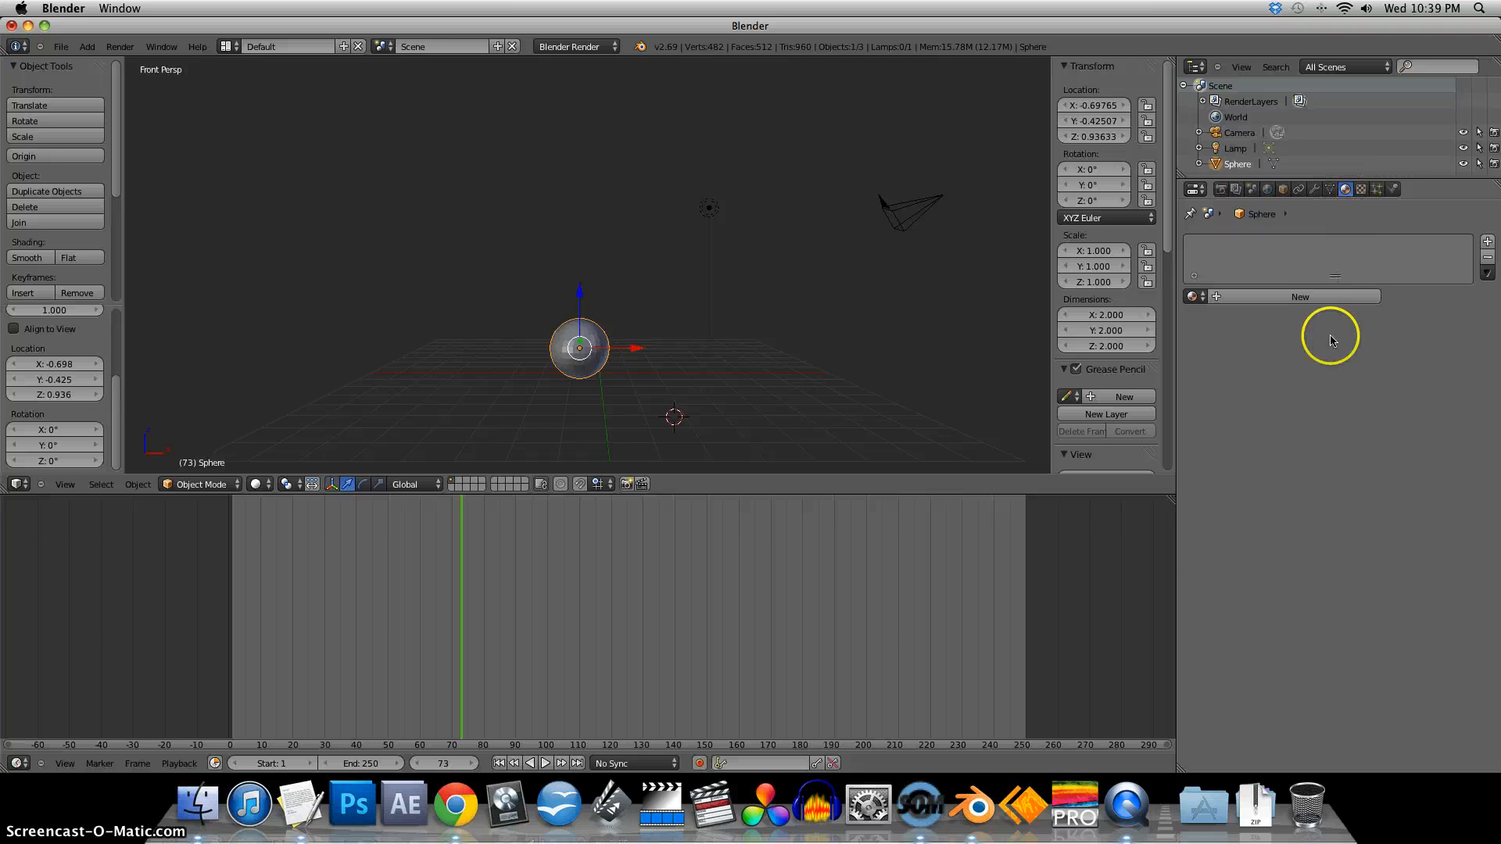
click(1299, 295)
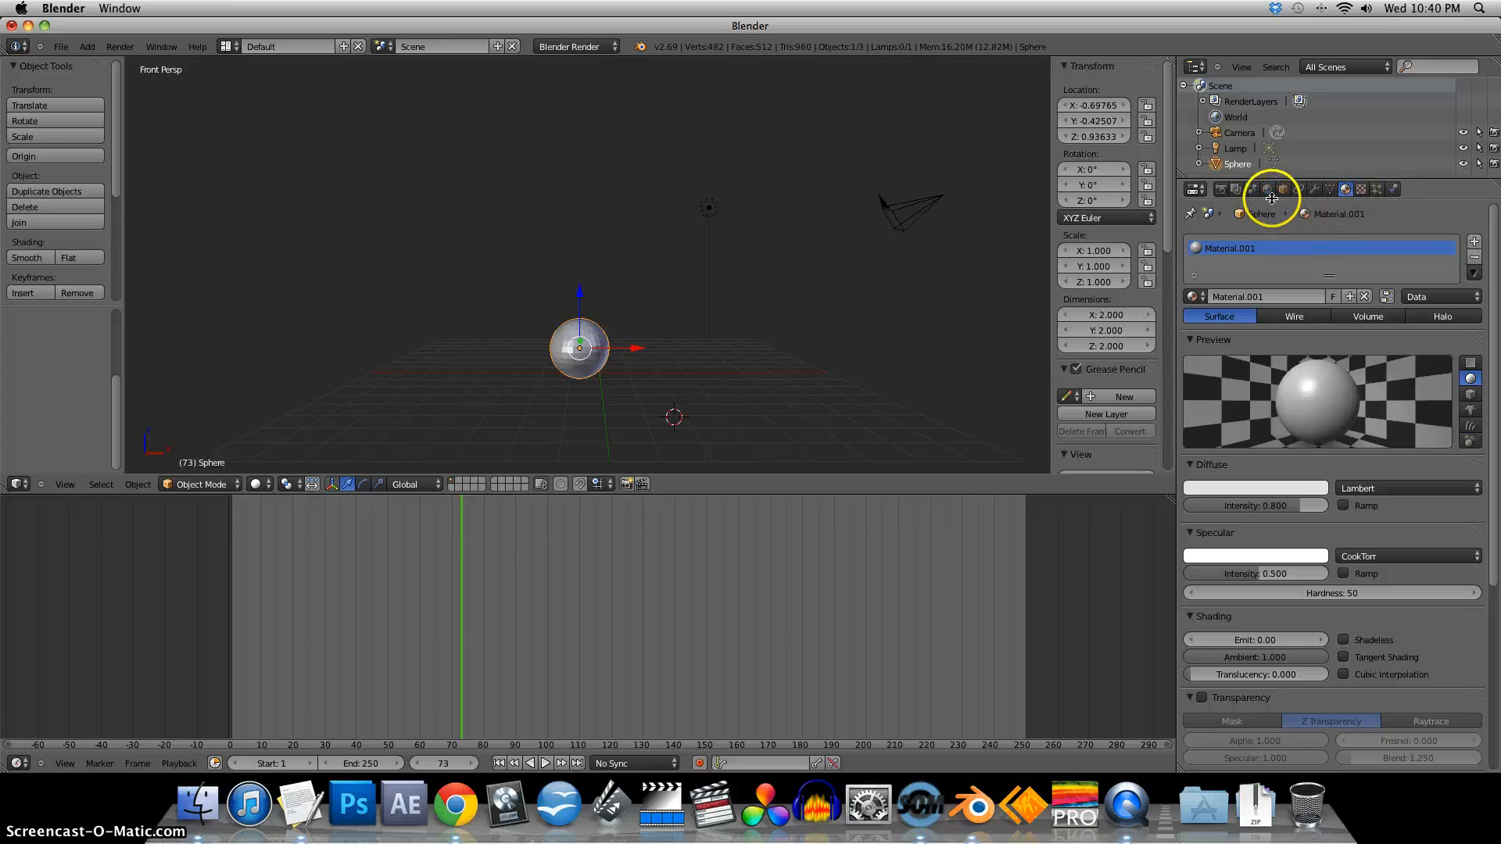
click(1270, 190)
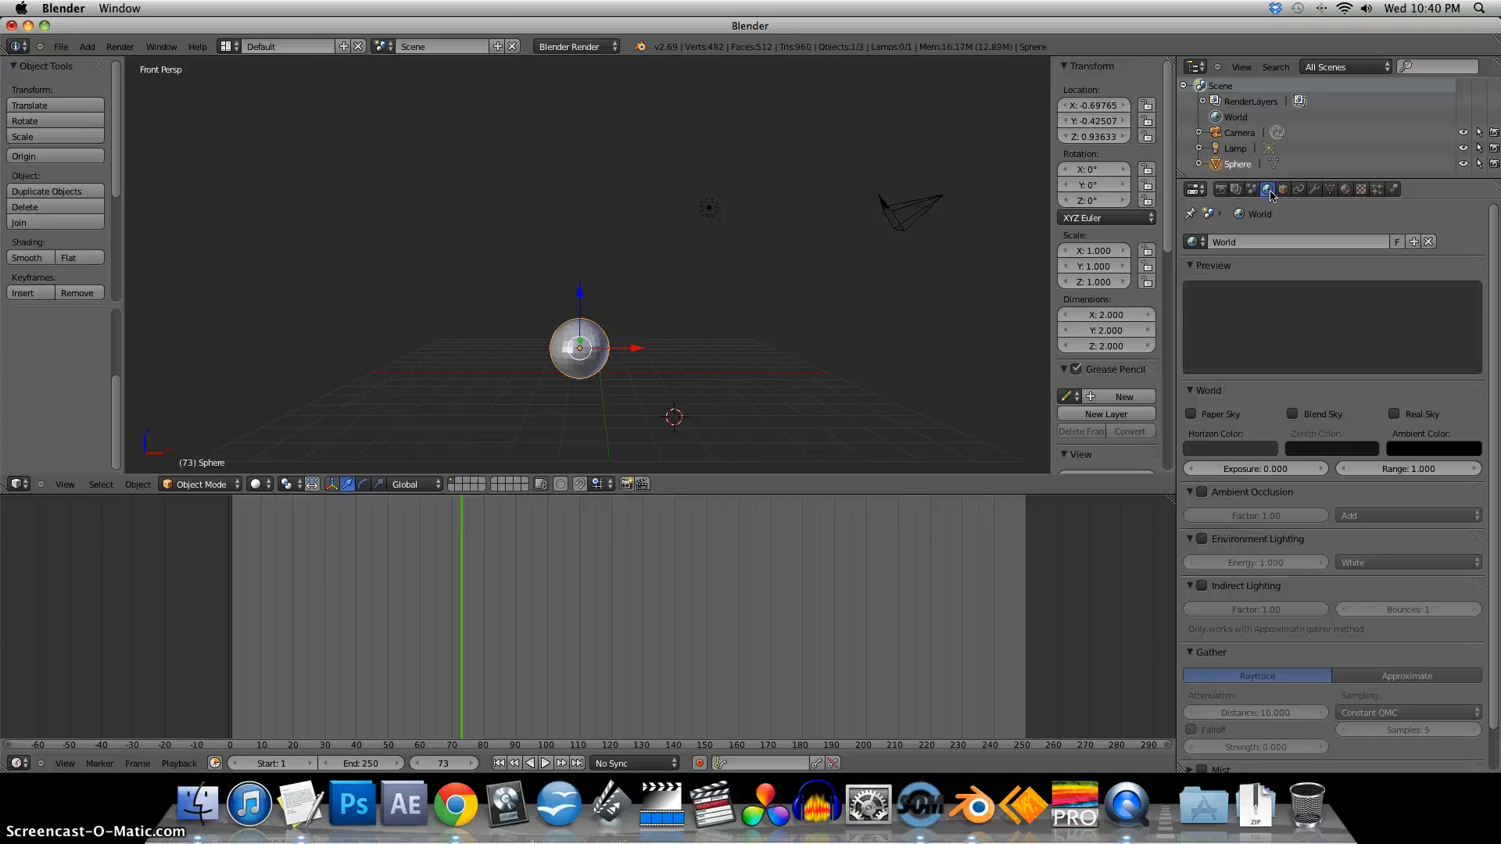
click(1230, 448)
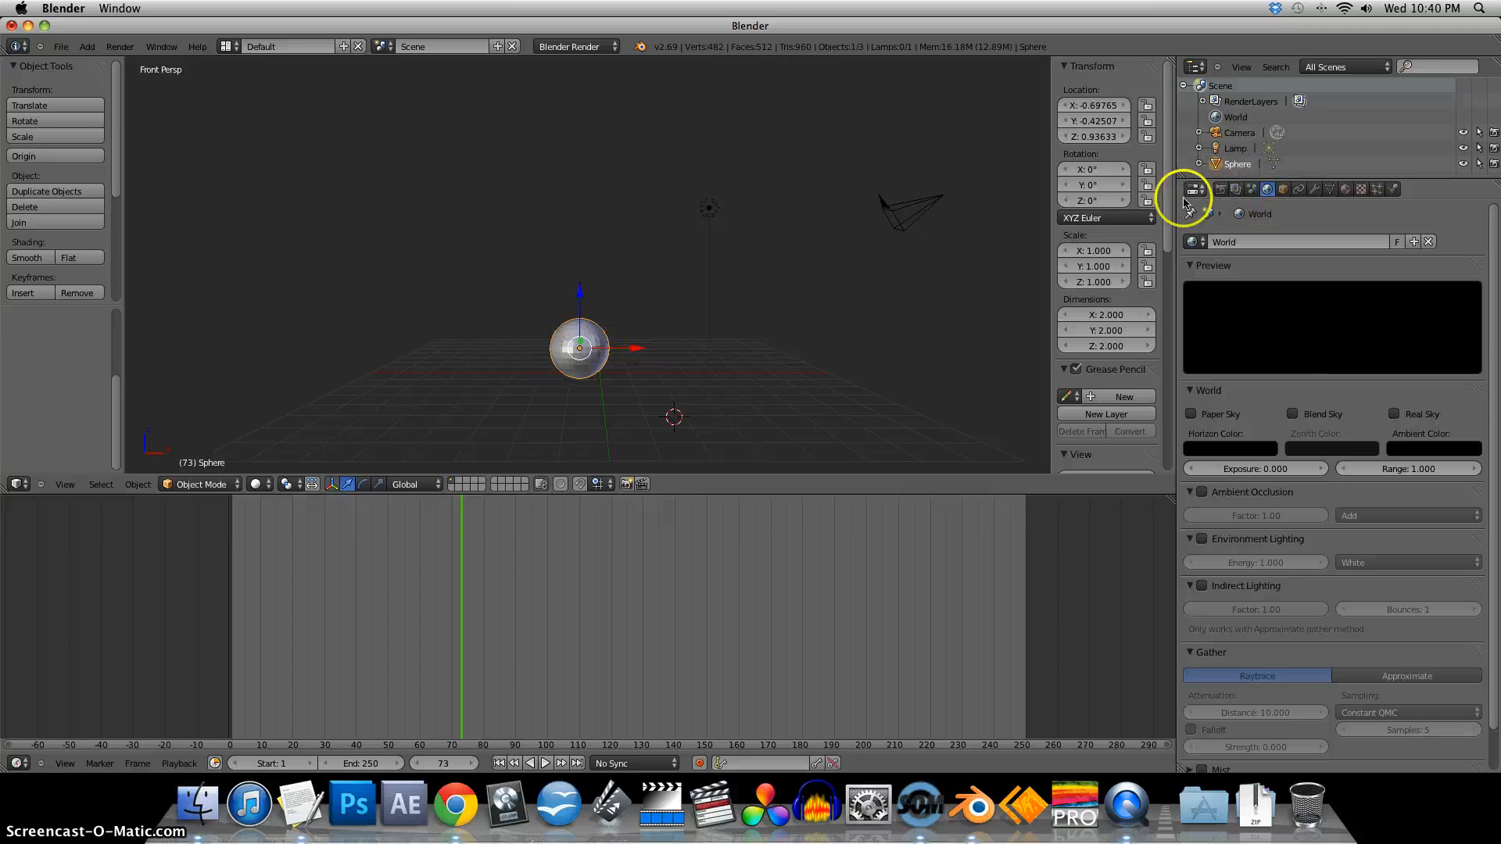
- Back in Render settings, choose 8 anti-aliasing samples and raise resolution from 50% to 56%
click(1193, 189)
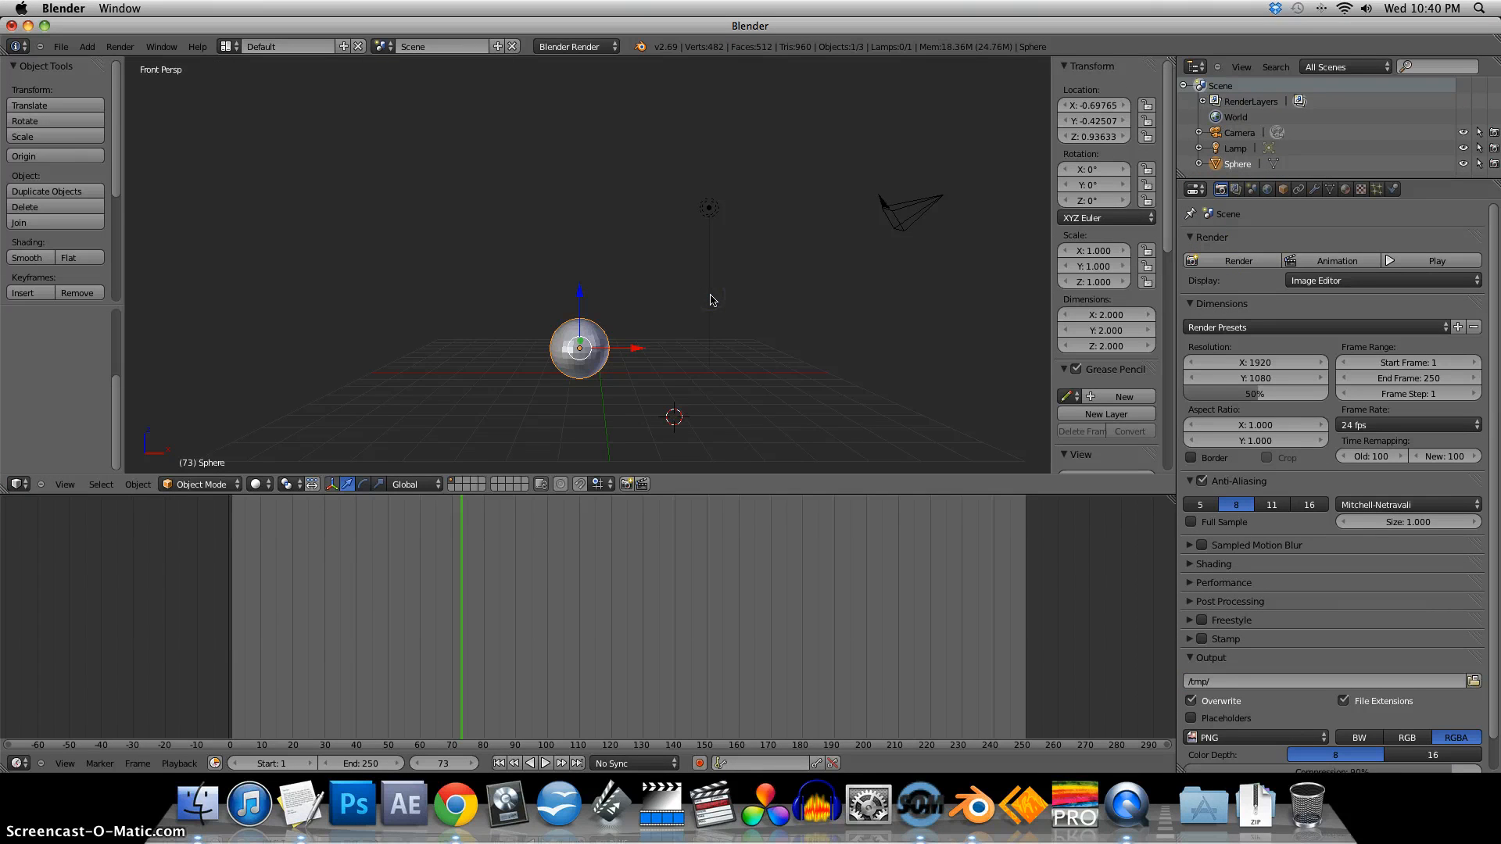
mouse_move(1238, 261)
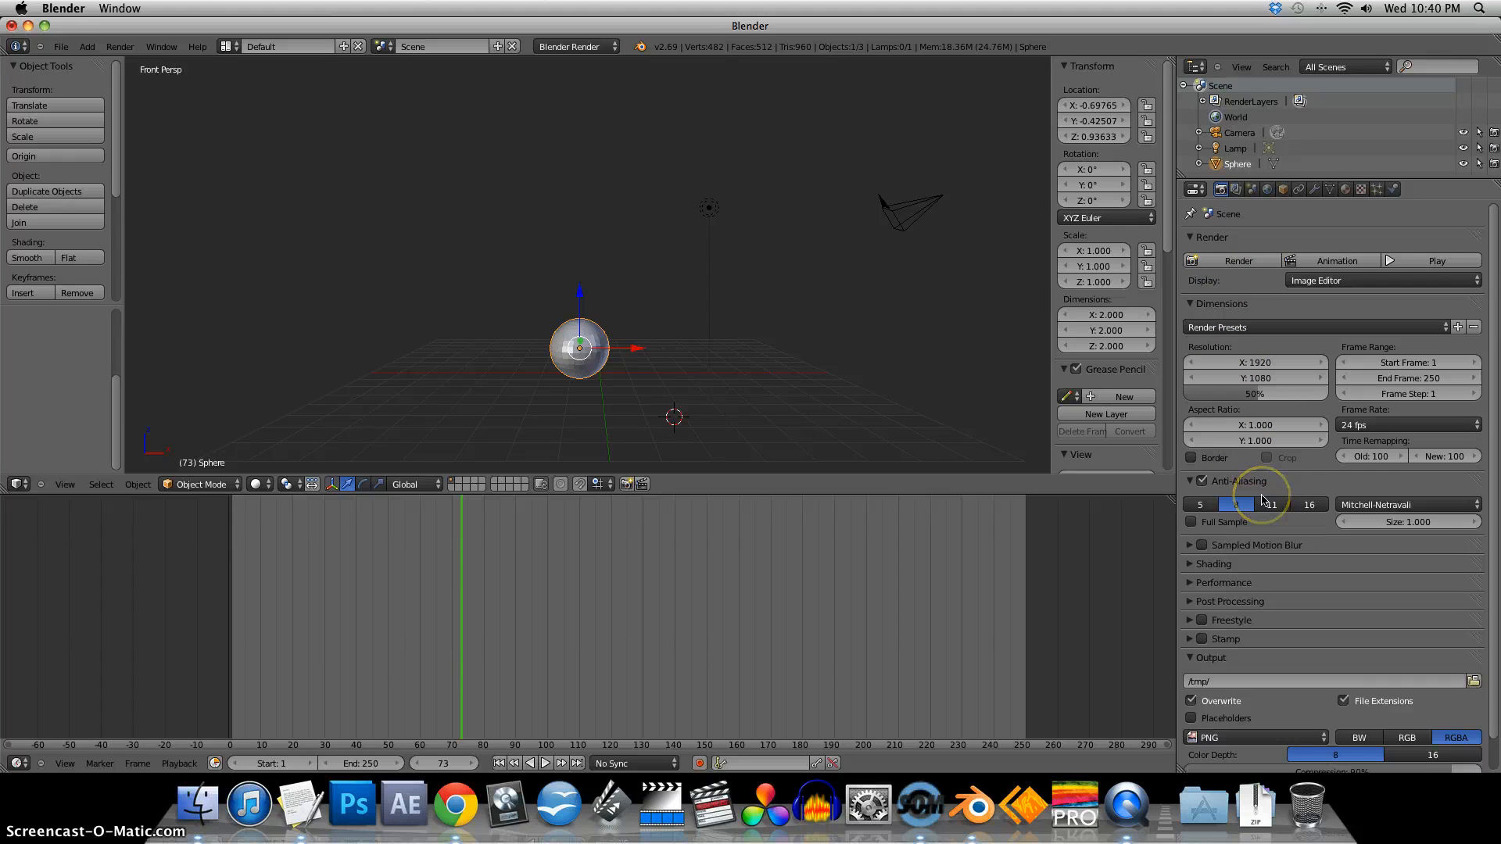
click(1235, 505)
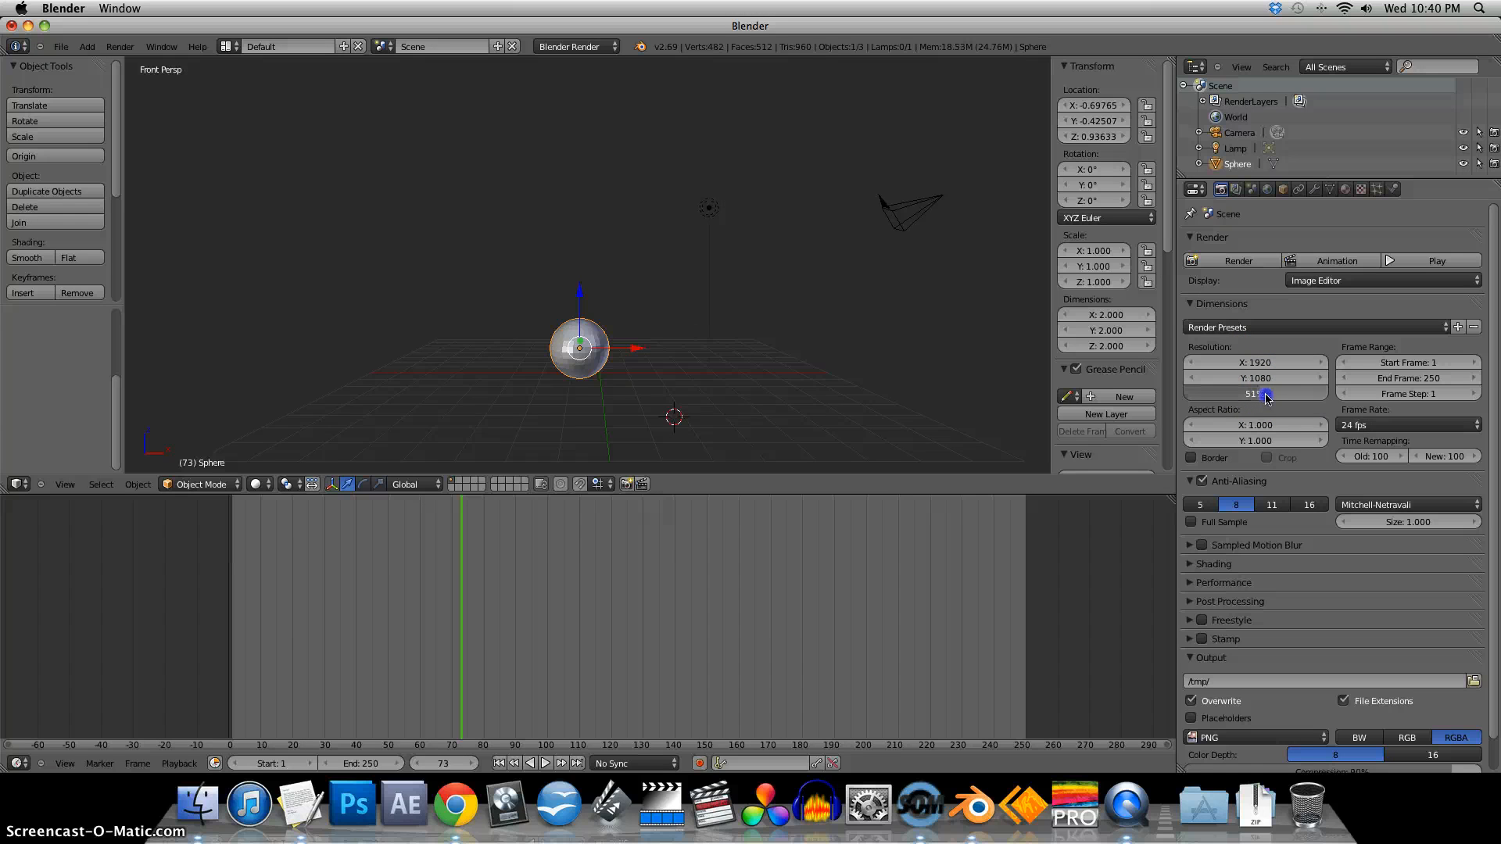
drag(1254, 394, 1317, 394)
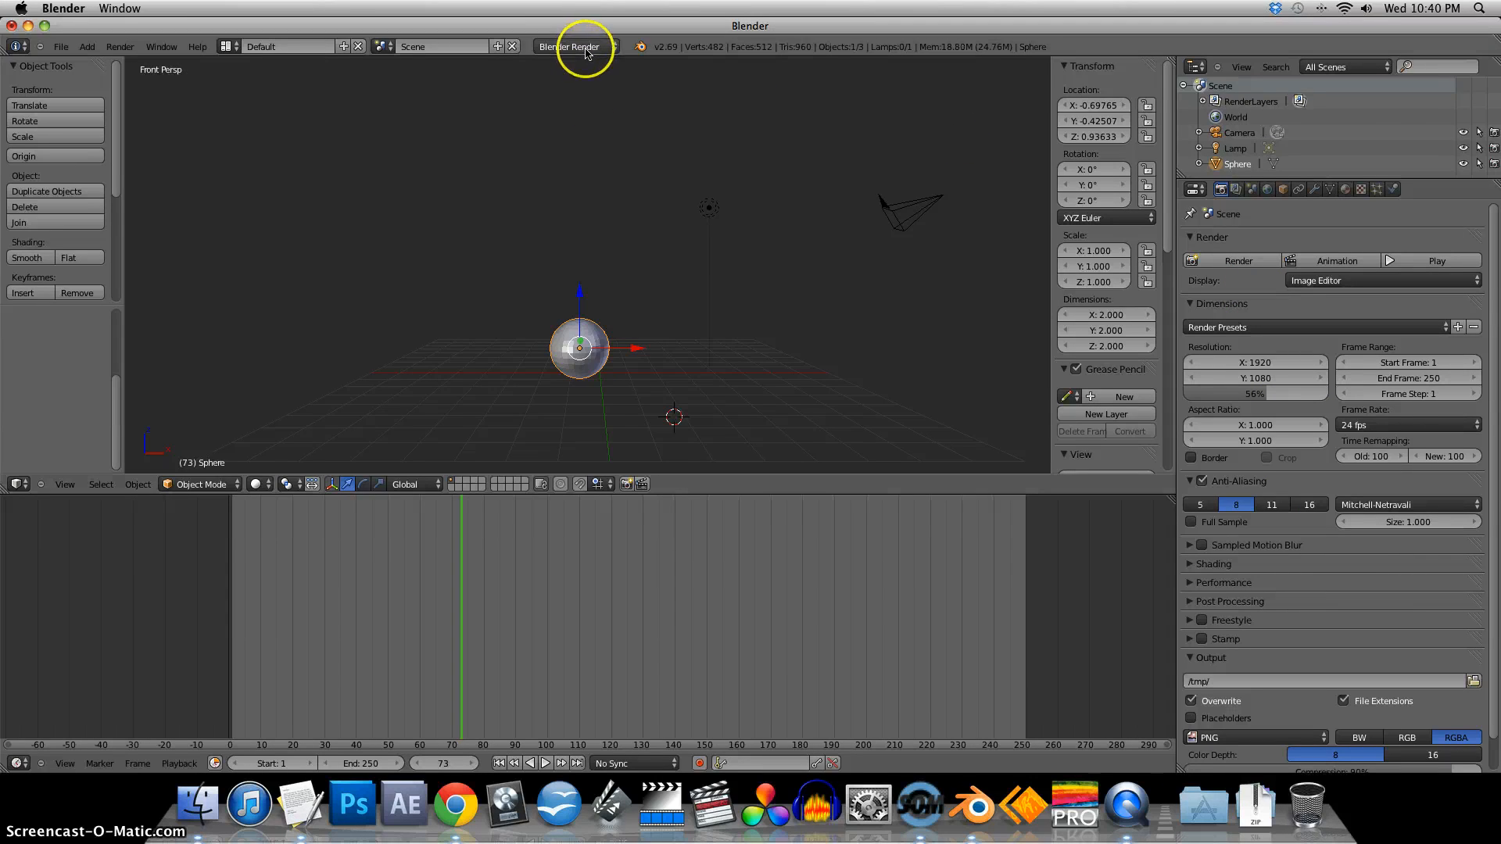
- Set the render engine to Cycles Render from the Info header engine list
click(572, 46)
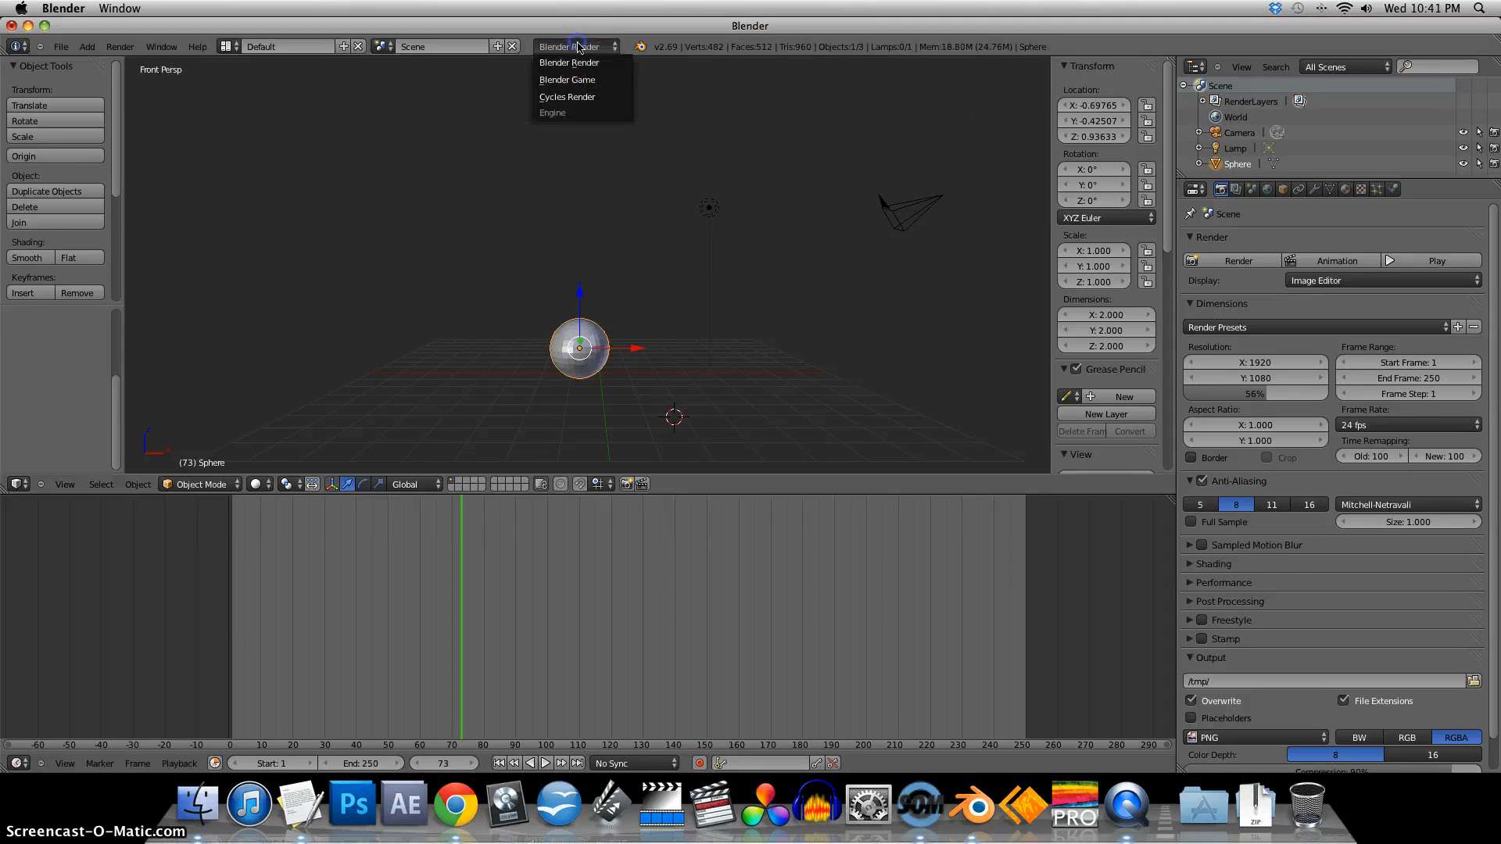
mouse_move(578, 63)
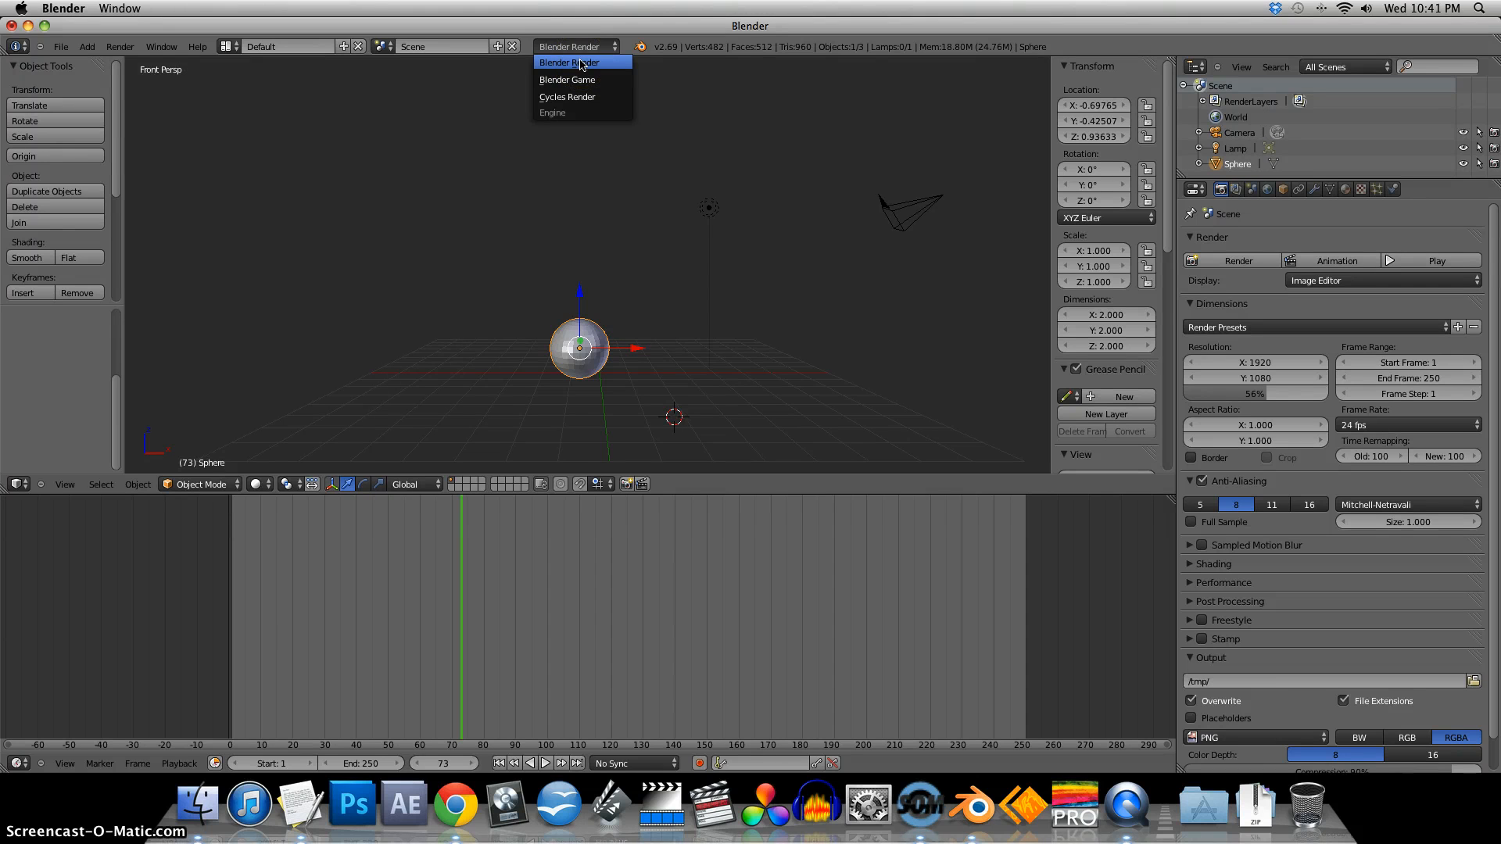
mouse_move(583, 97)
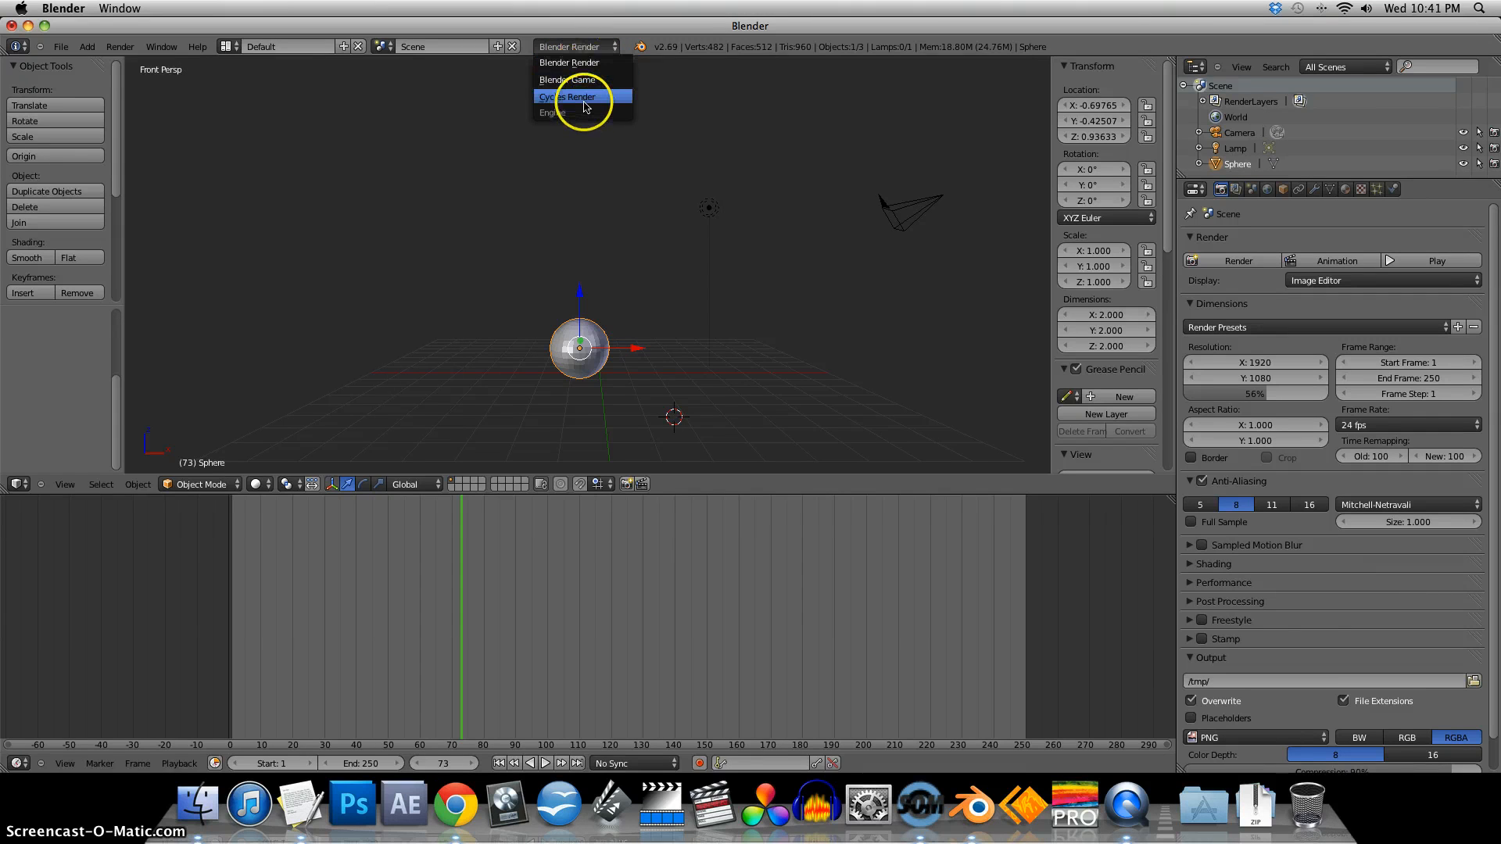
click(568, 96)
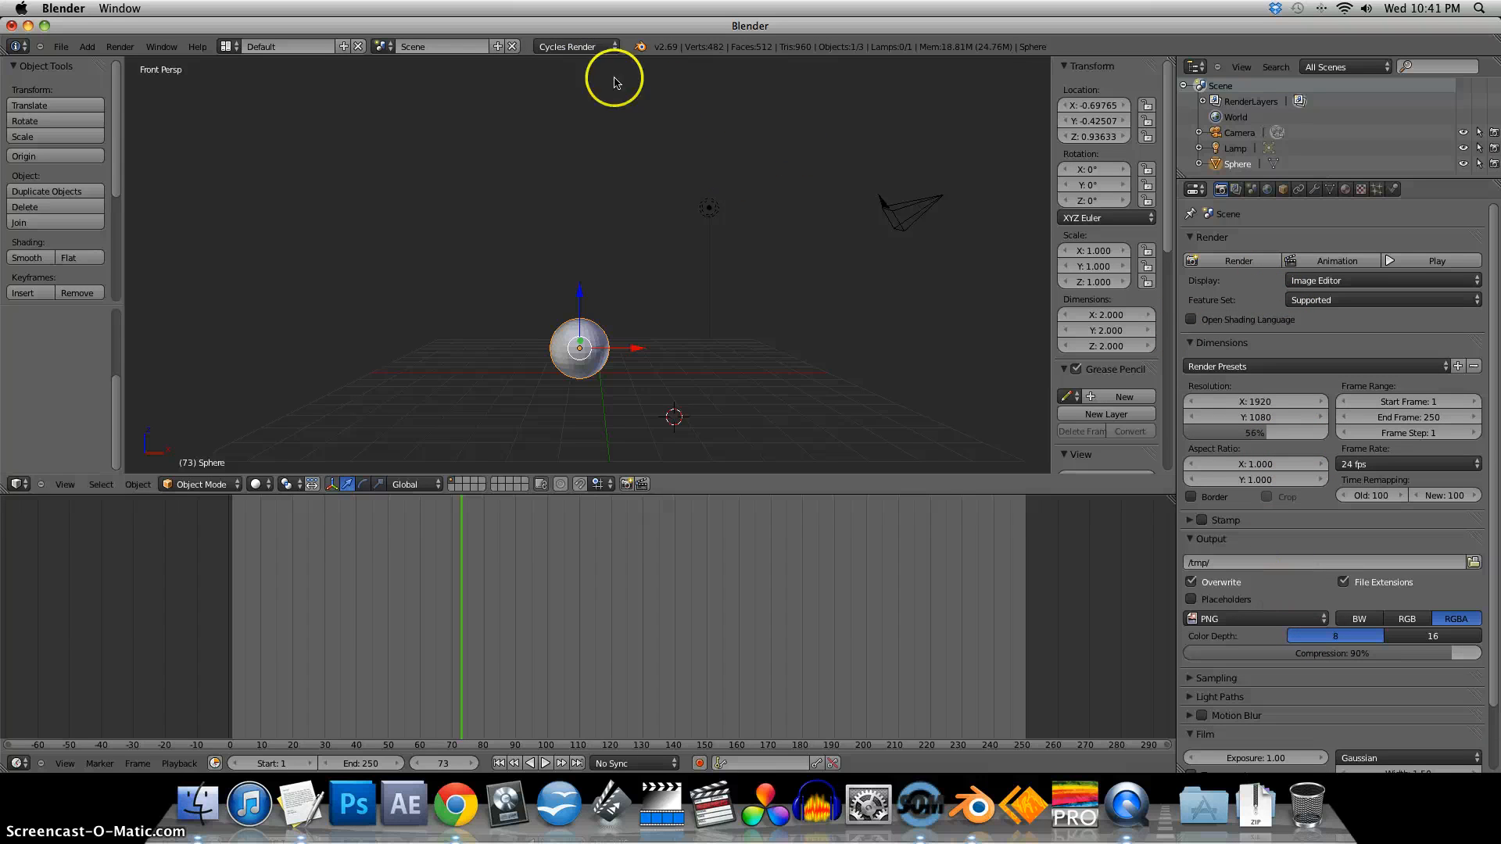
click(572, 45)
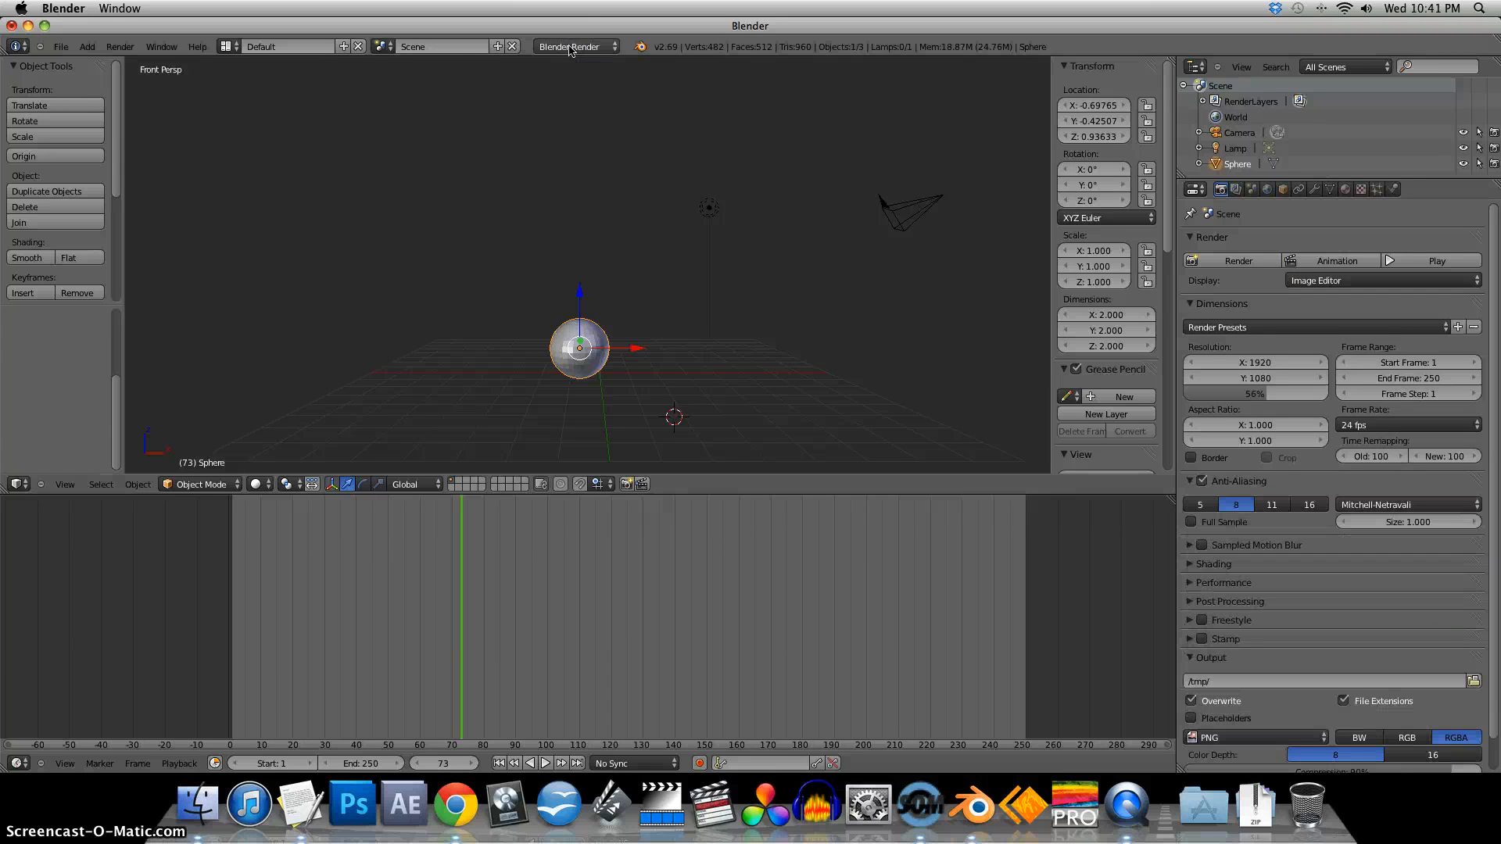
click(572, 46)
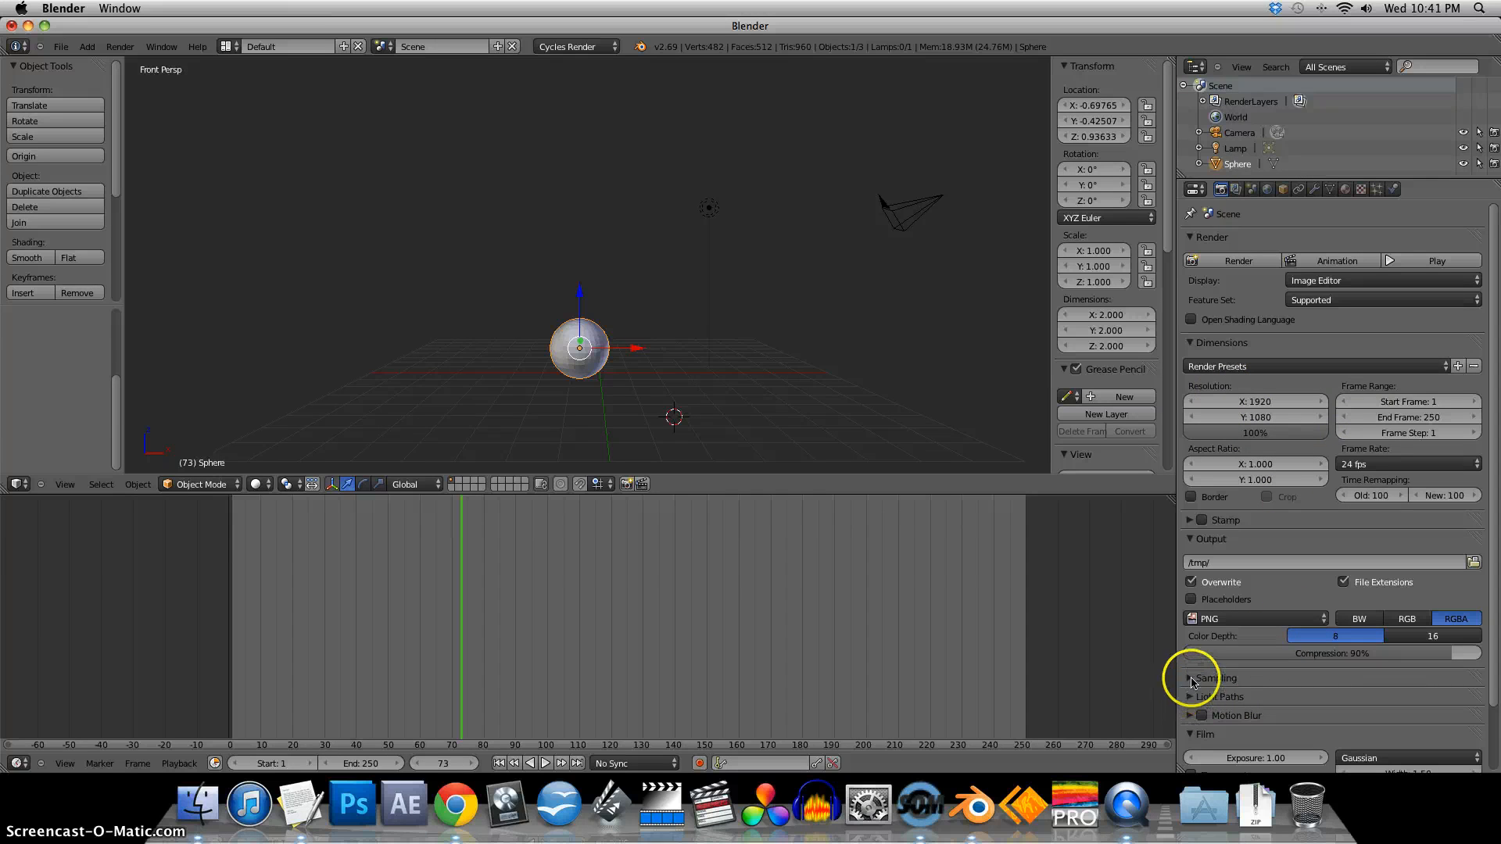
- Expand Cycles Sampling and try render sample values 3 and 1000, leaving it at 10
click(1219, 677)
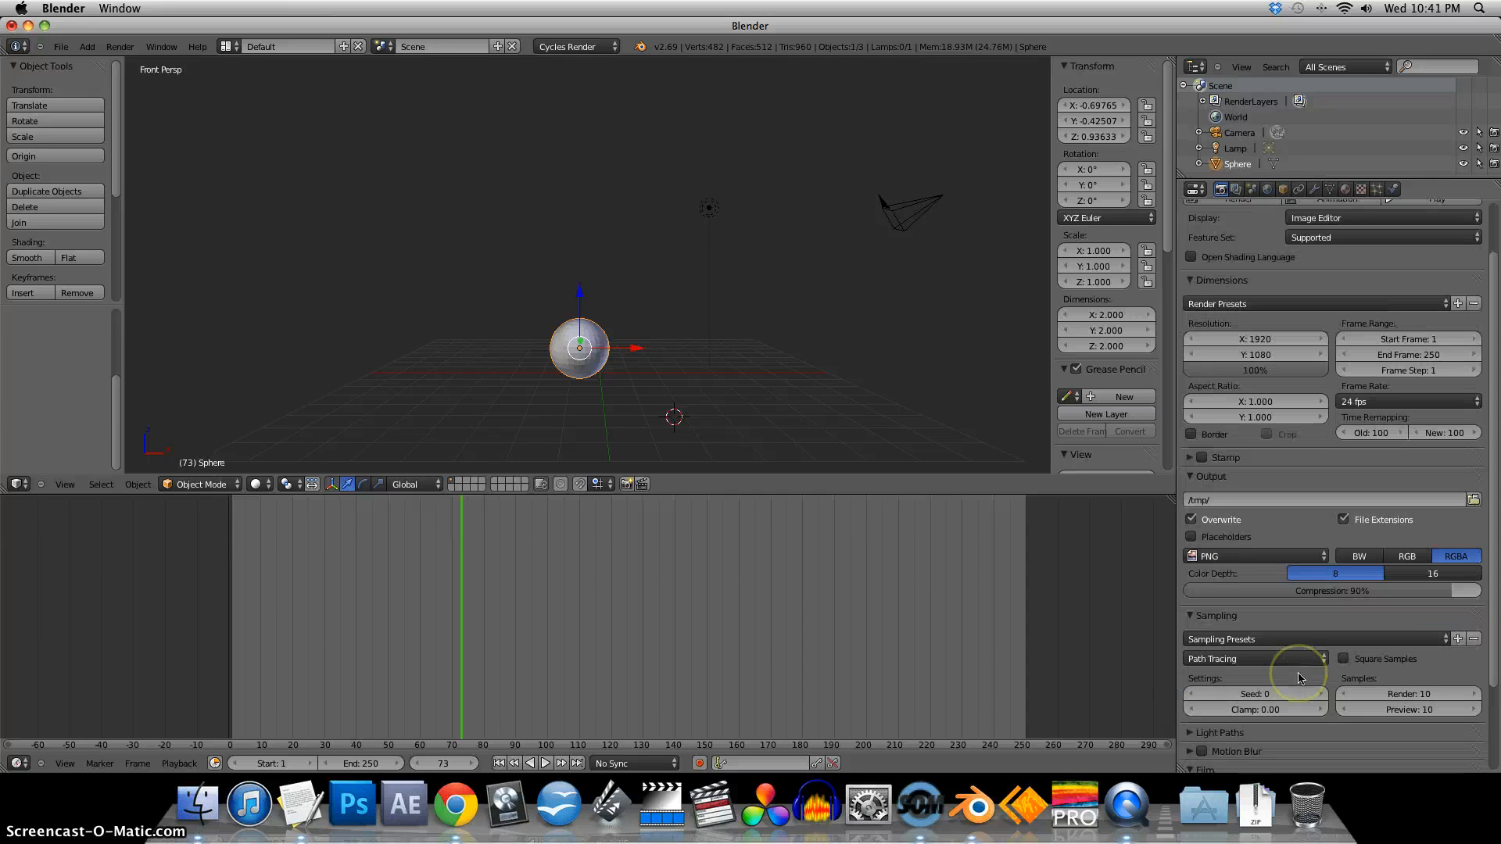
click(1409, 693)
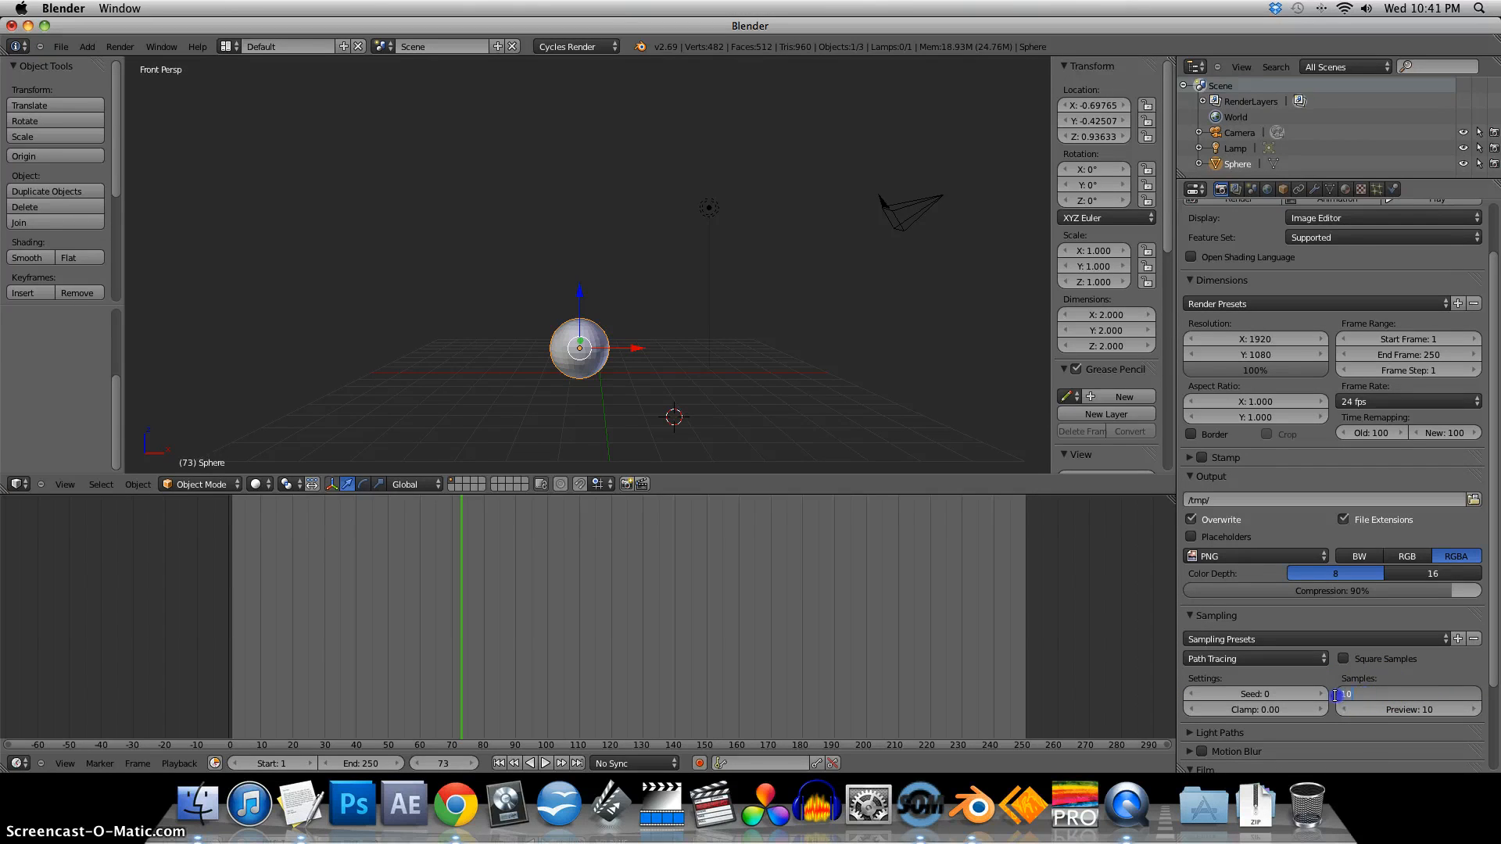
text(3)
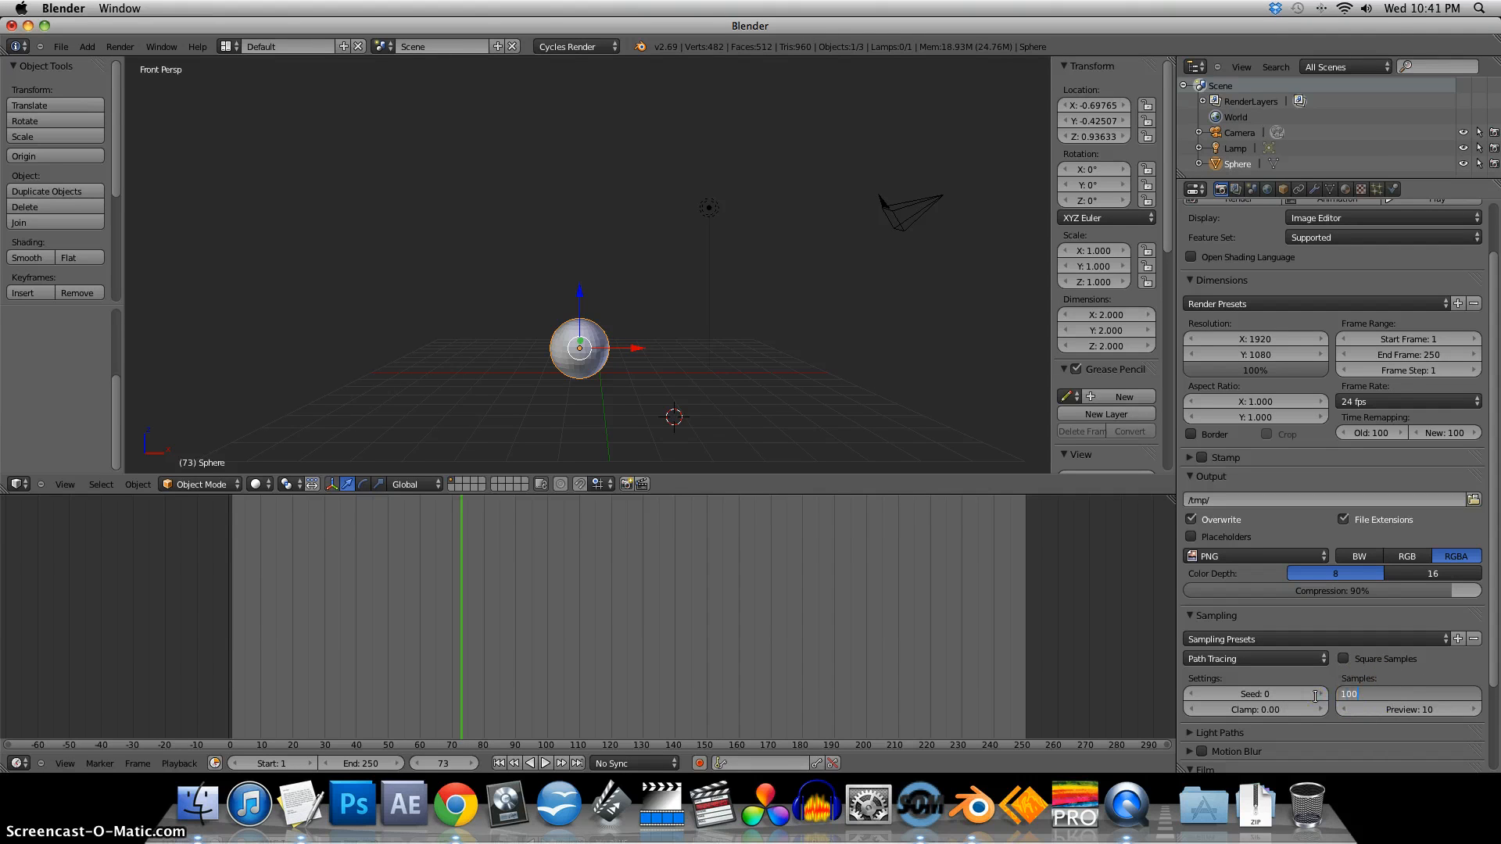
text(1000)
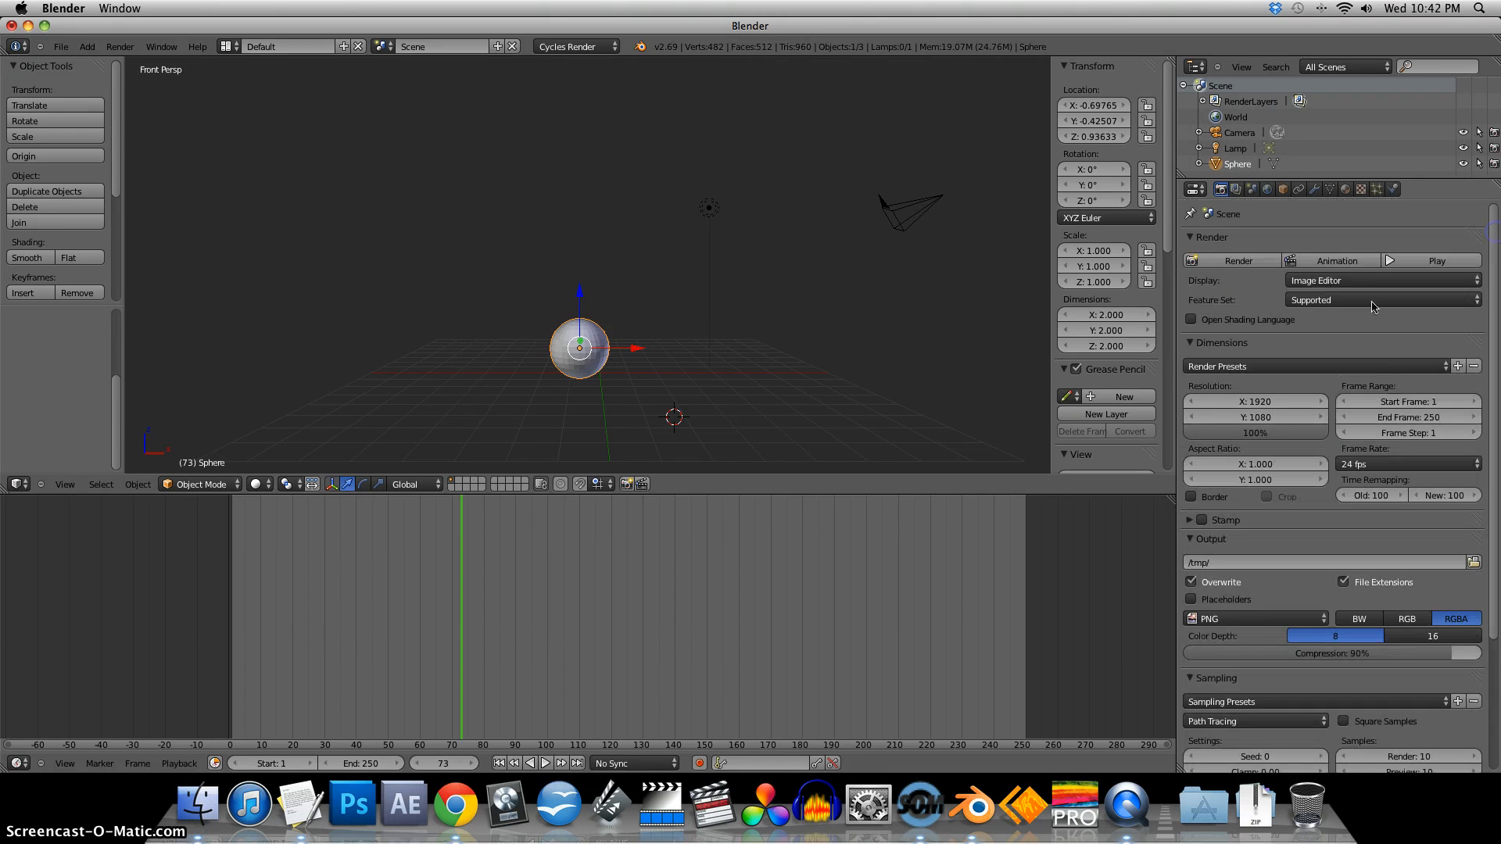
- Render the current frame with Cycles and view the result in the image editor
click(1236, 262)
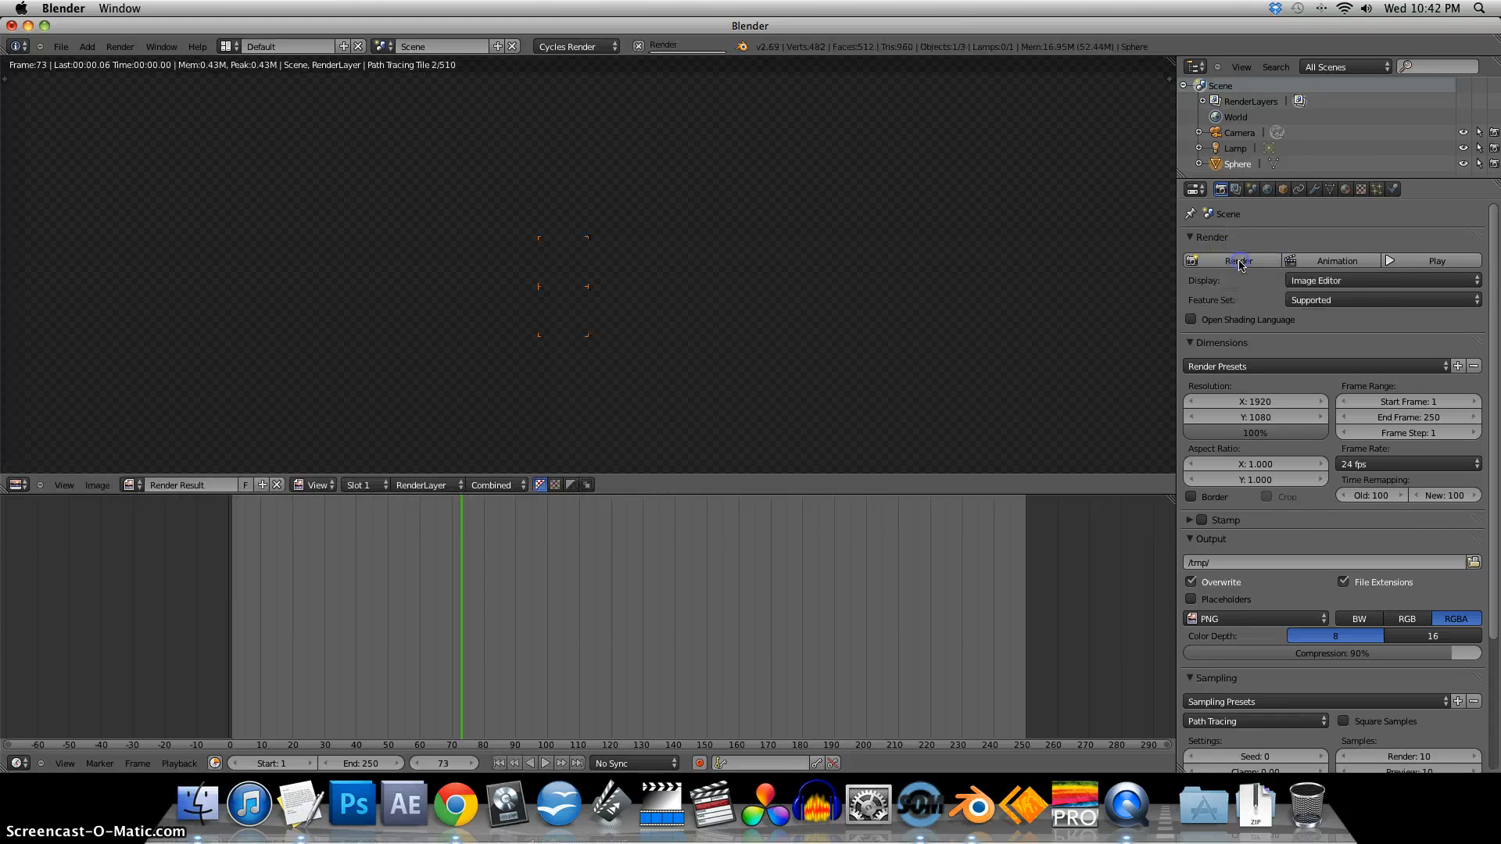
click(1238, 261)
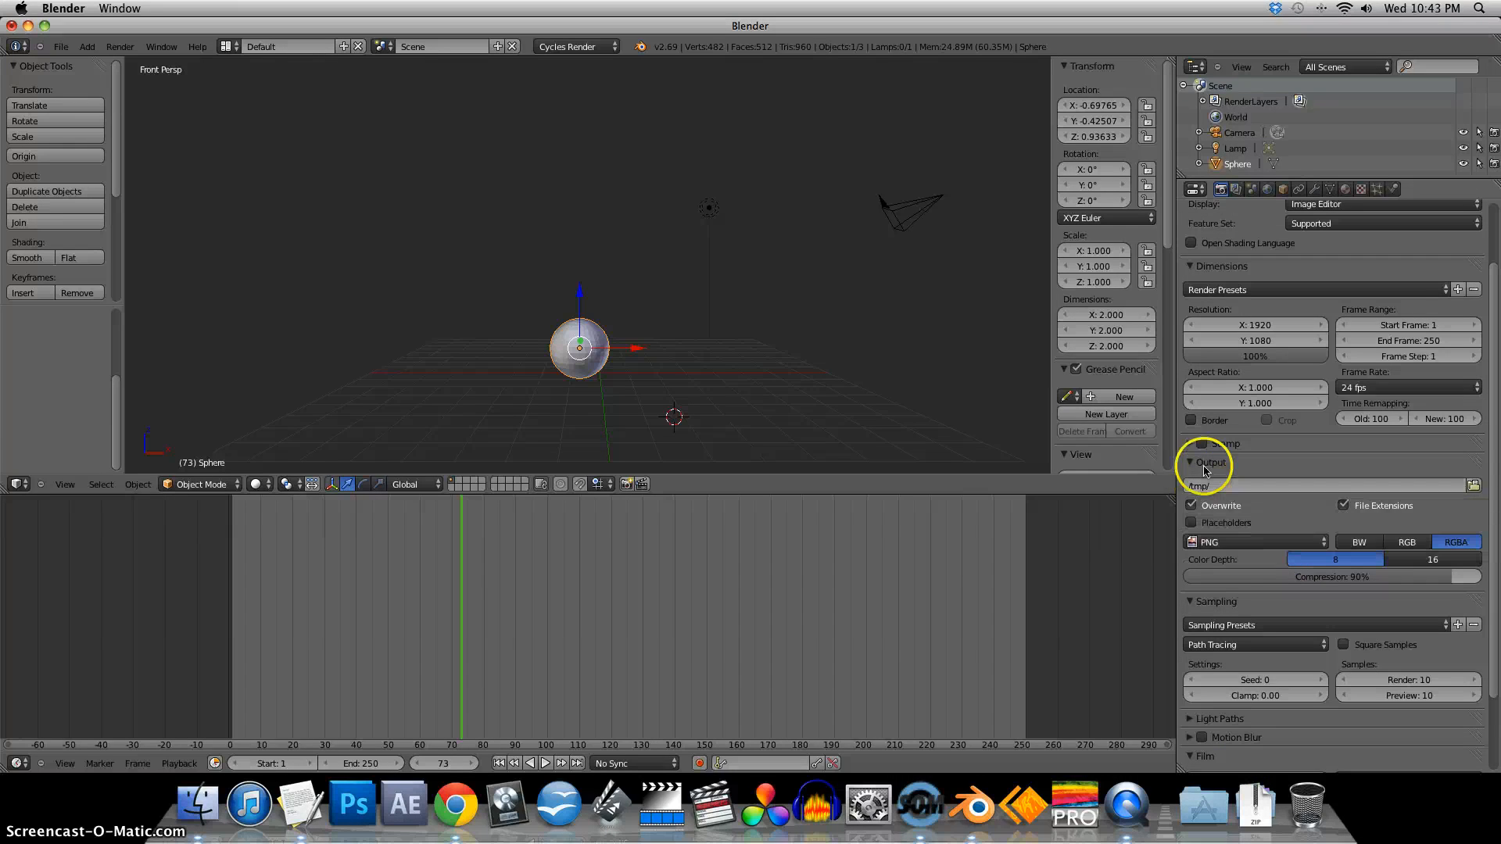
mouse_move(1340, 485)
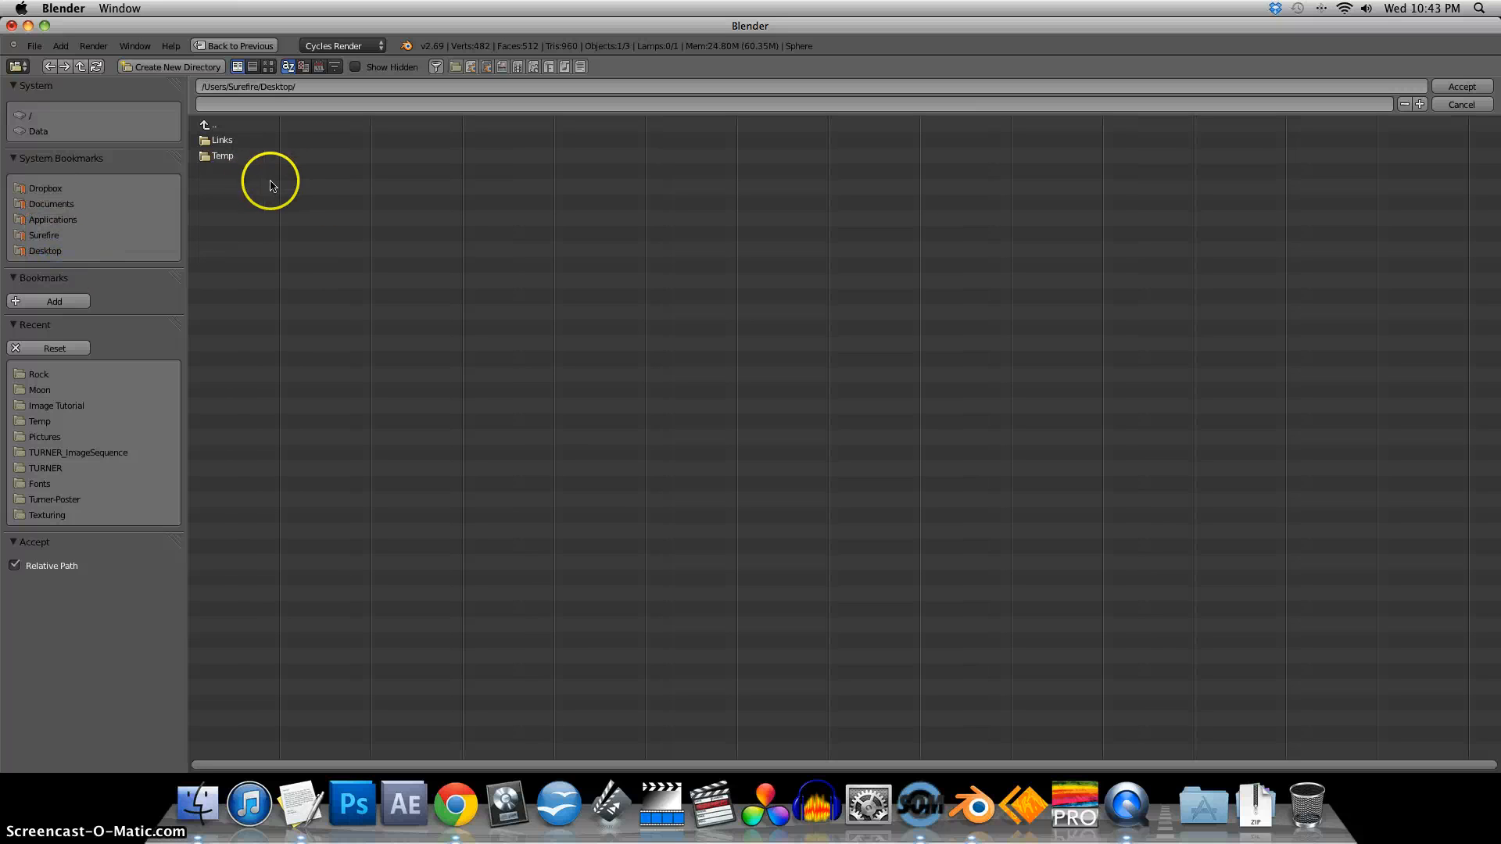
mouse_move(373, 263)
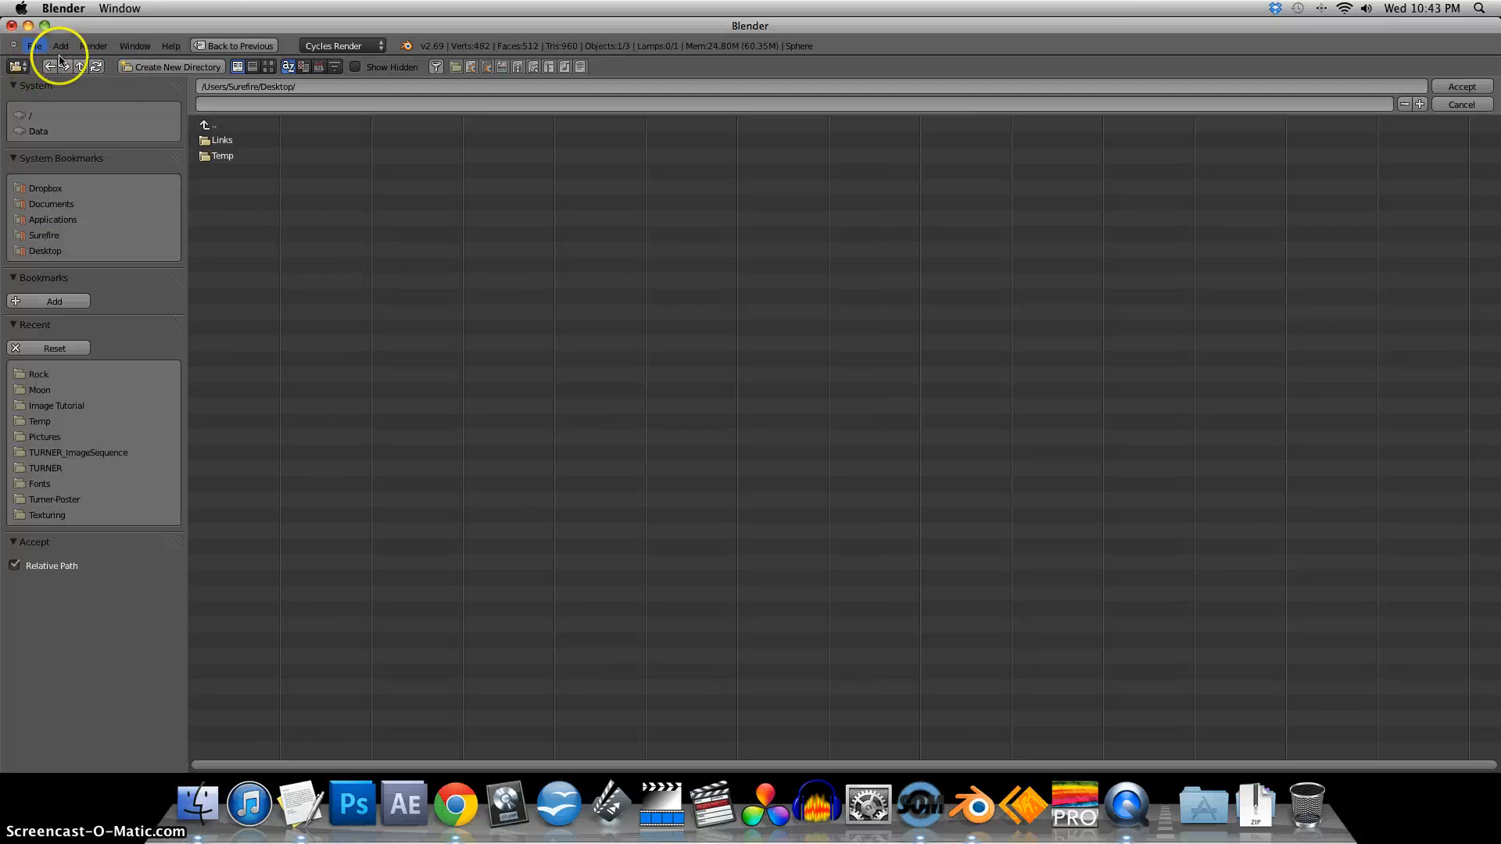
click(1461, 103)
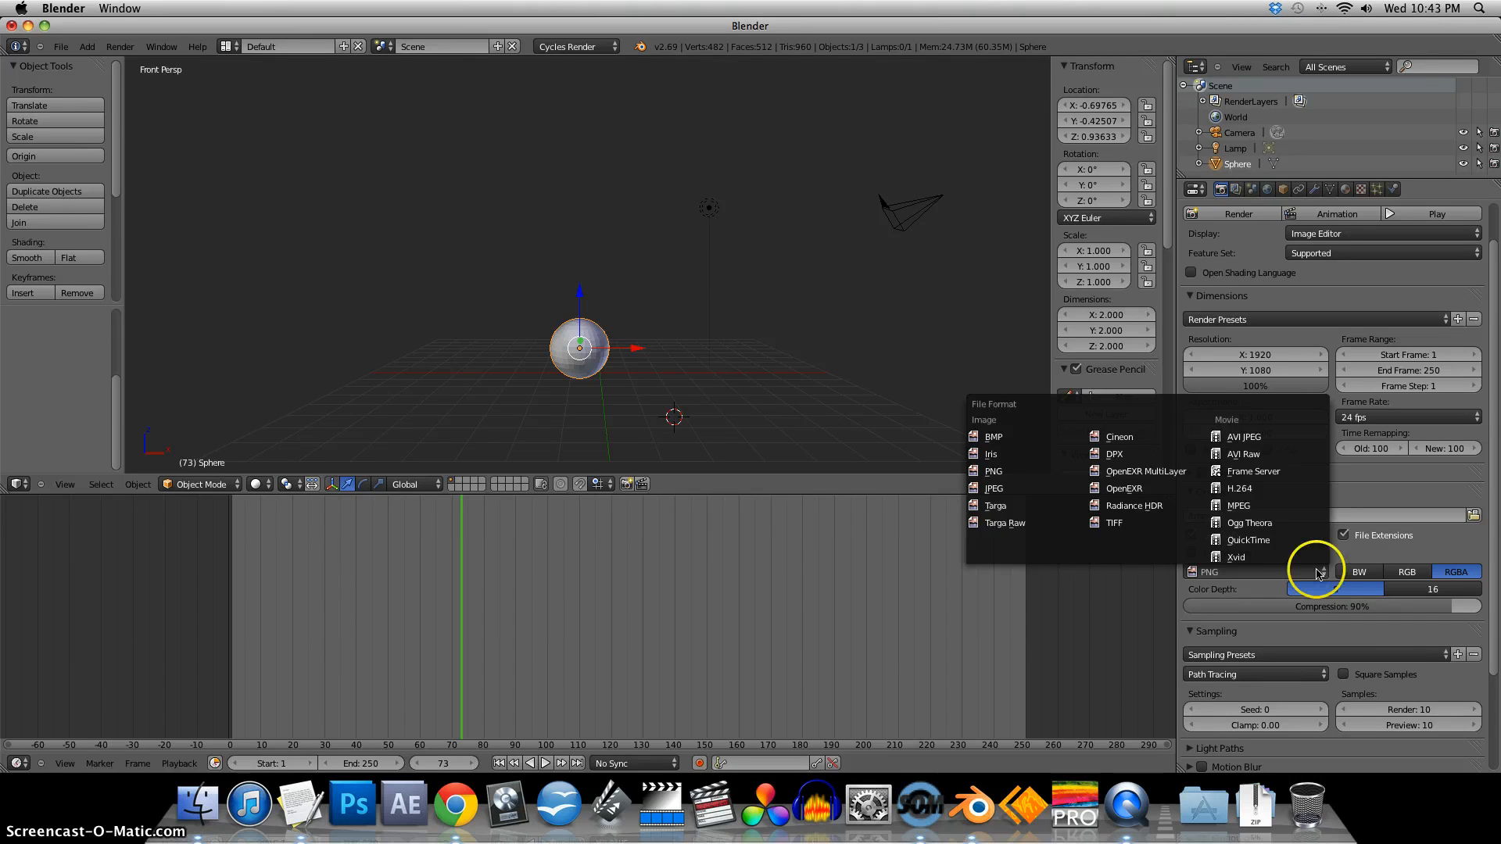
click(1334, 590)
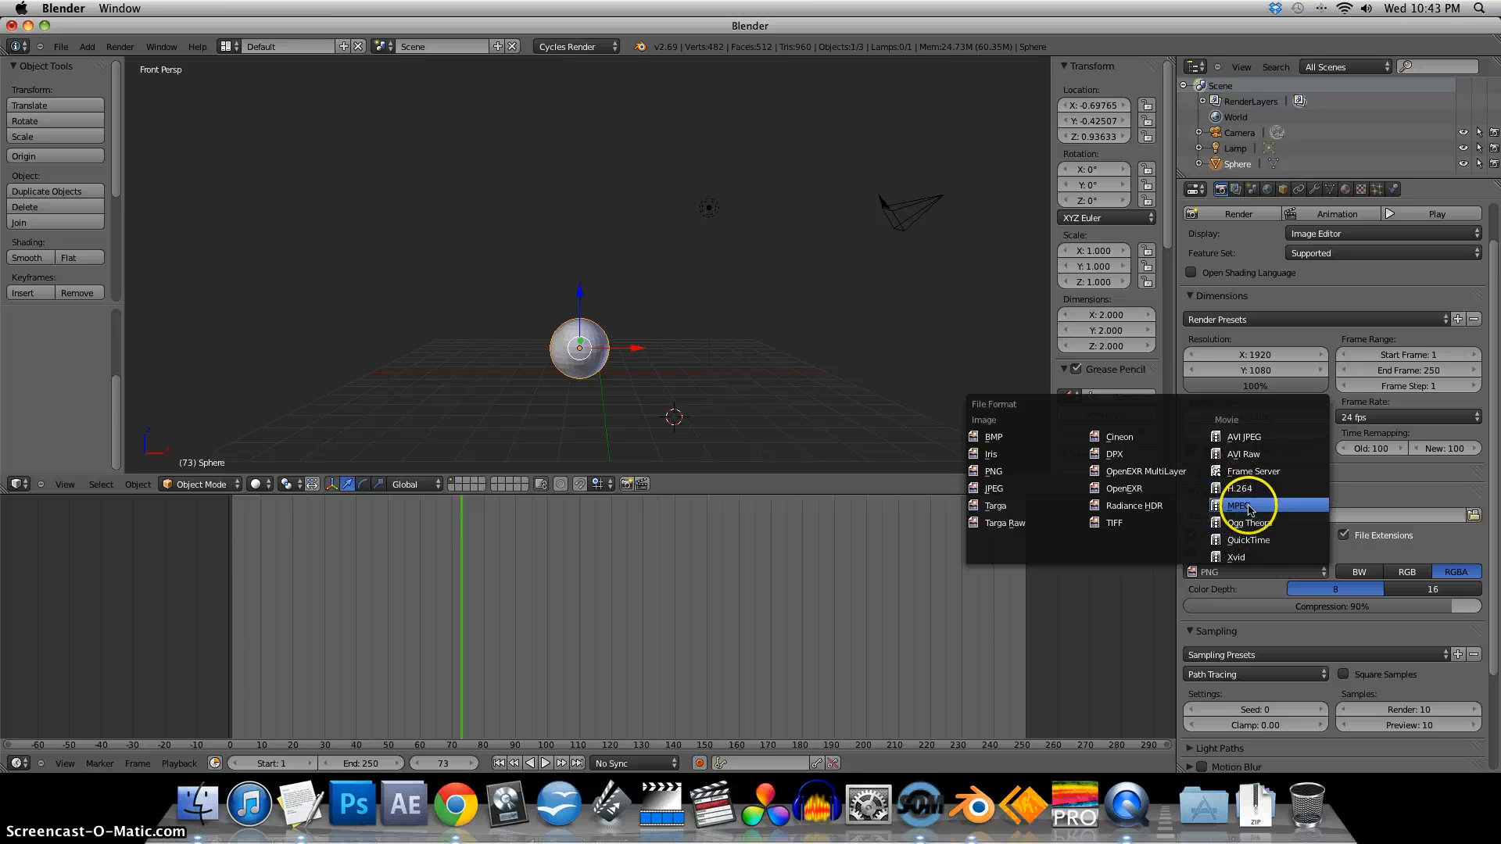
mouse_move(1248, 540)
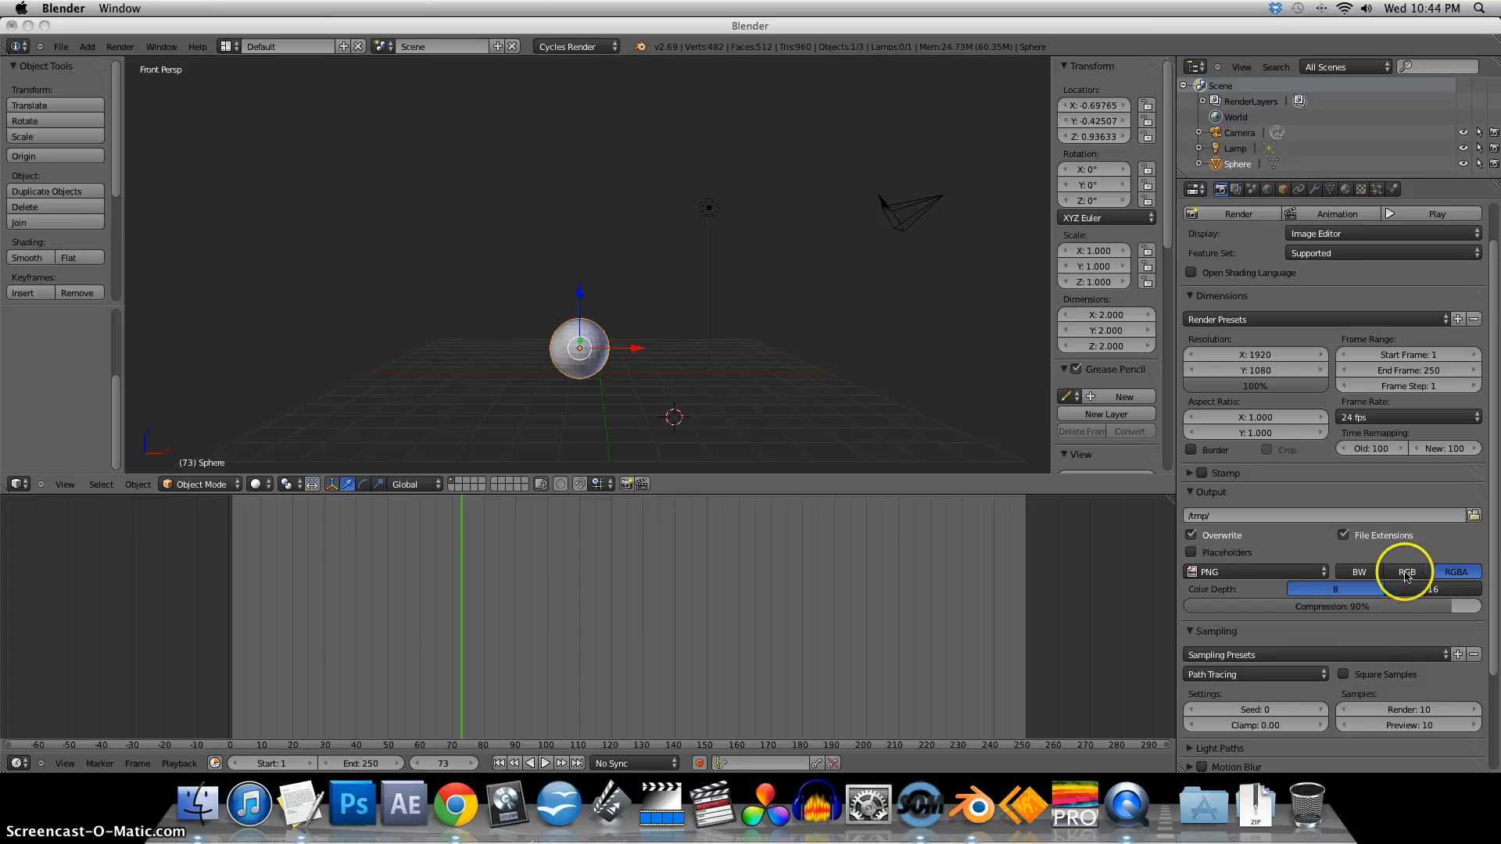
click(1456, 572)
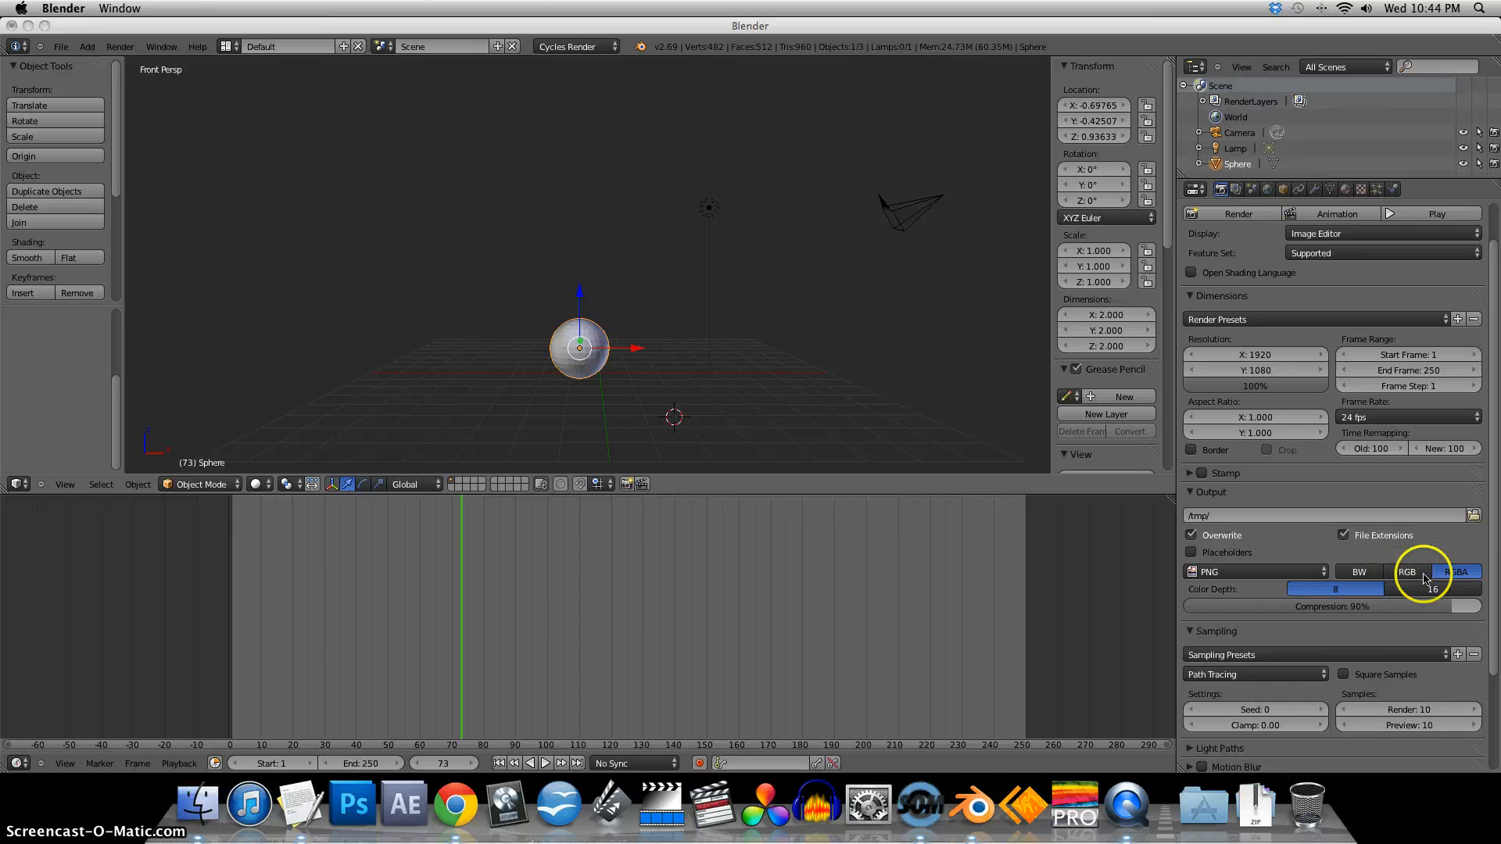
mouse_move(1455, 572)
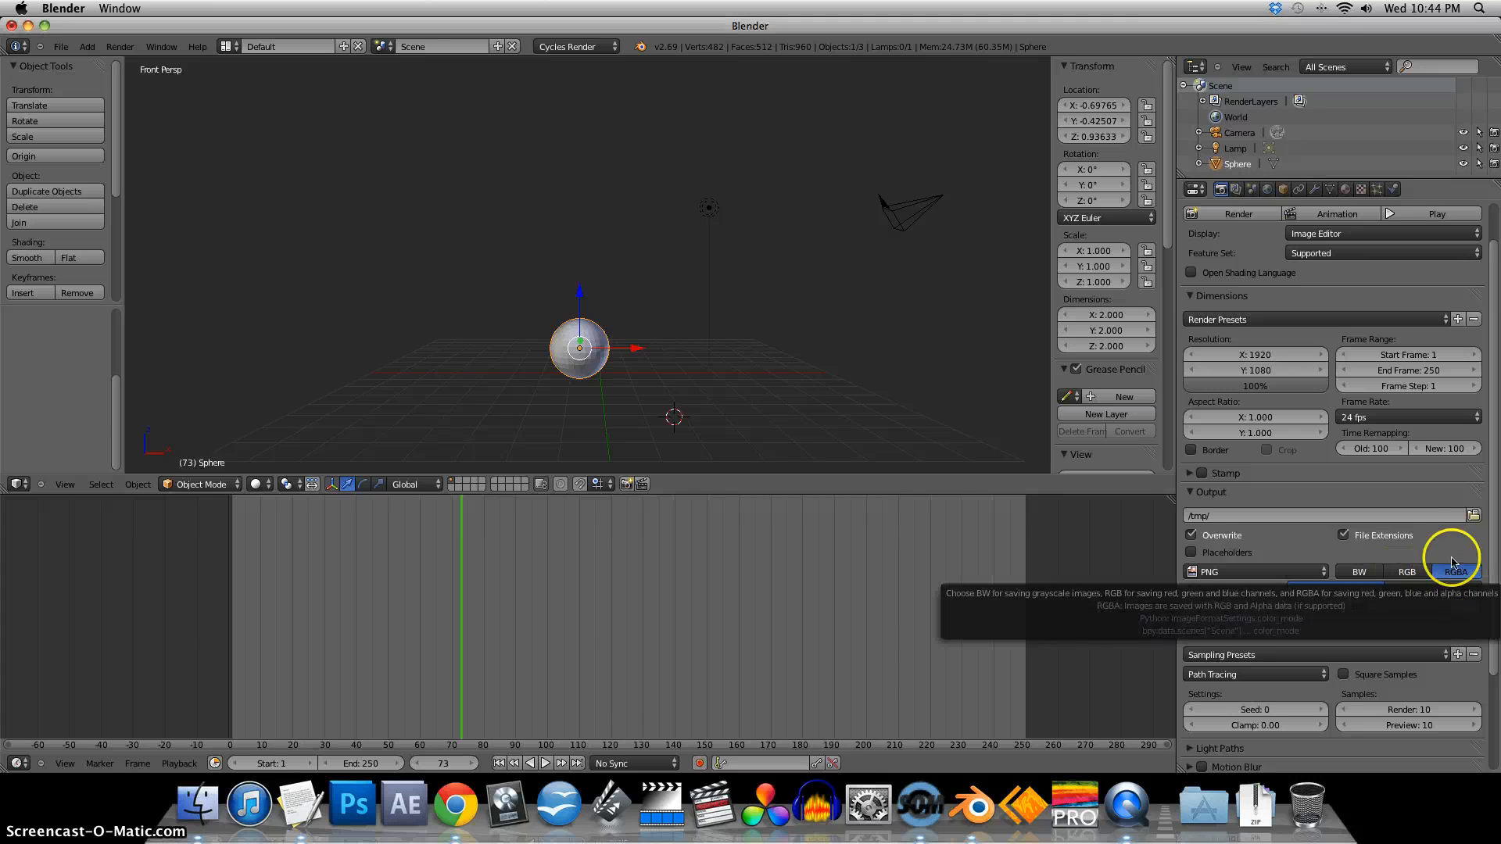
click(1456, 572)
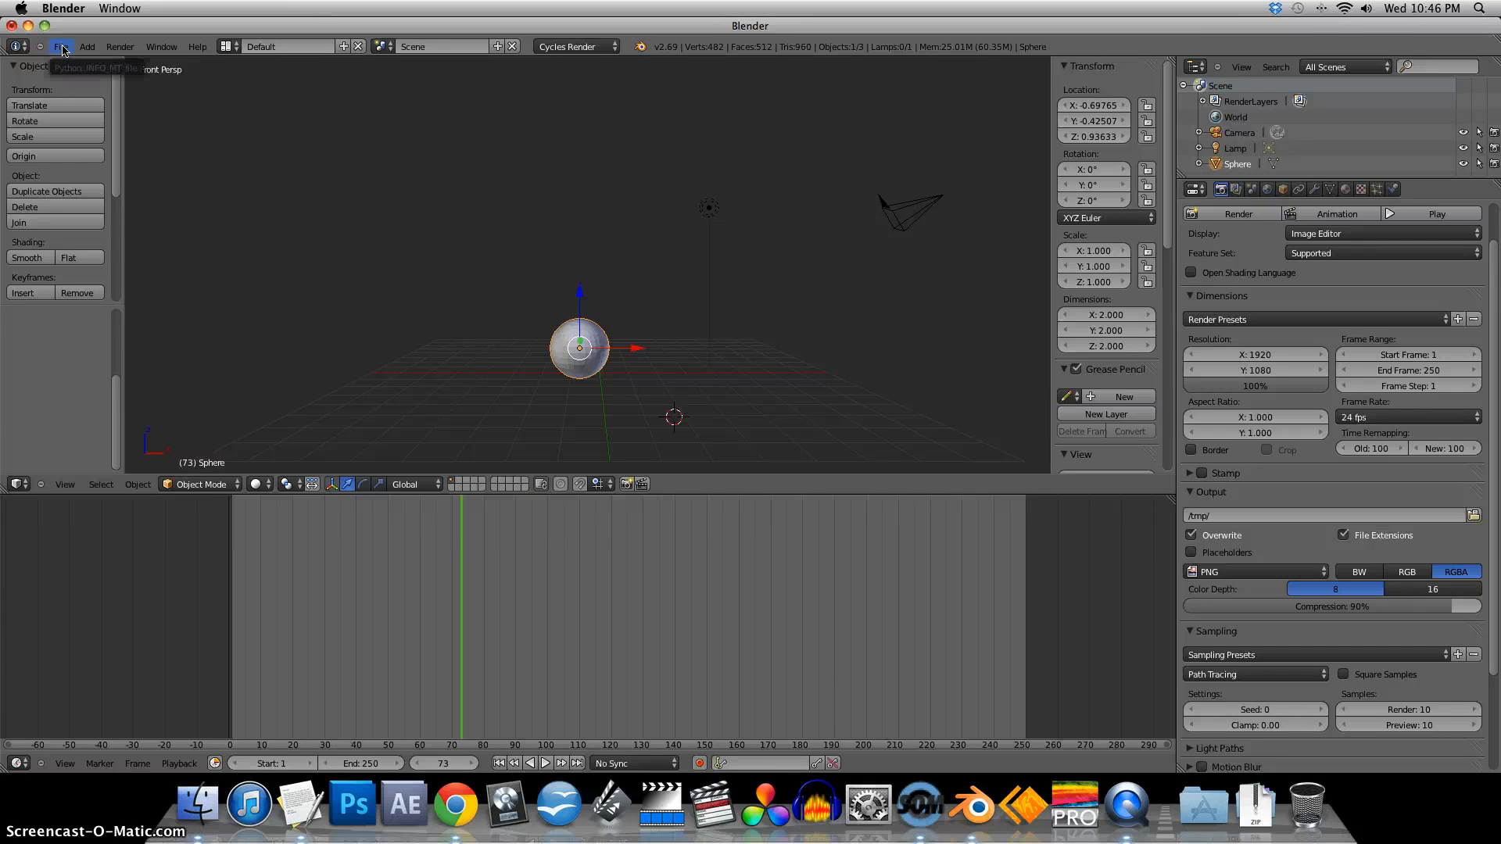
click(59, 45)
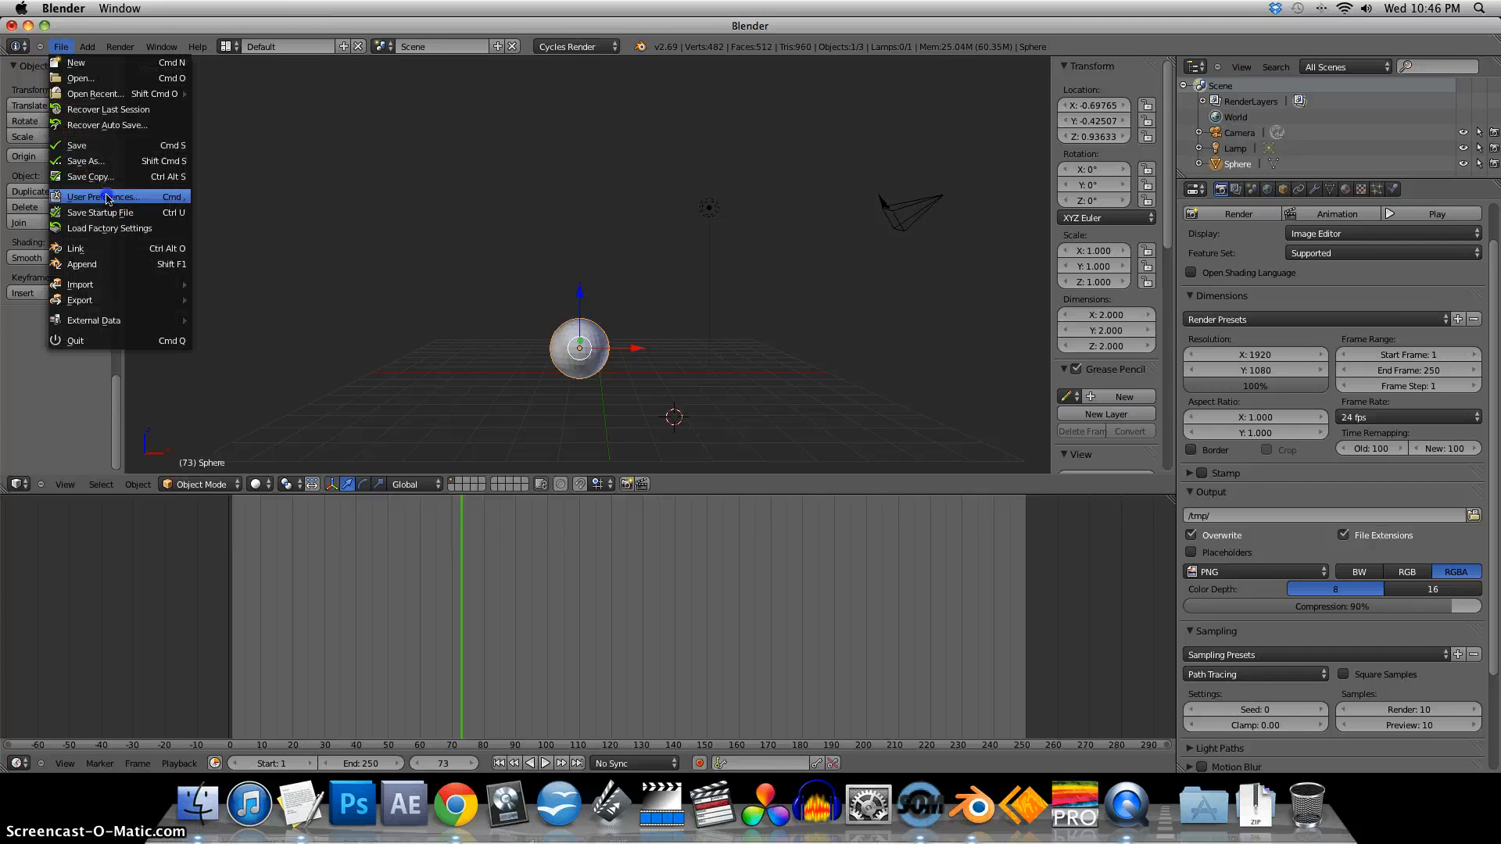
click(105, 197)
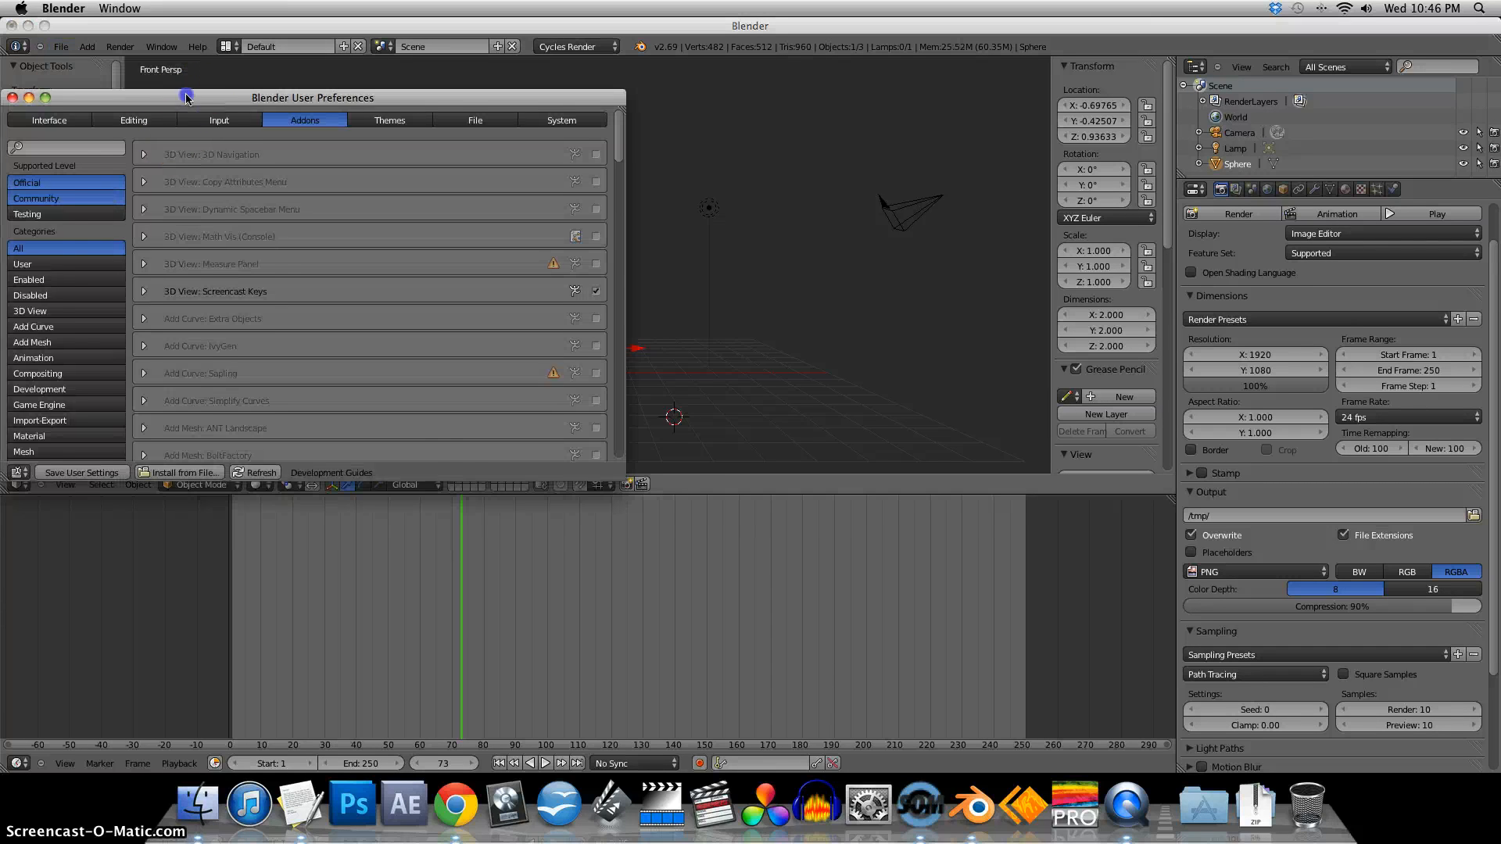
drag(186, 97, 352, 80)
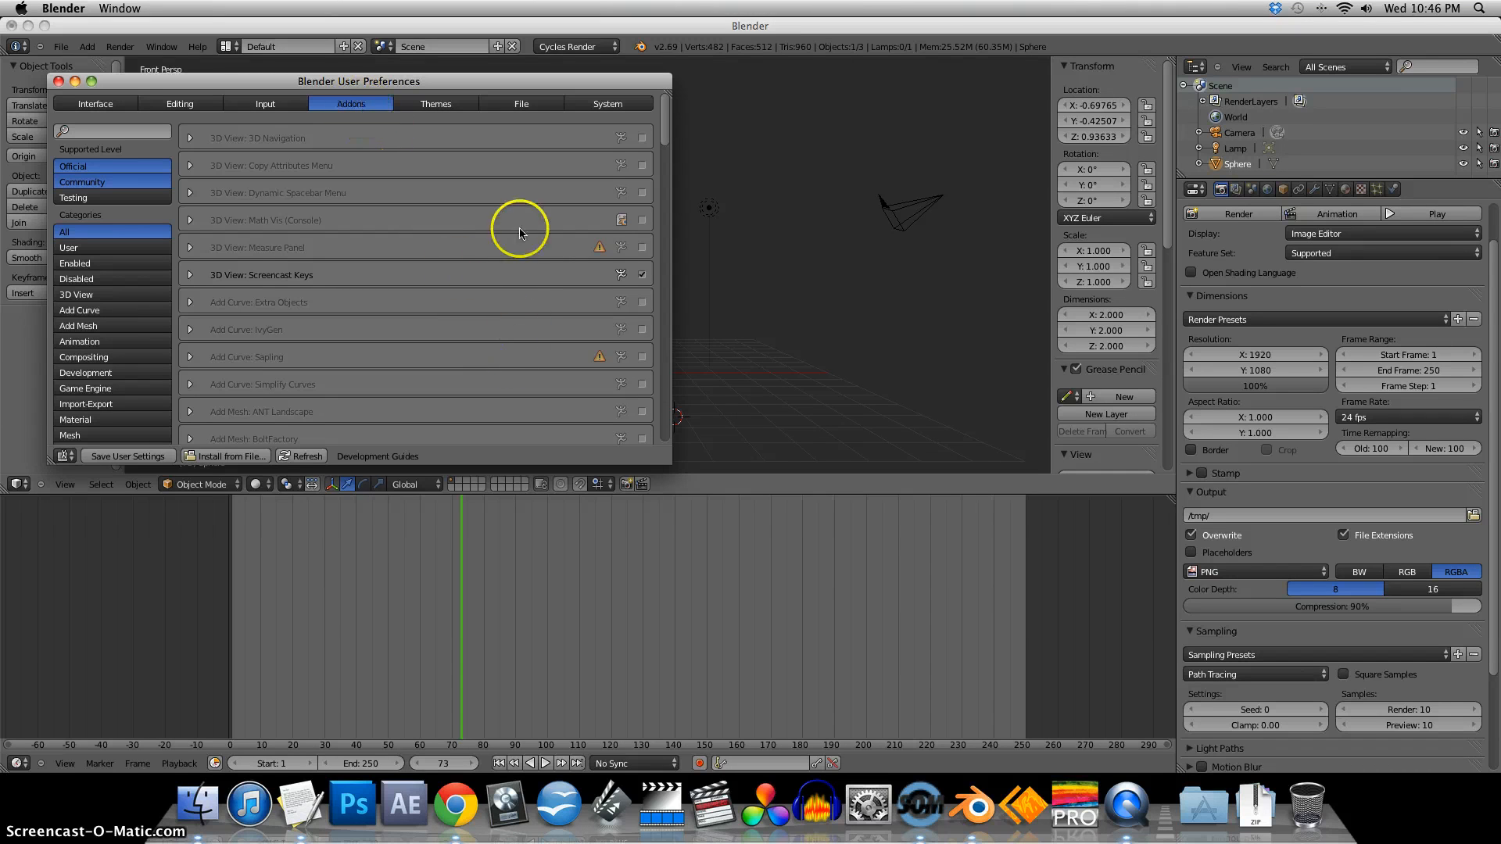
mouse_move(445, 321)
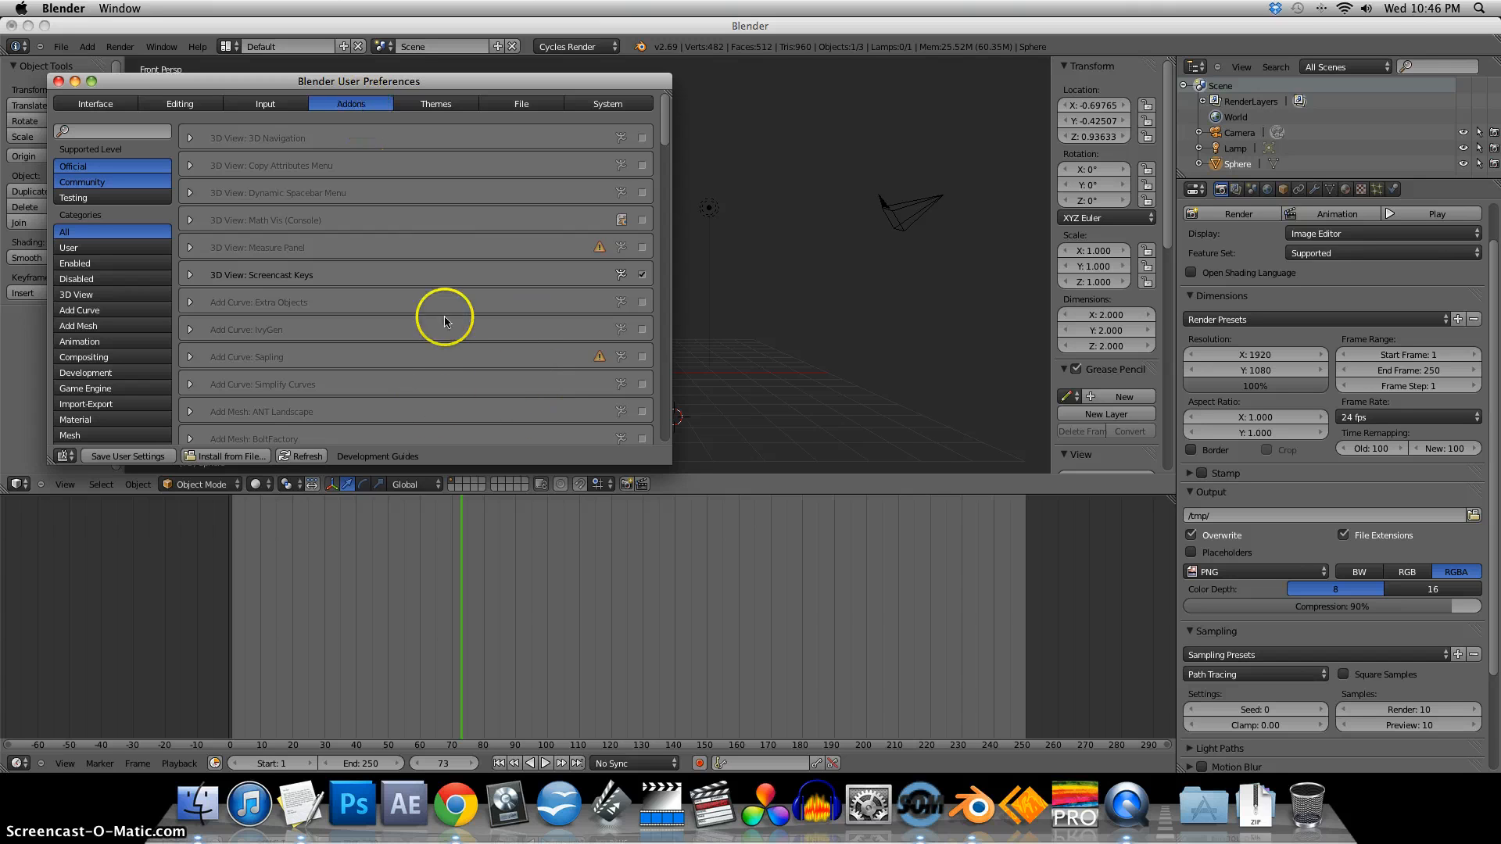
mouse_move(642, 356)
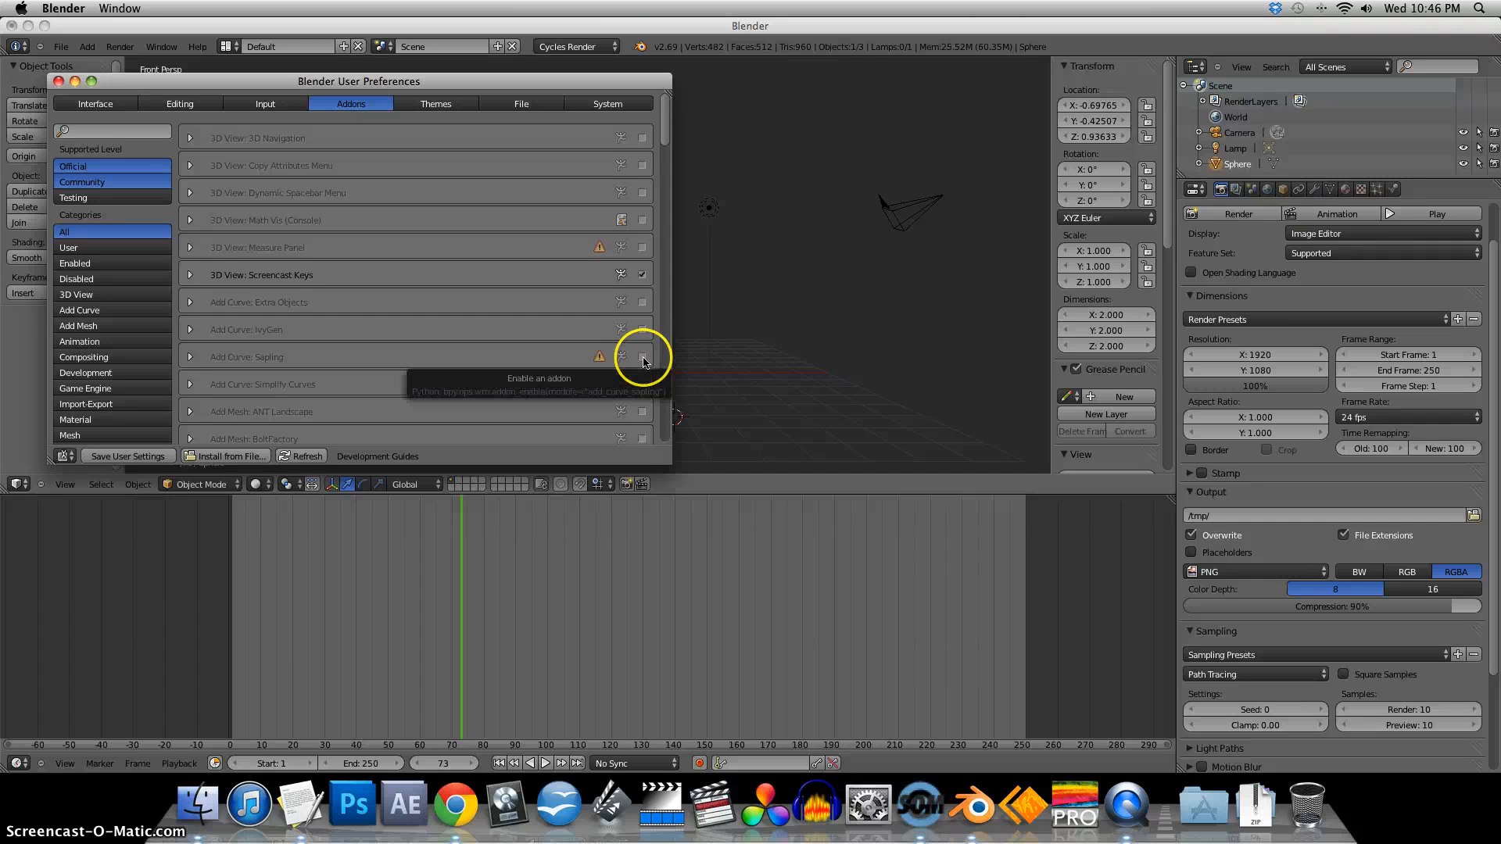
mouse_move(167, 115)
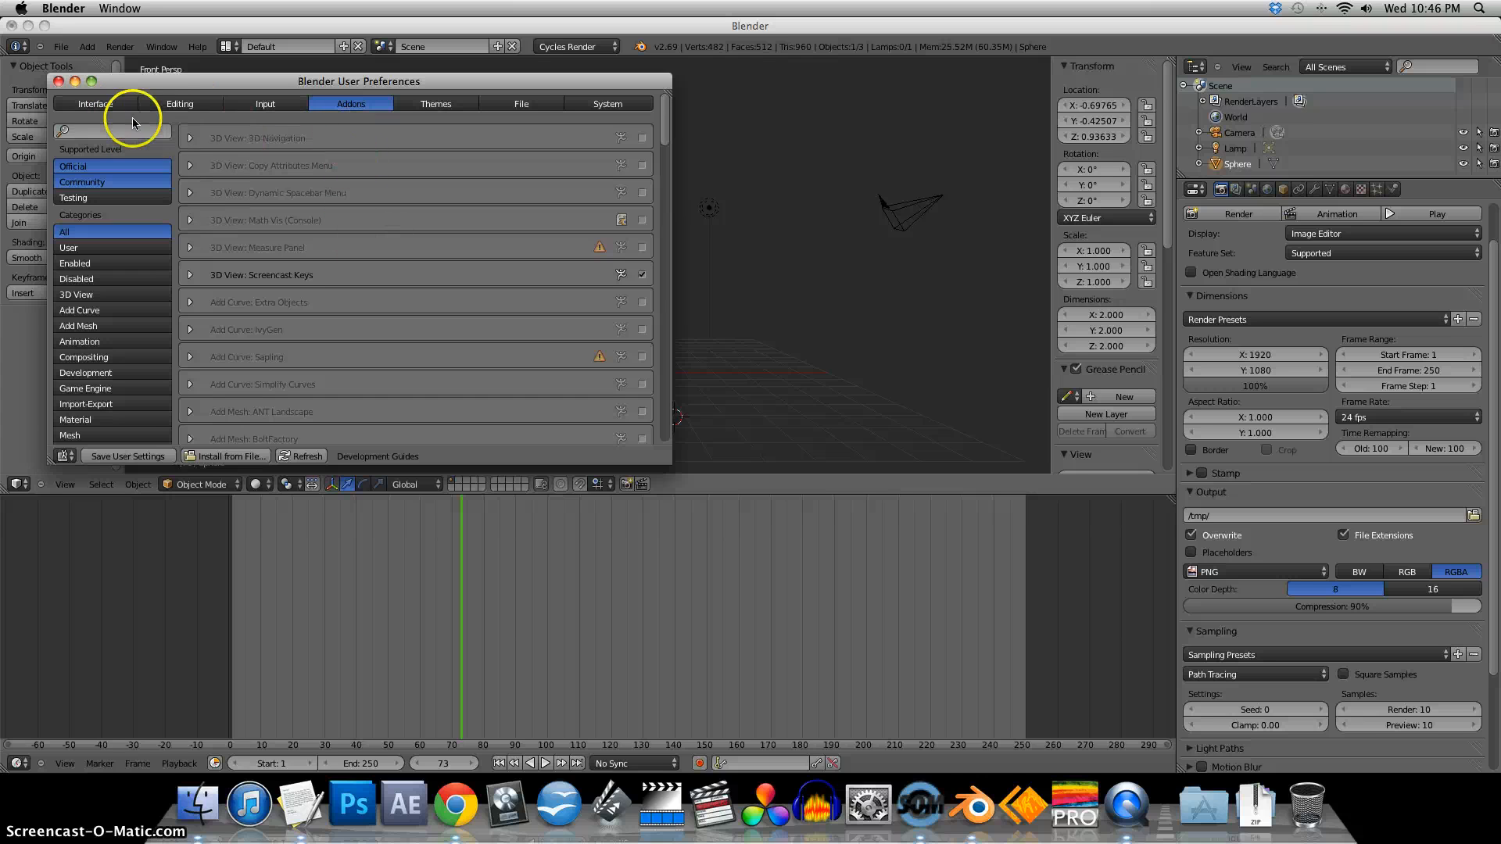
click(96, 103)
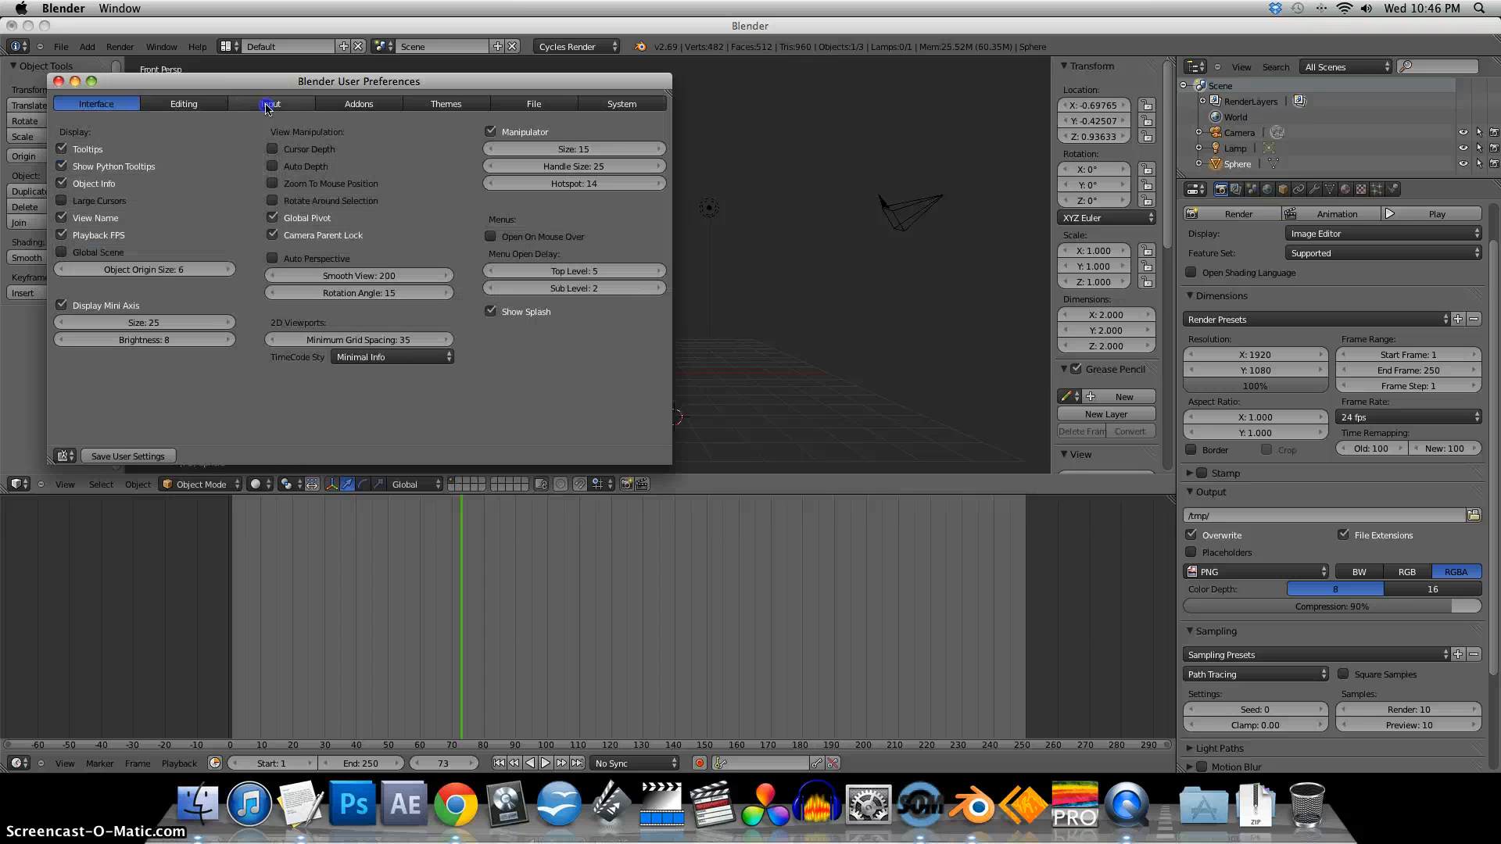
click(266, 104)
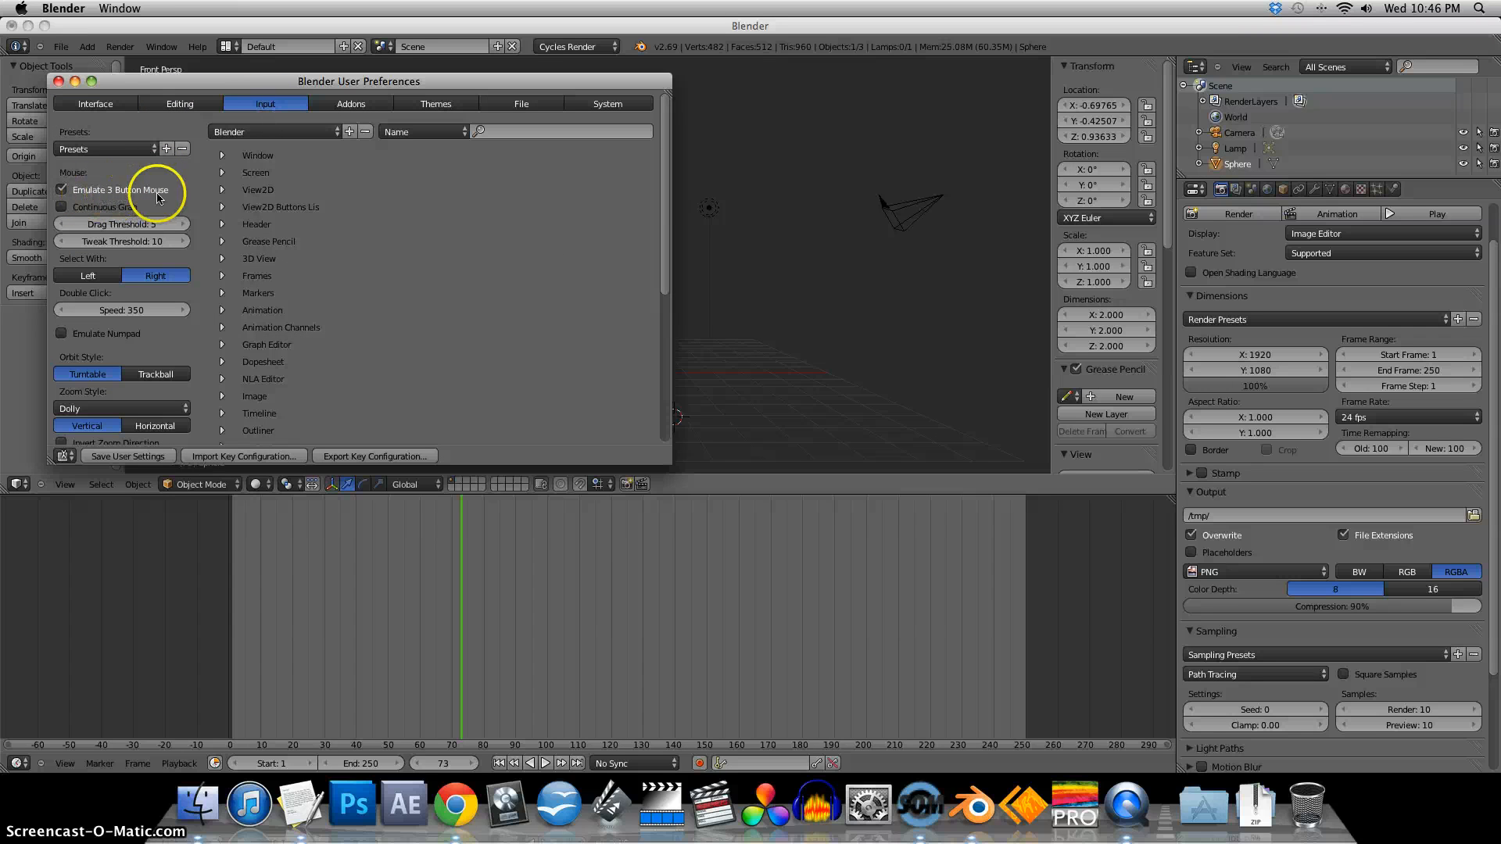
click(350, 103)
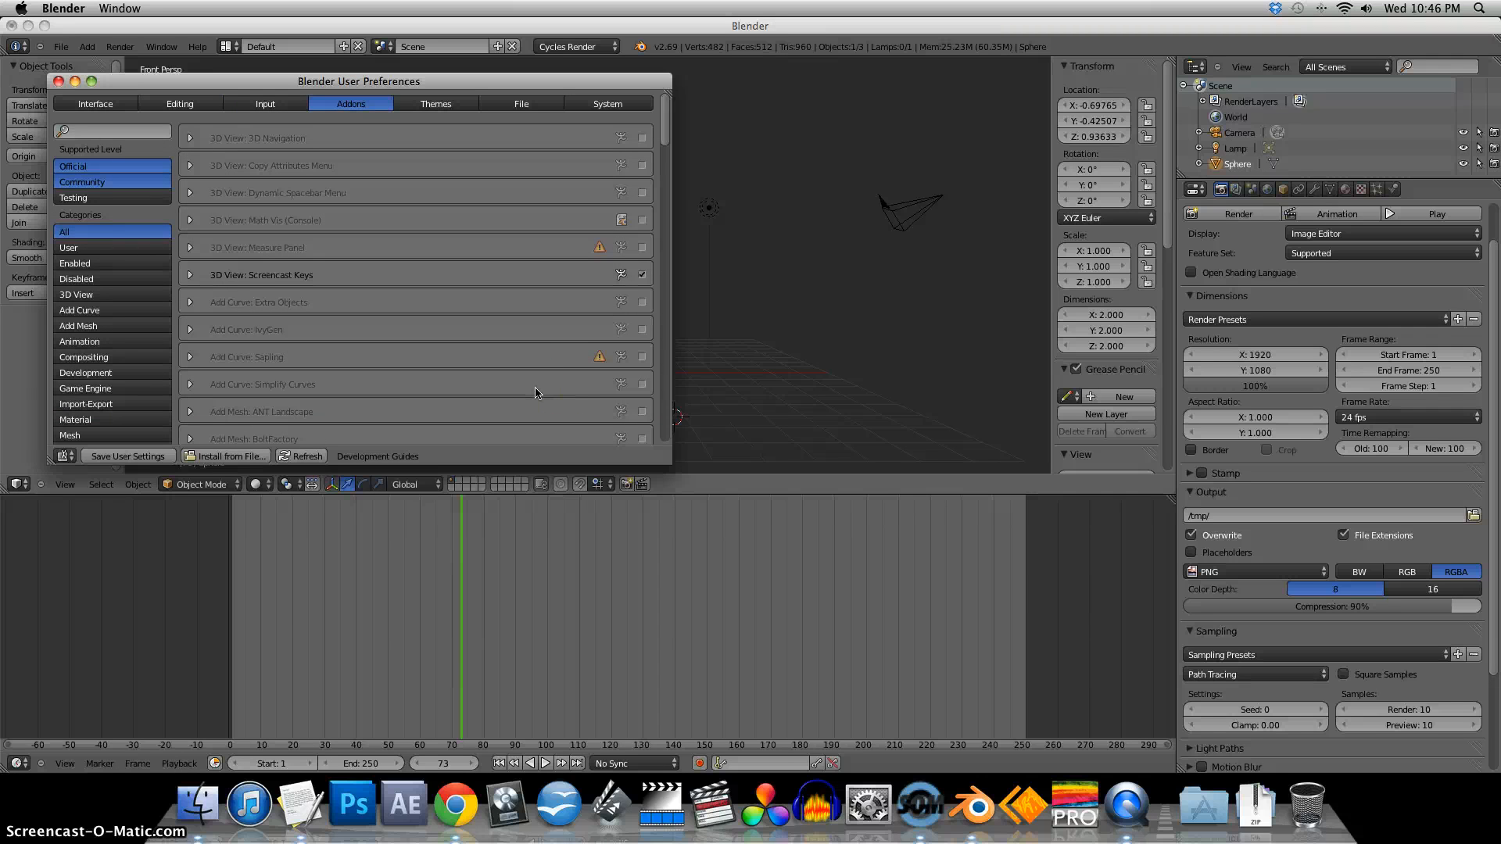
mouse_move(127, 455)
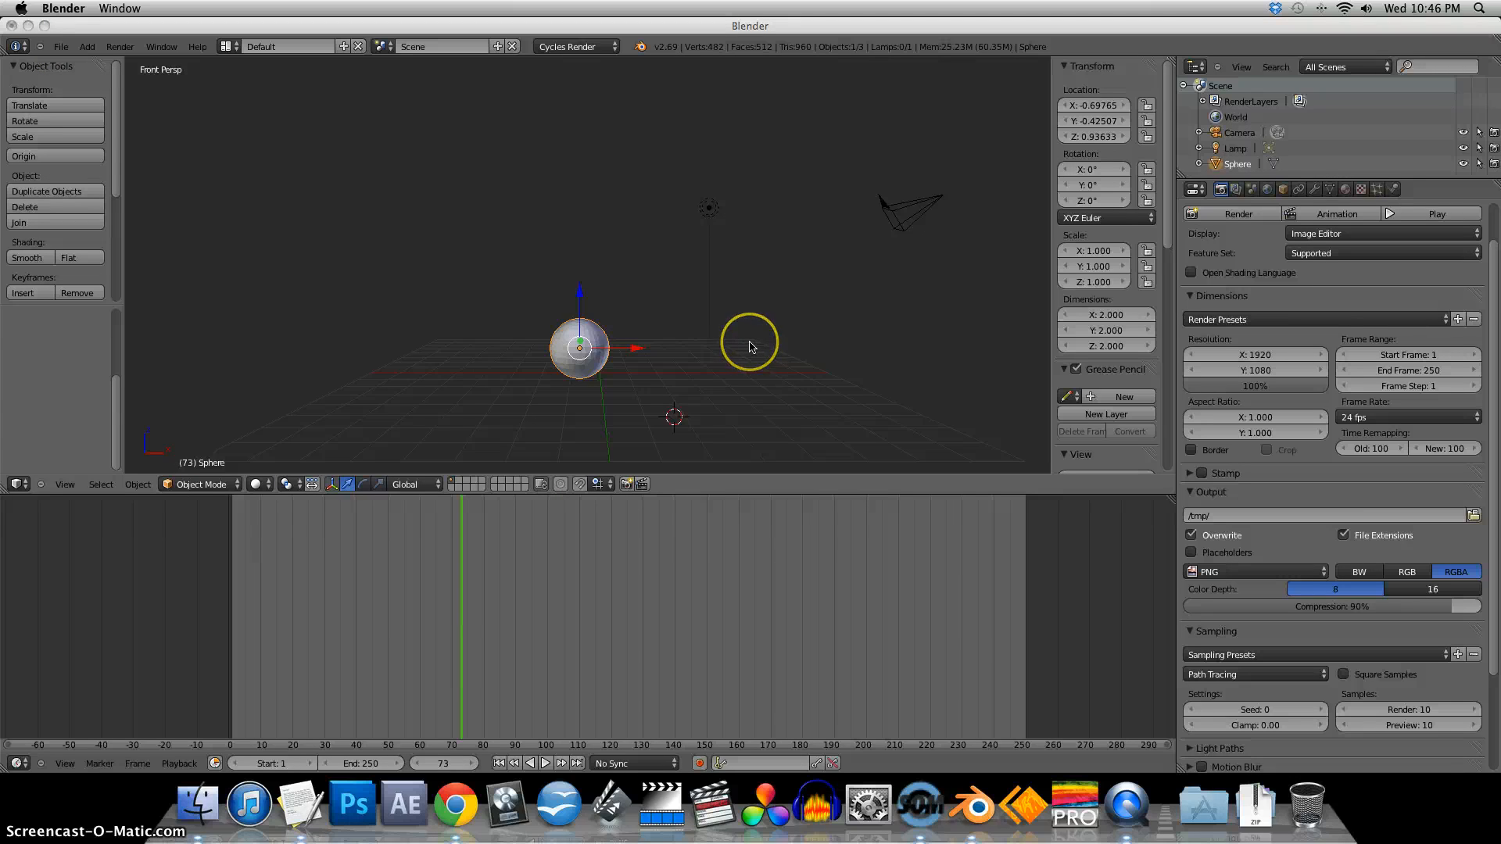
- Load Factory Settings from the File menu, restoring the default cube scene, without quitting
click(749, 344)
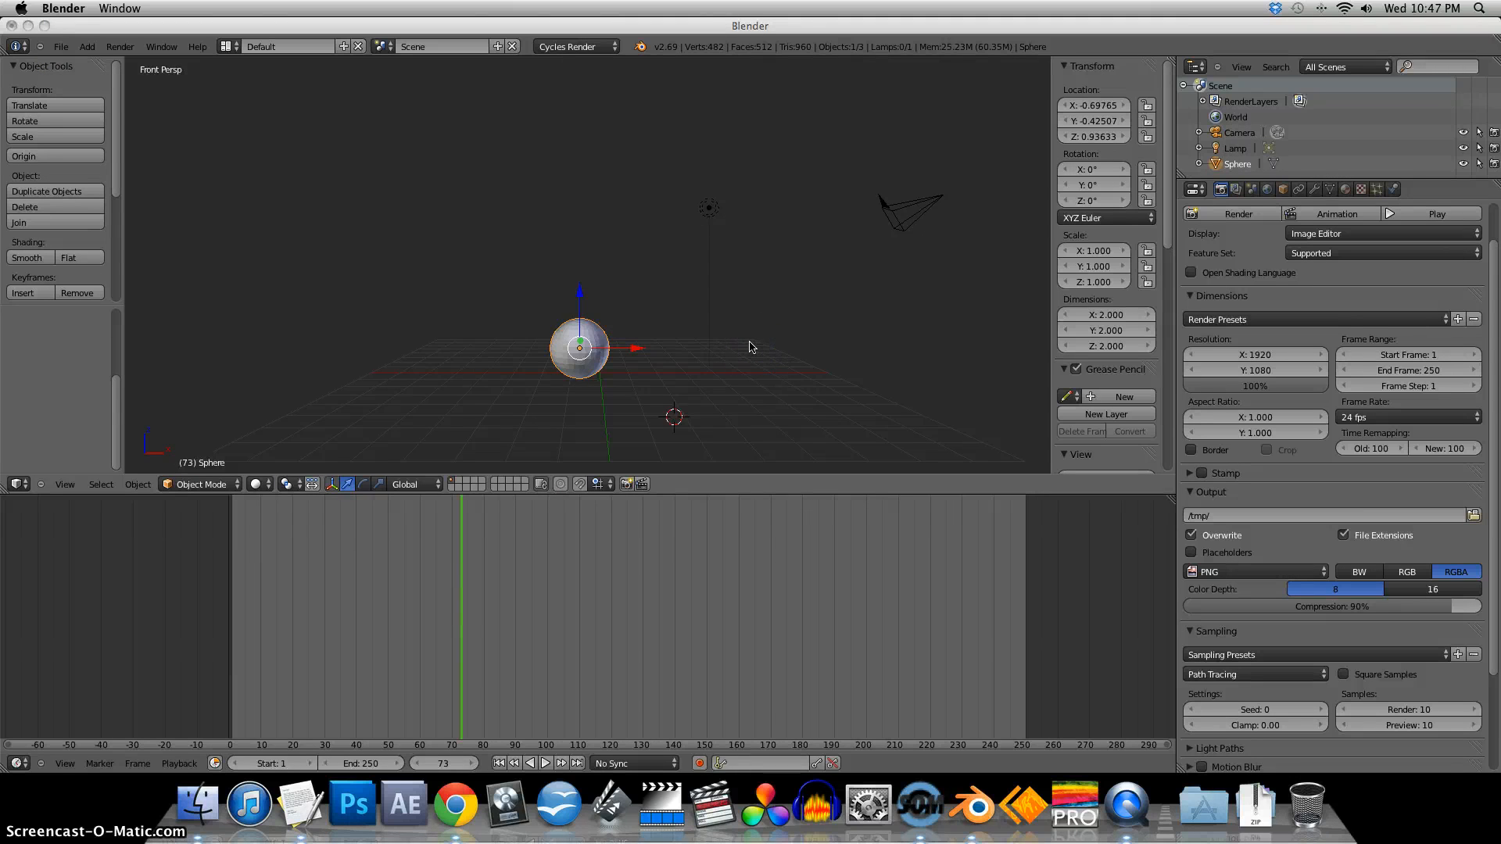
mouse_move(903, 395)
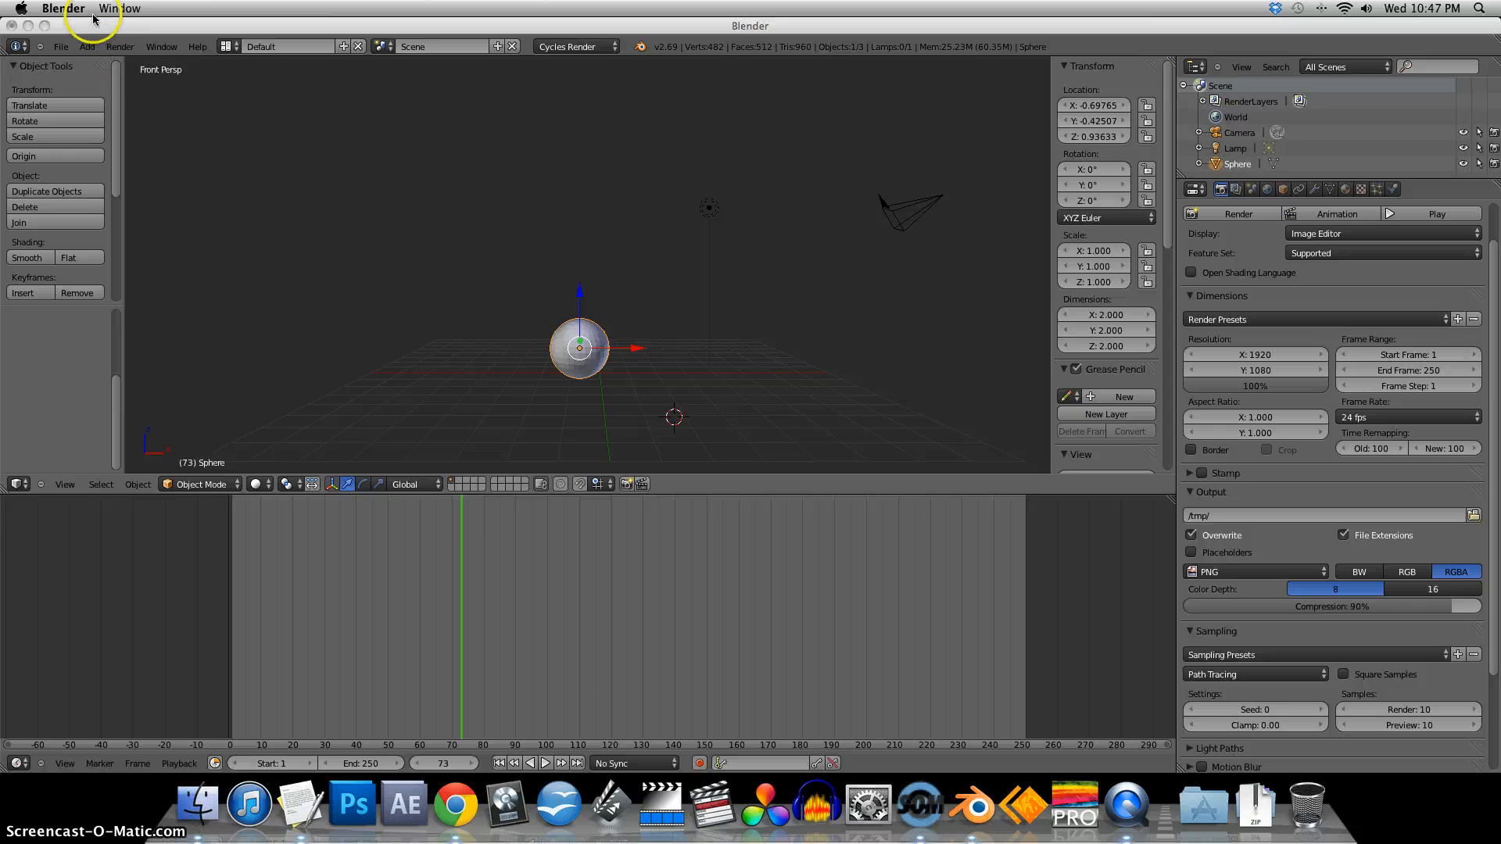
click(61, 46)
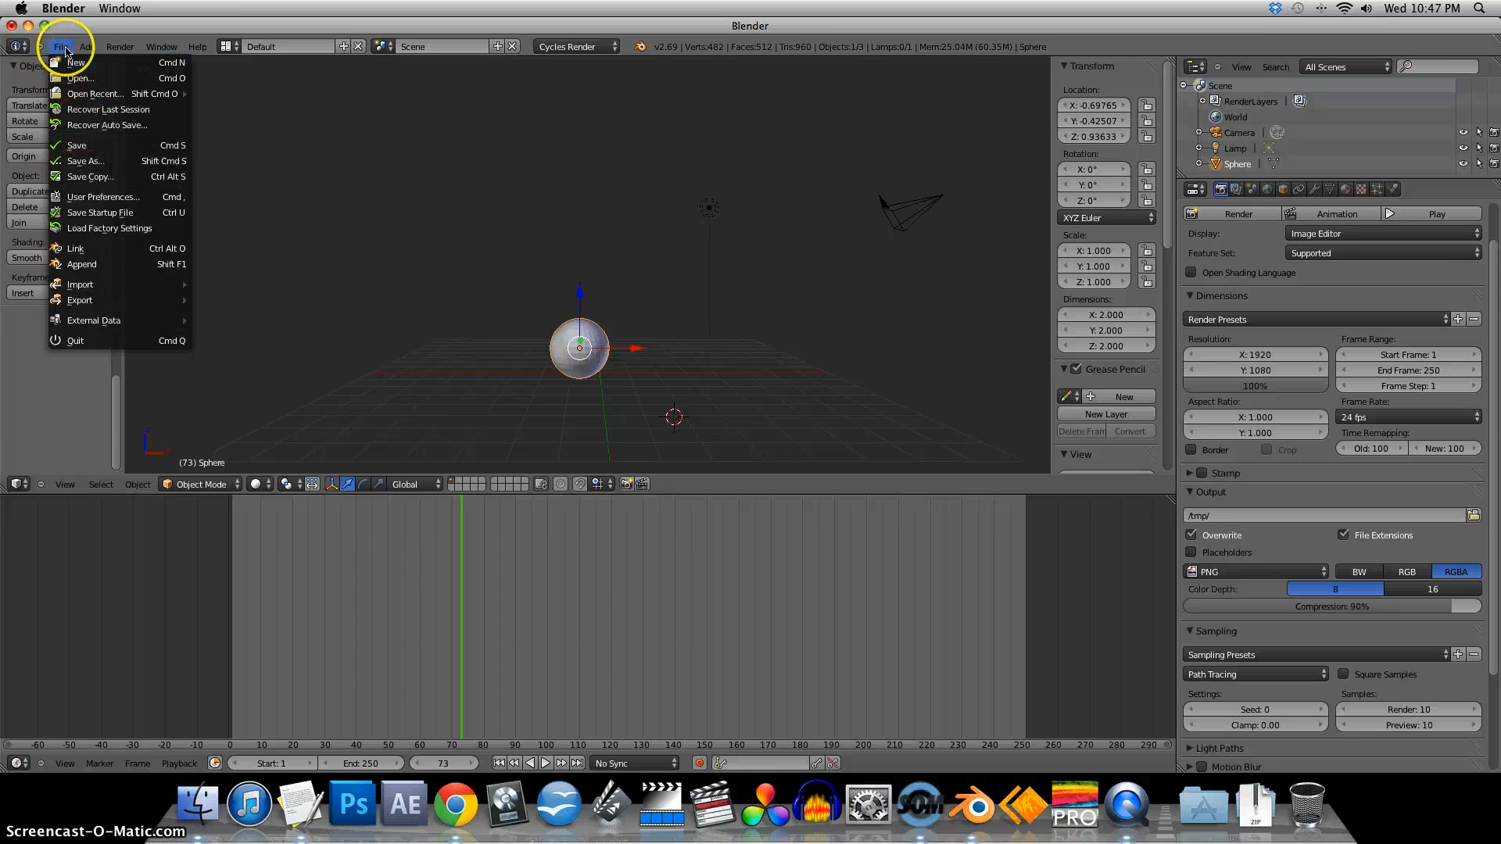
mouse_move(125, 229)
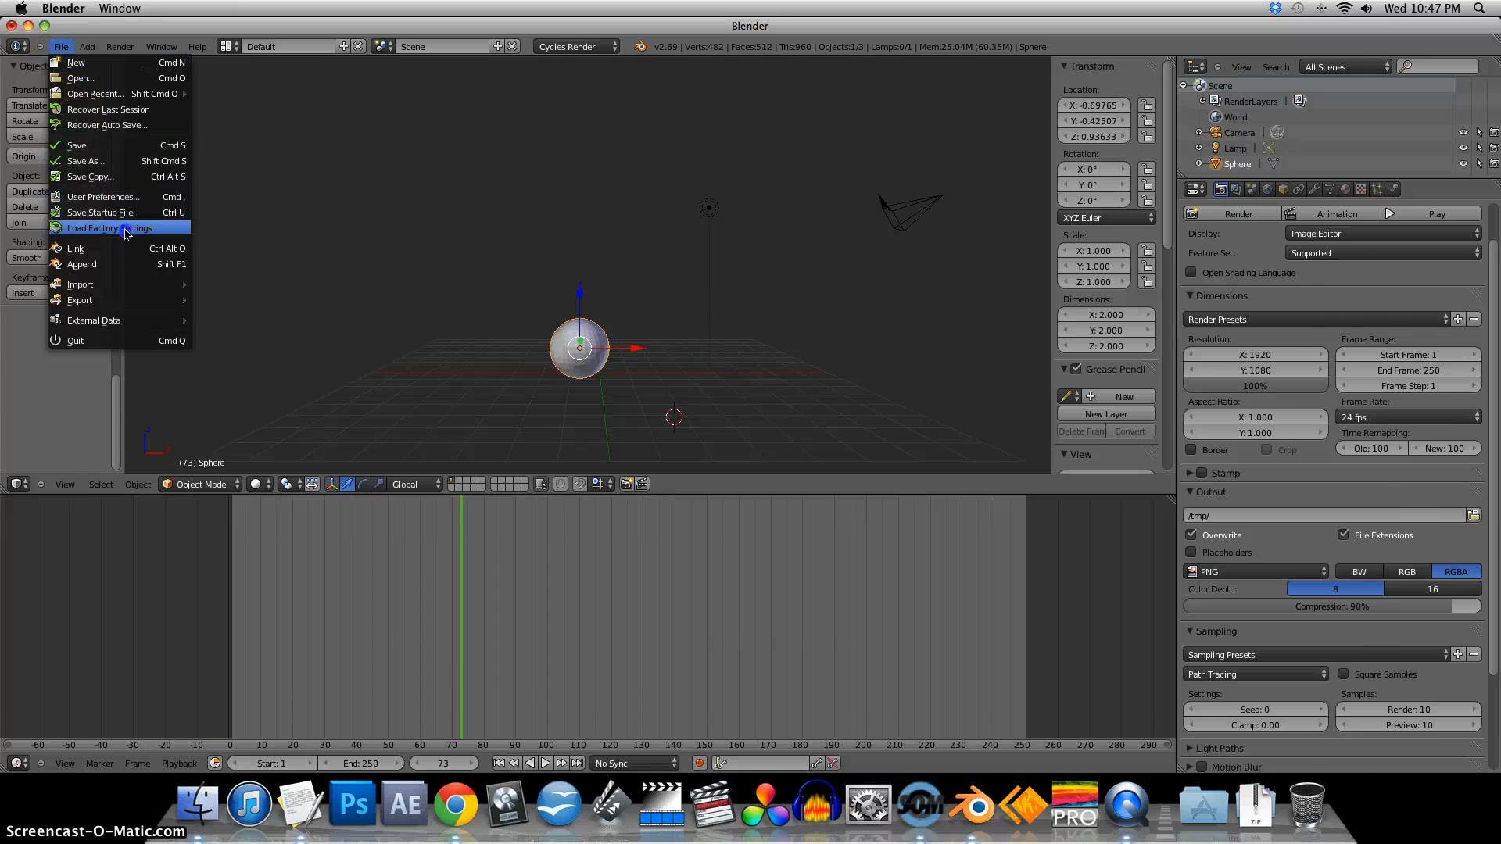
click(110, 229)
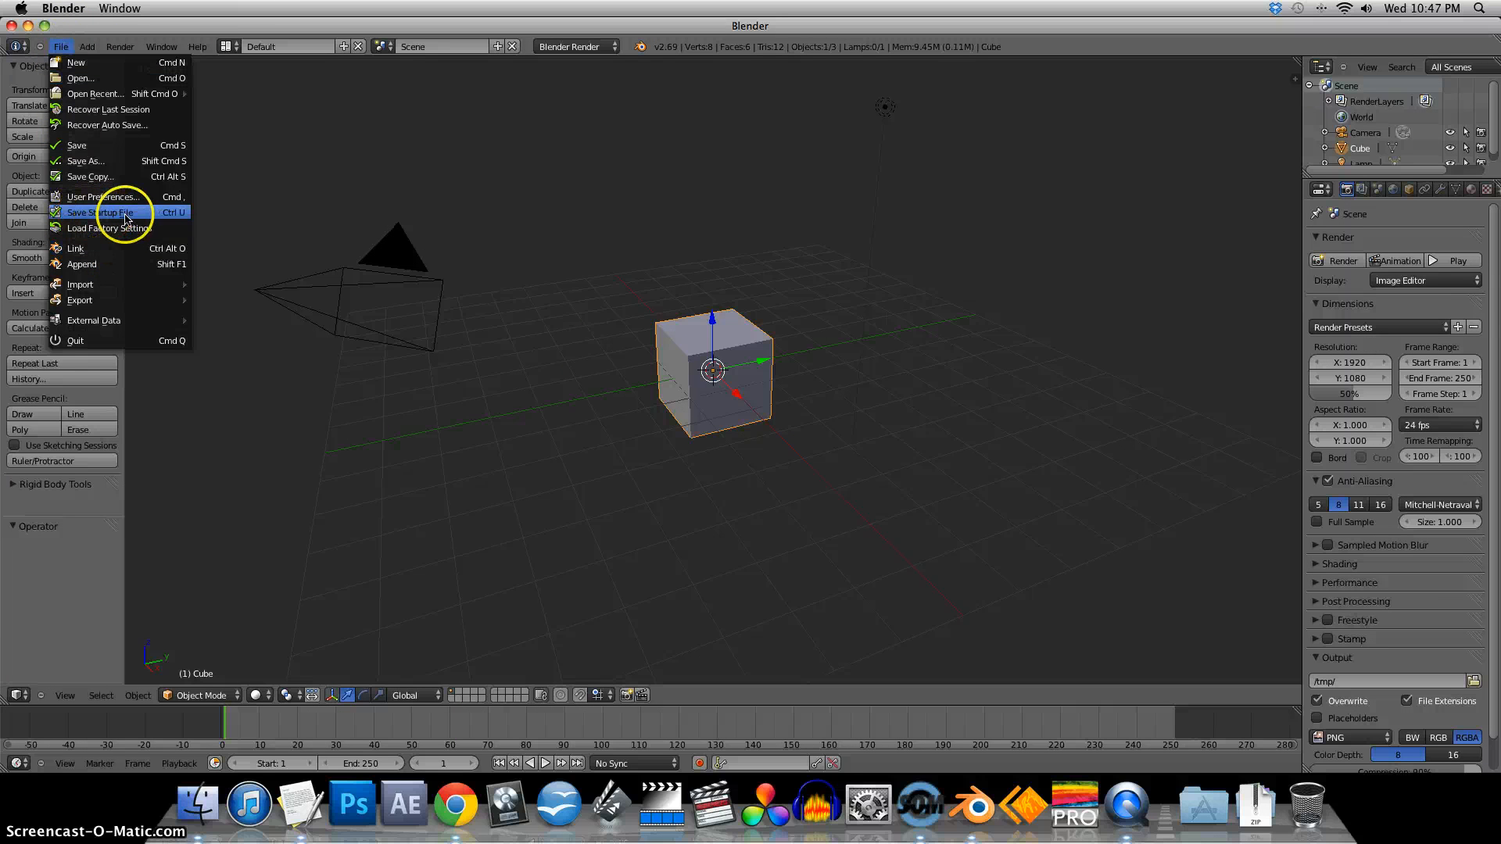
mouse_move(135, 341)
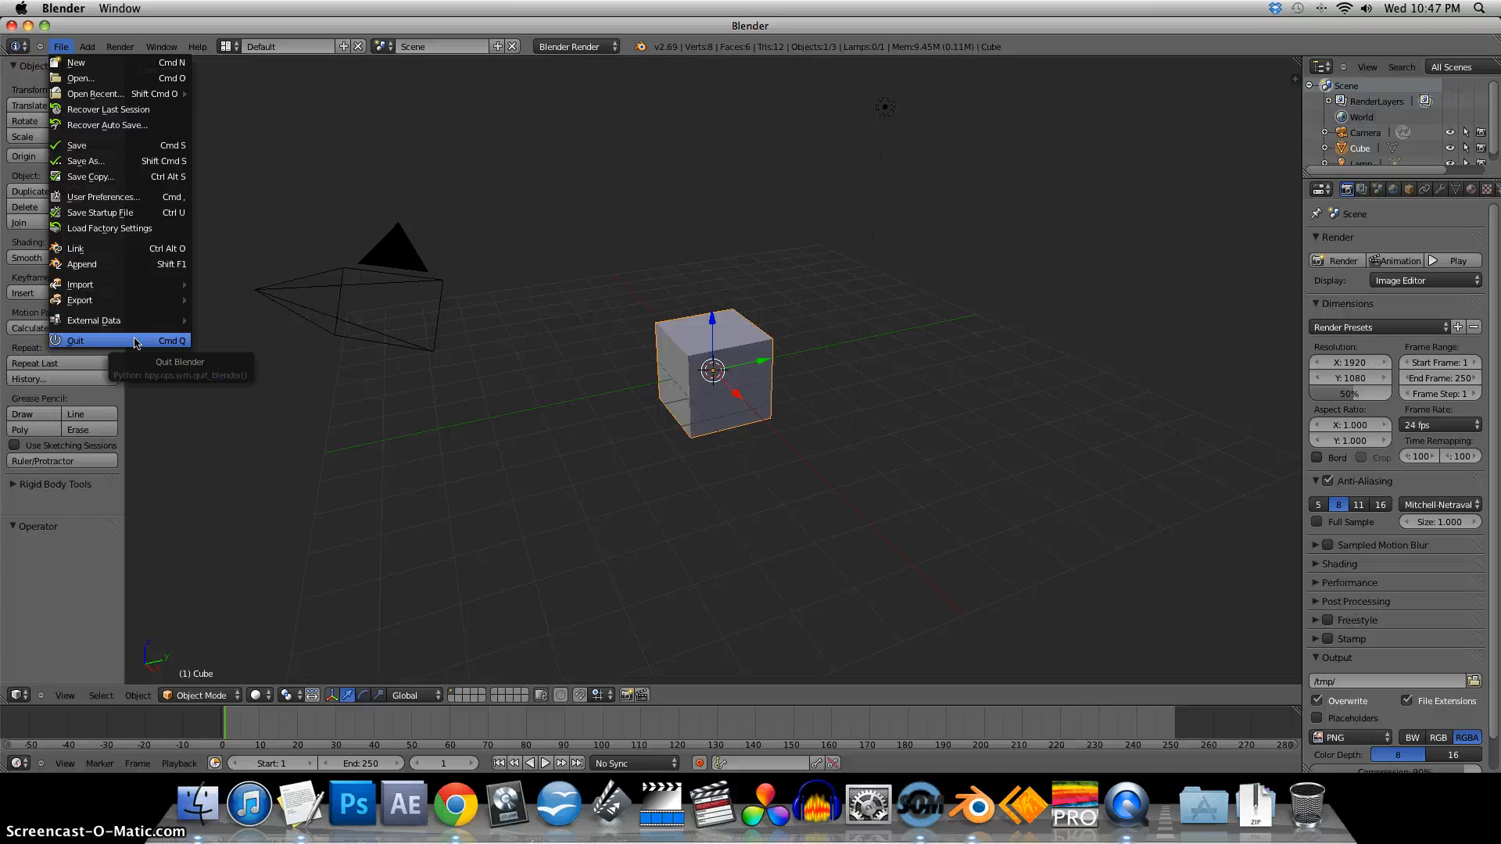
click(535, 496)
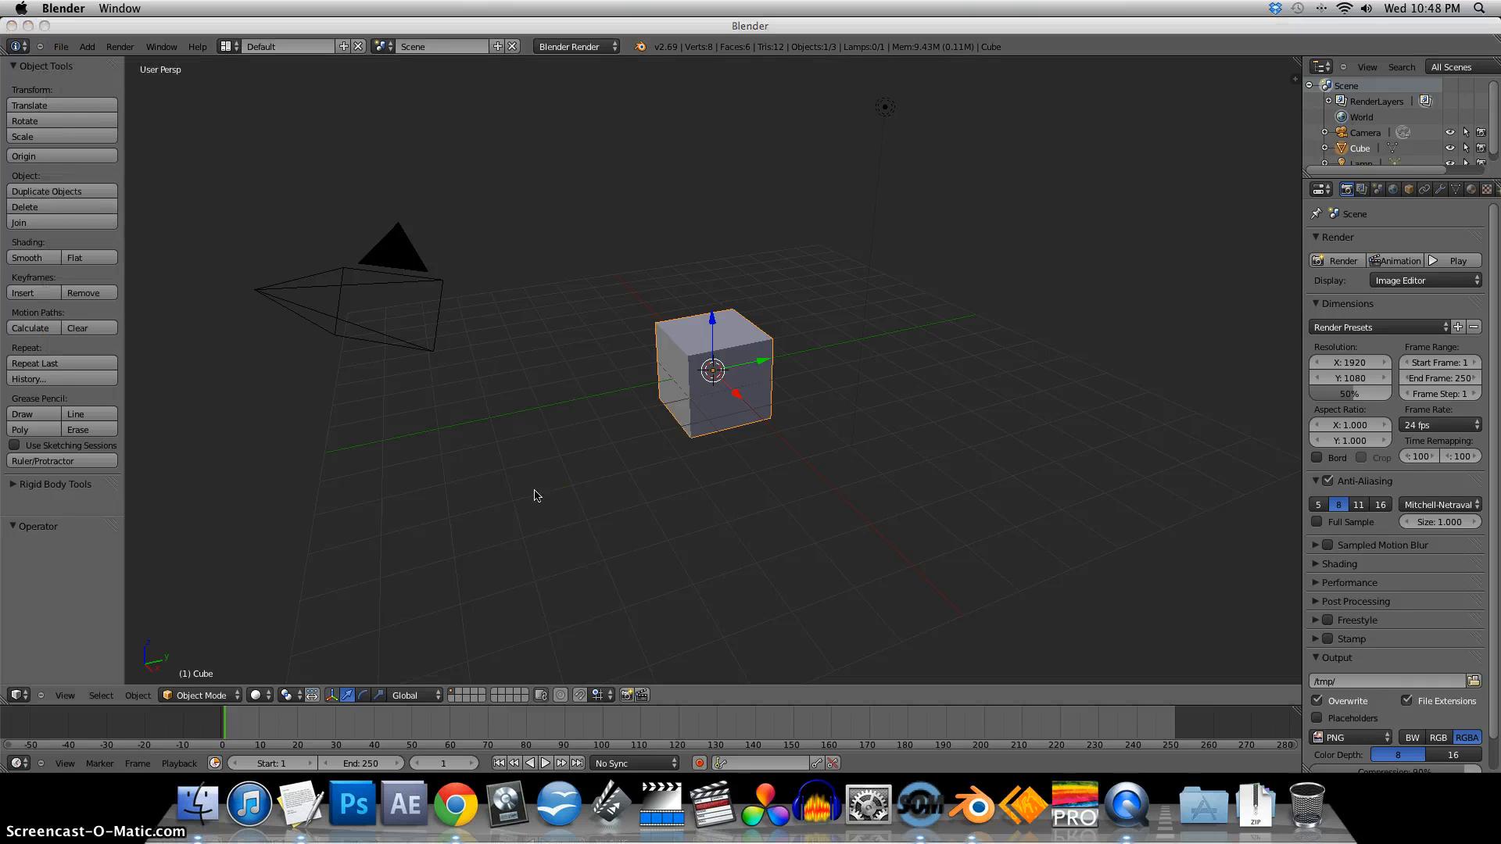